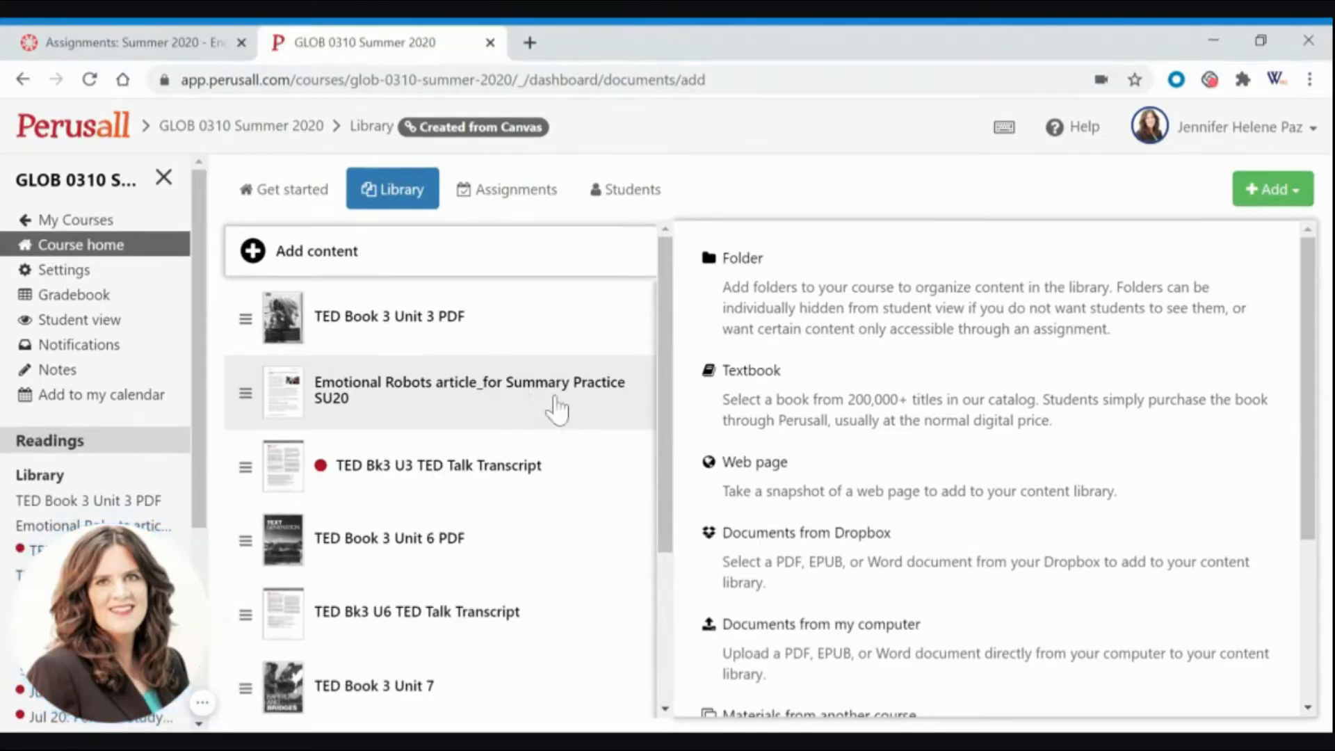
Switch to the Canvas 'Assignments: Summer 2020' browser tab
{"action": "left_click", "coordinate": [128, 42]}
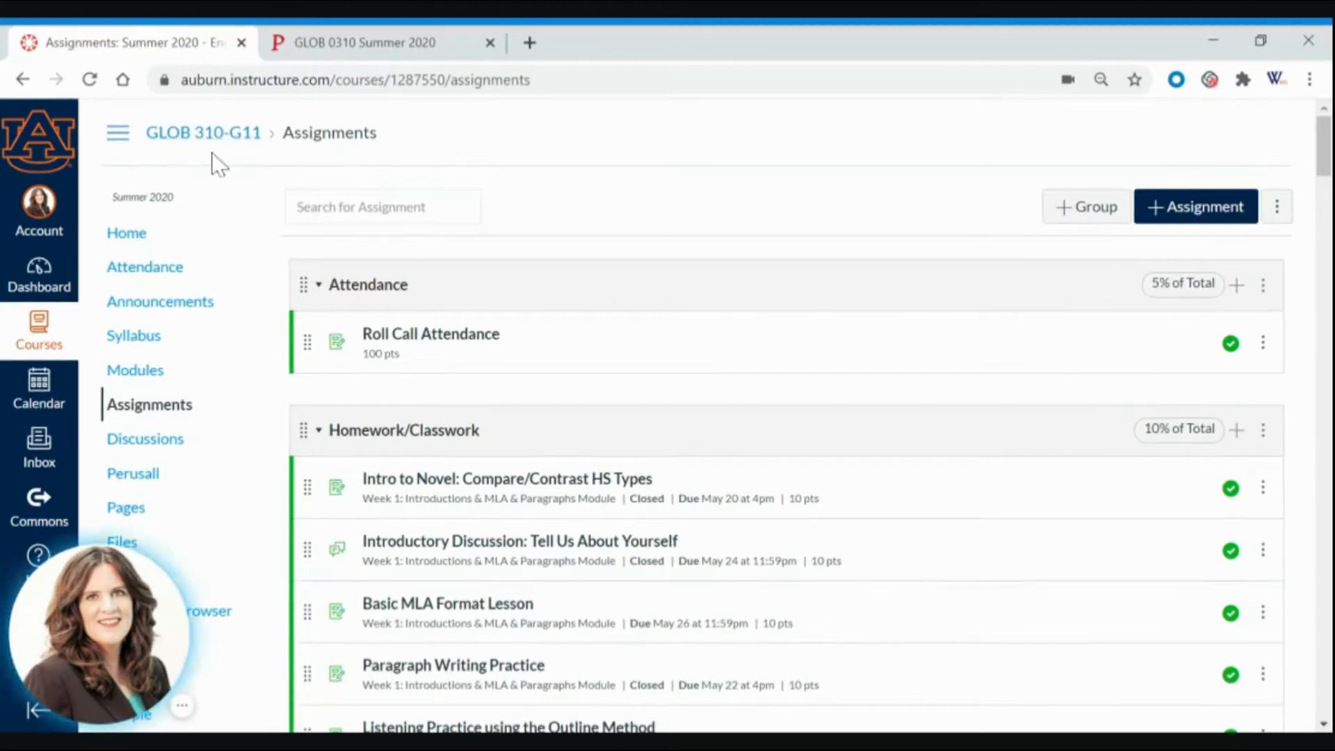
{"action": "mouse_move", "coordinate": [212, 281]}
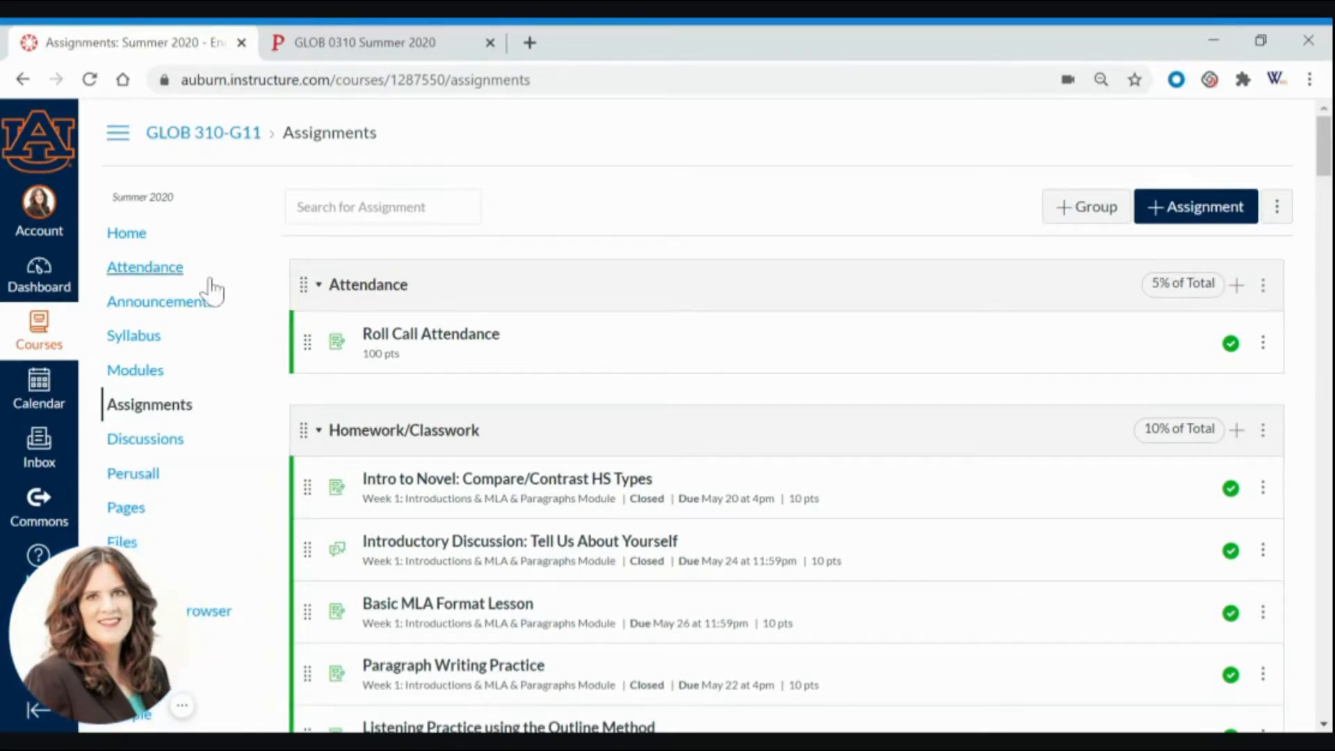
{"action": "mouse_move", "coordinate": [125, 485]}
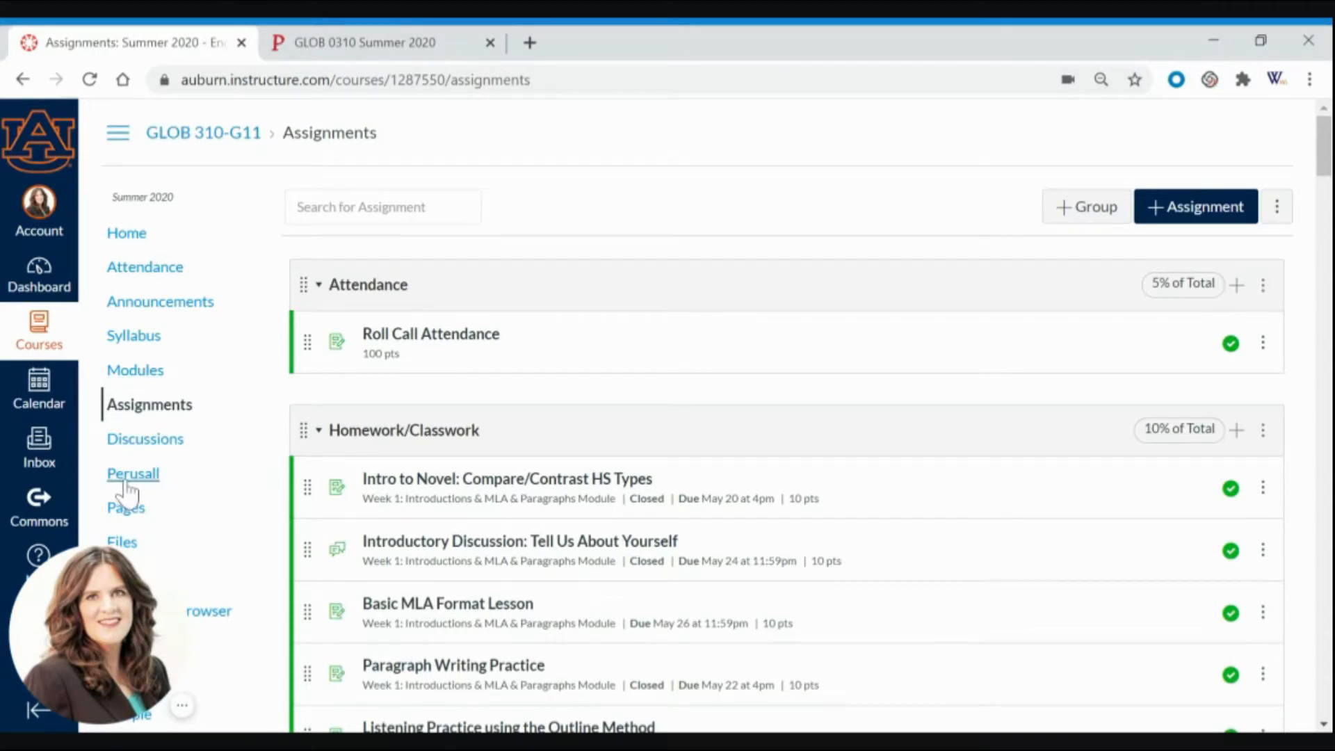
{"action": "mouse_move", "coordinate": [250, 478]}
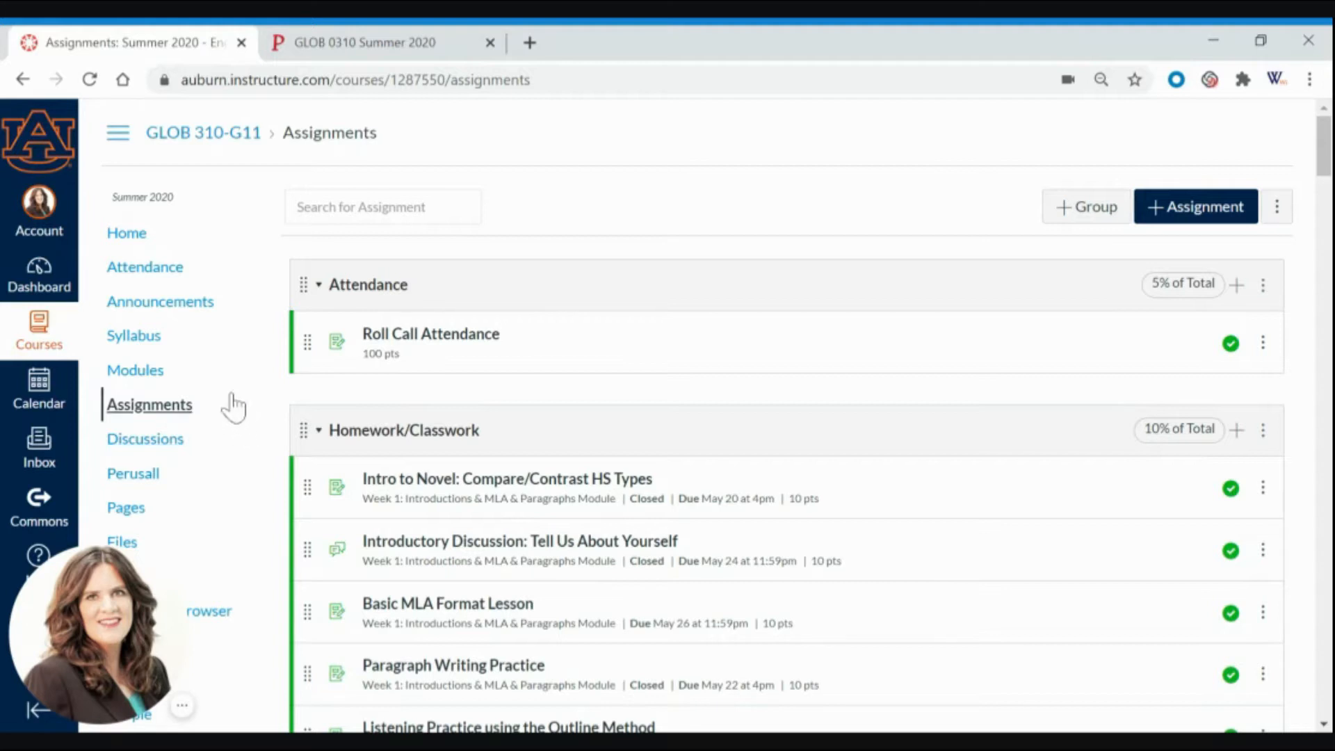
{"action": "mouse_move", "coordinate": [181, 508]}
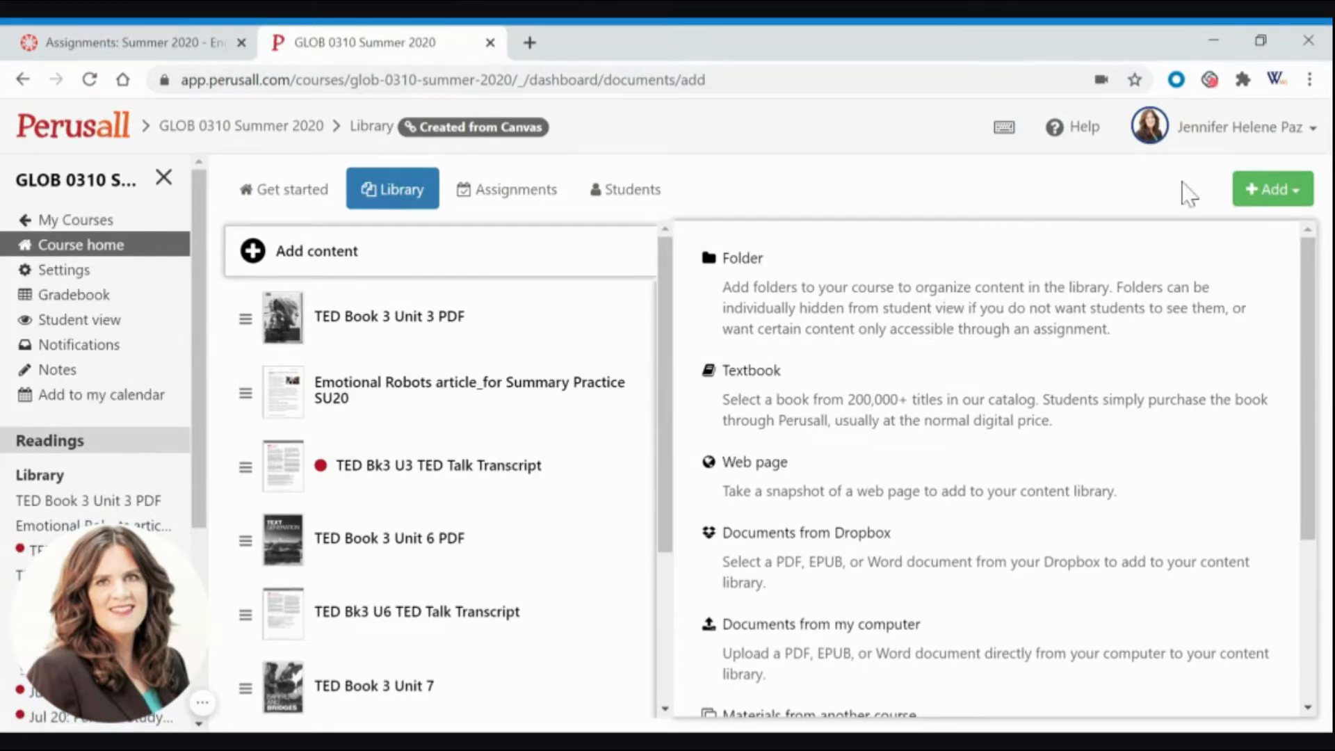
{"action": "mouse_move", "coordinate": [498, 400]}
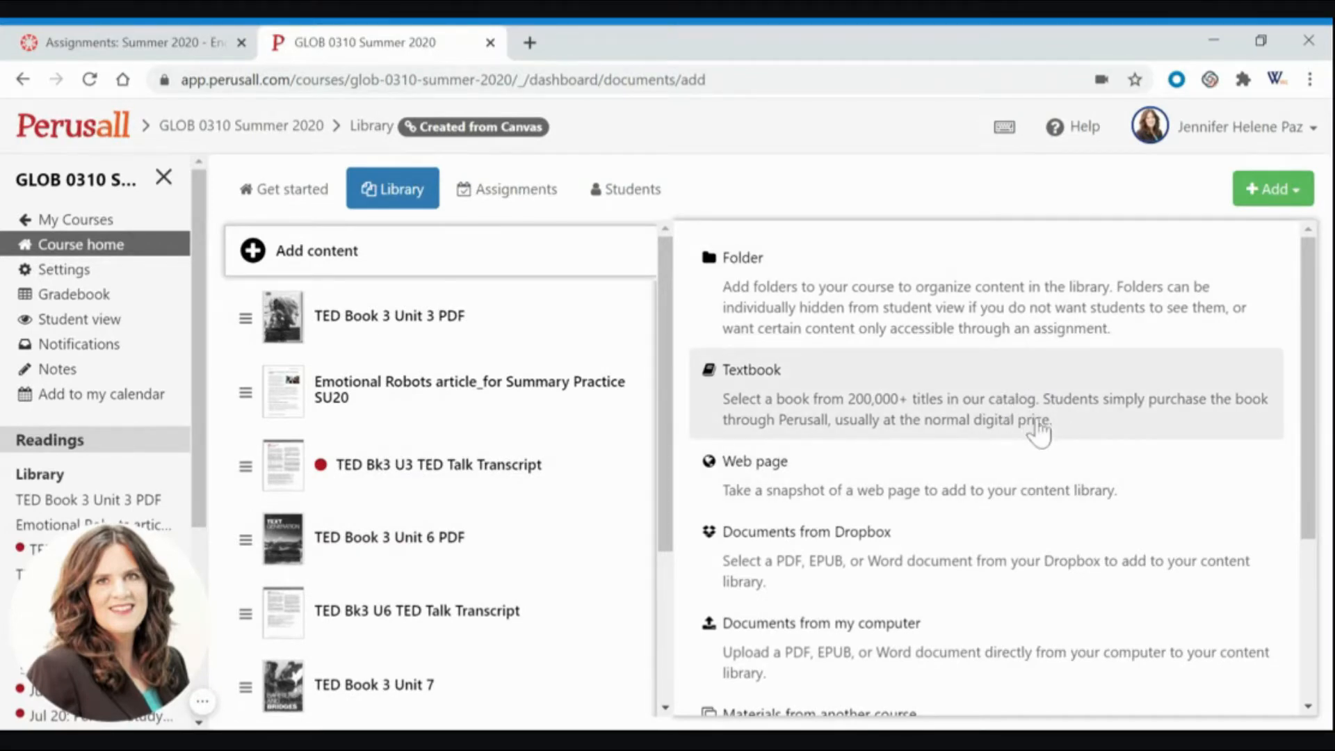
Scroll the Perusall Library list down to the TED Book 3 U8 TED Talk Transcript
{"action": "scroll", "scroll_direction": "down", "scroll_amount": 3}
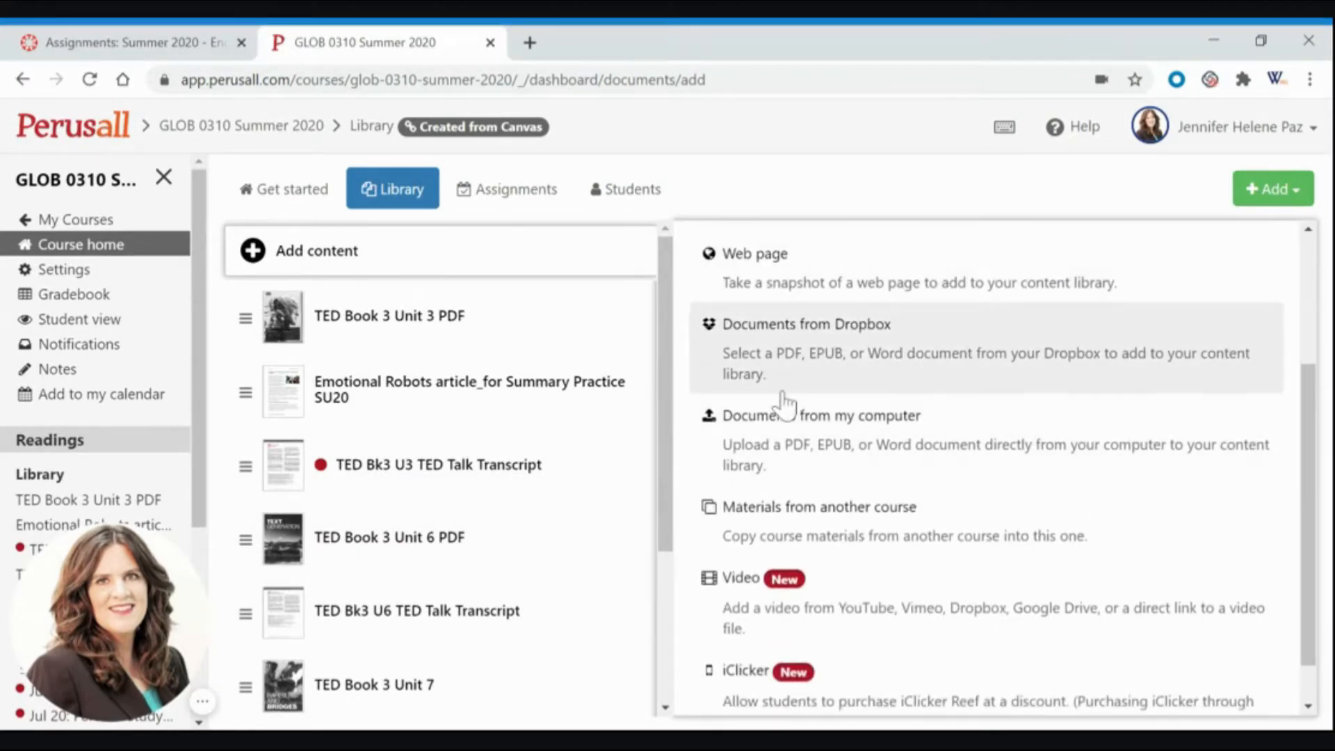
{"action": "scroll", "scroll_direction": "down", "scroll_amount": 3}
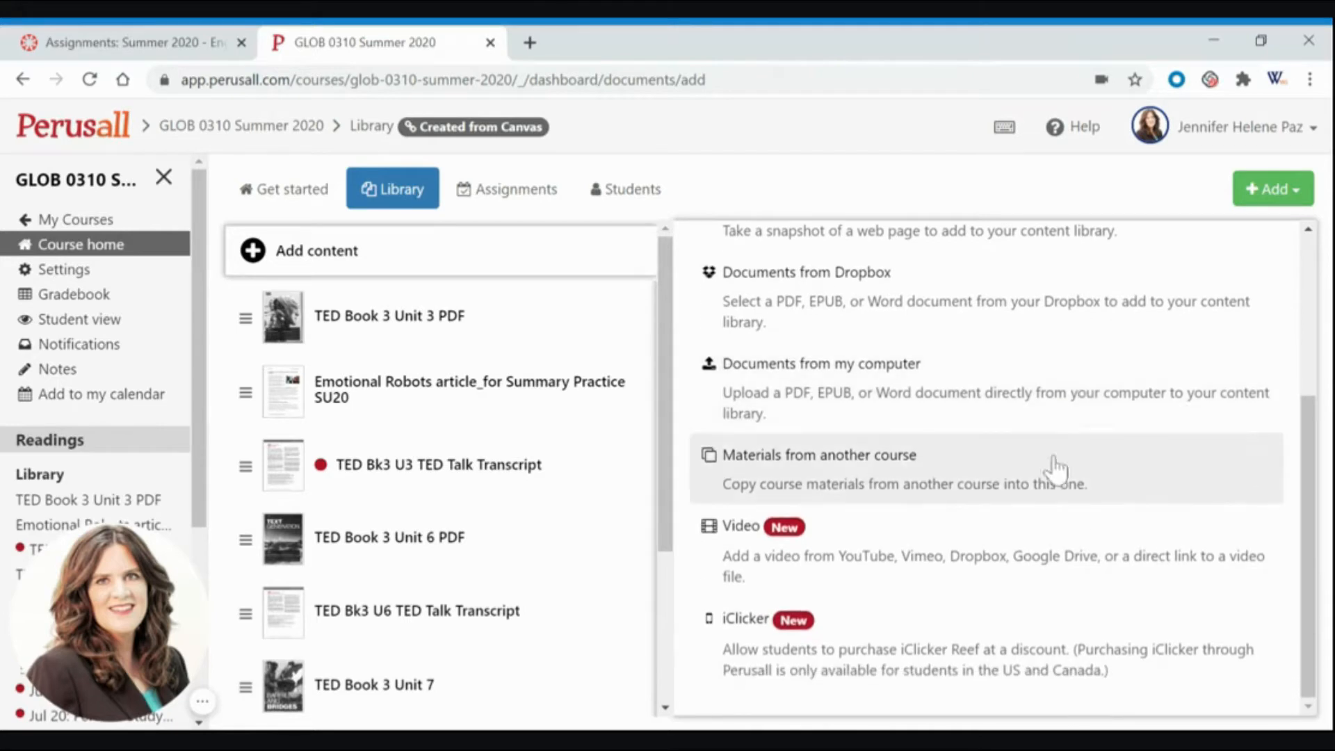
{"action": "mouse_move", "coordinate": [987, 566]}
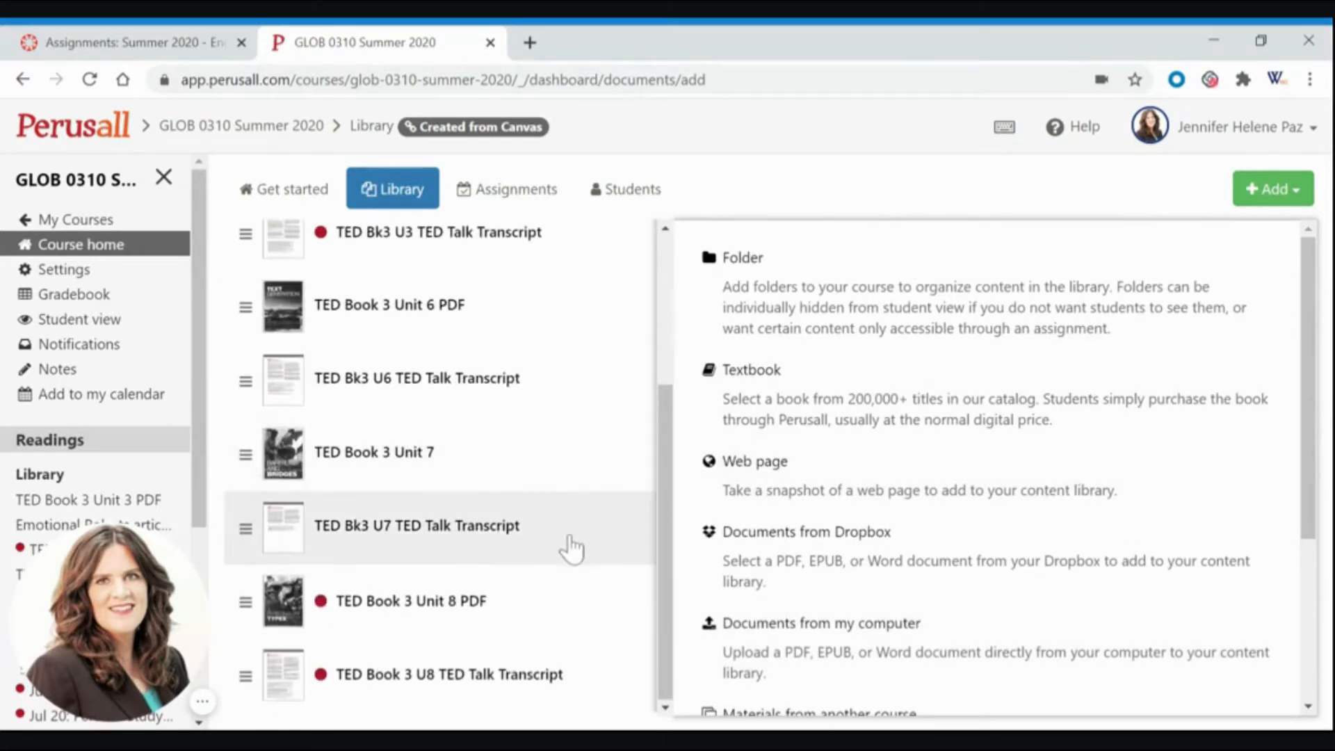
{"action": "mouse_move", "coordinate": [519, 674]}
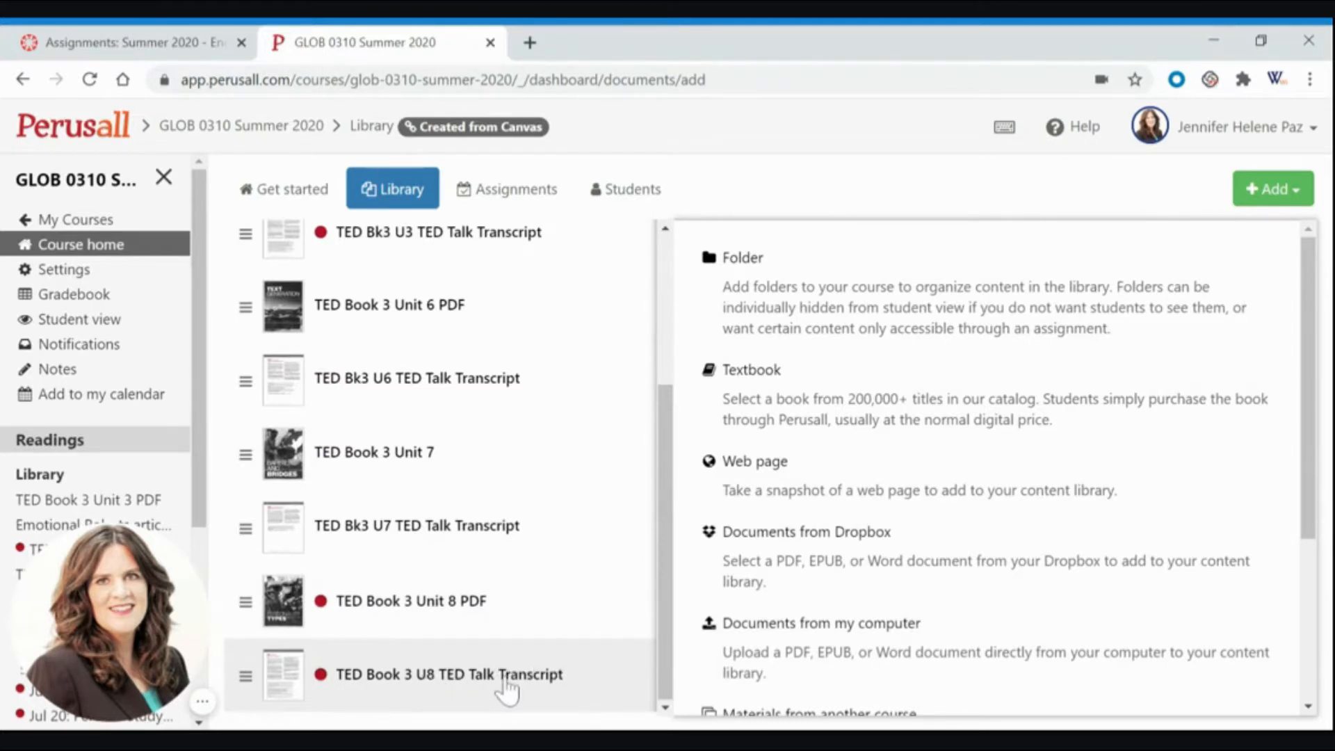
{"action": "mouse_move", "coordinate": [507, 685]}
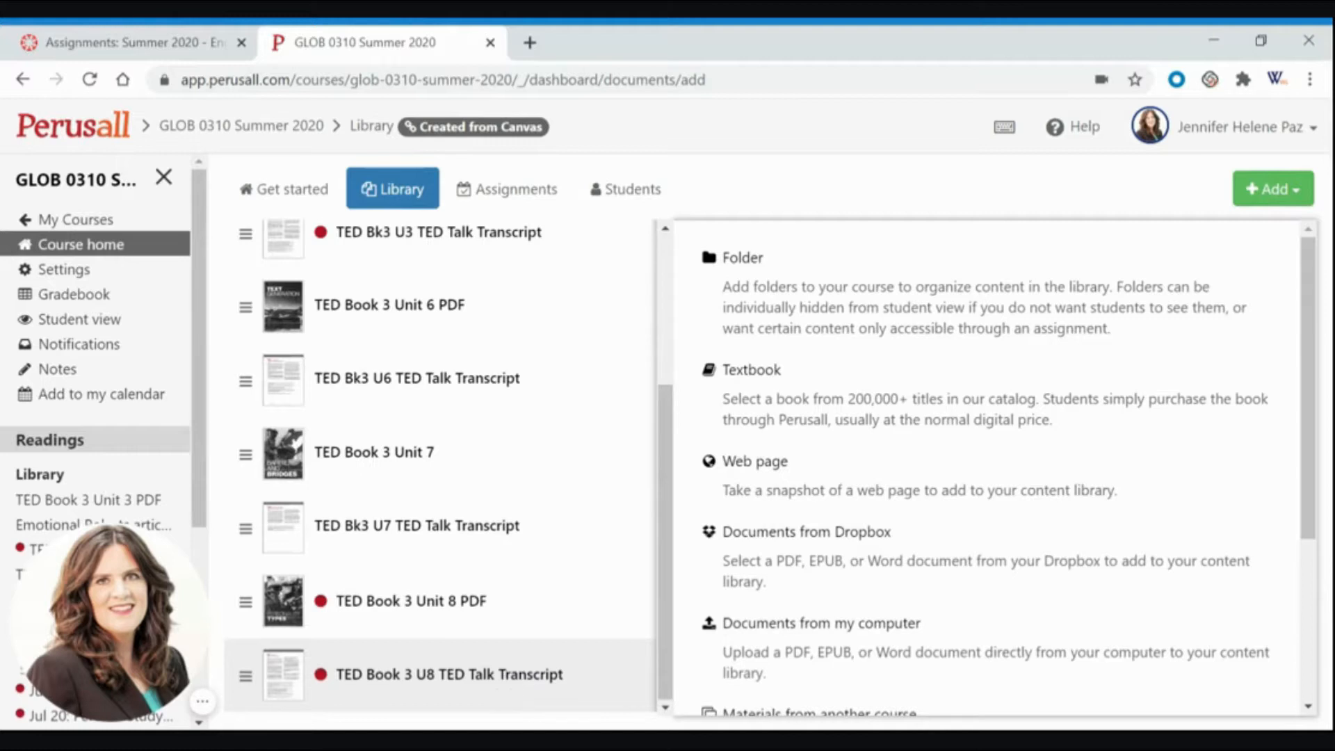
{"action": "mouse_move", "coordinate": [507, 689]}
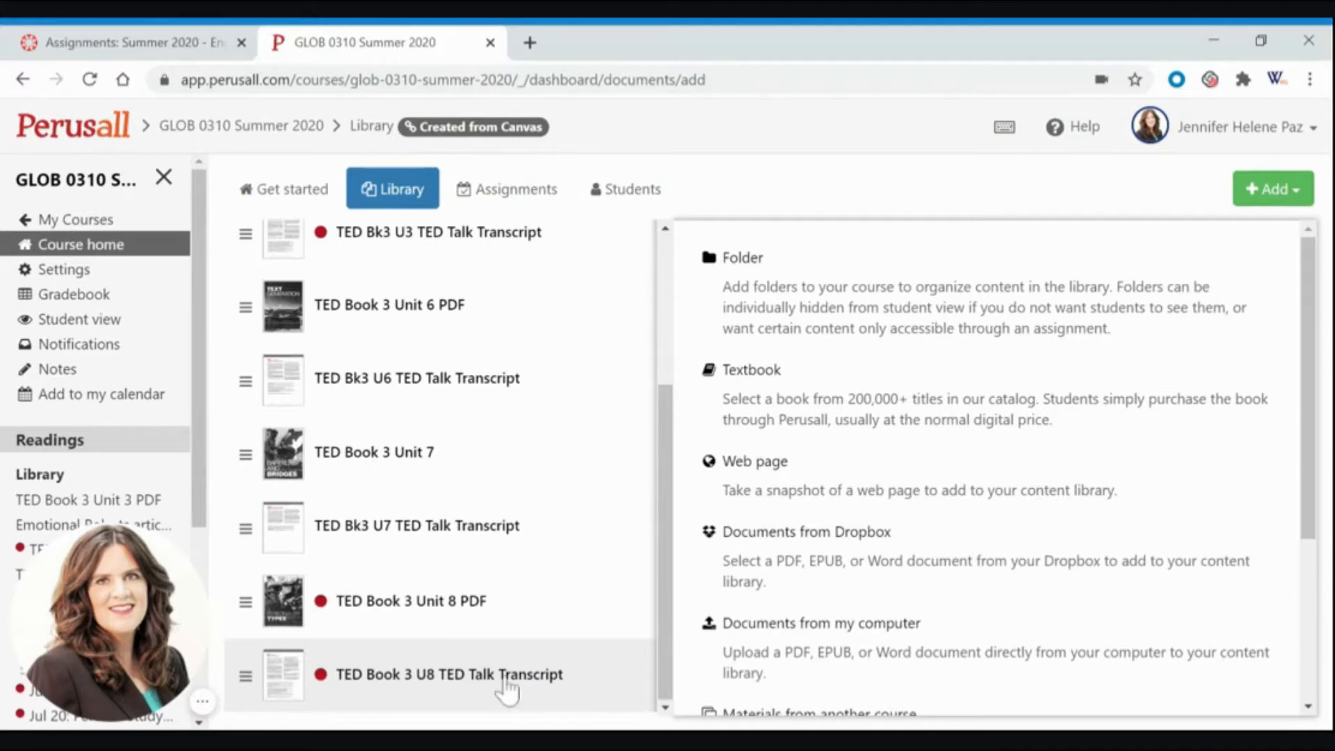
Show the details panel for 'TED Book 3 U8 TED Talk Transcript', with its one linked assignment
{"action": "left_click", "coordinate": [447, 675]}
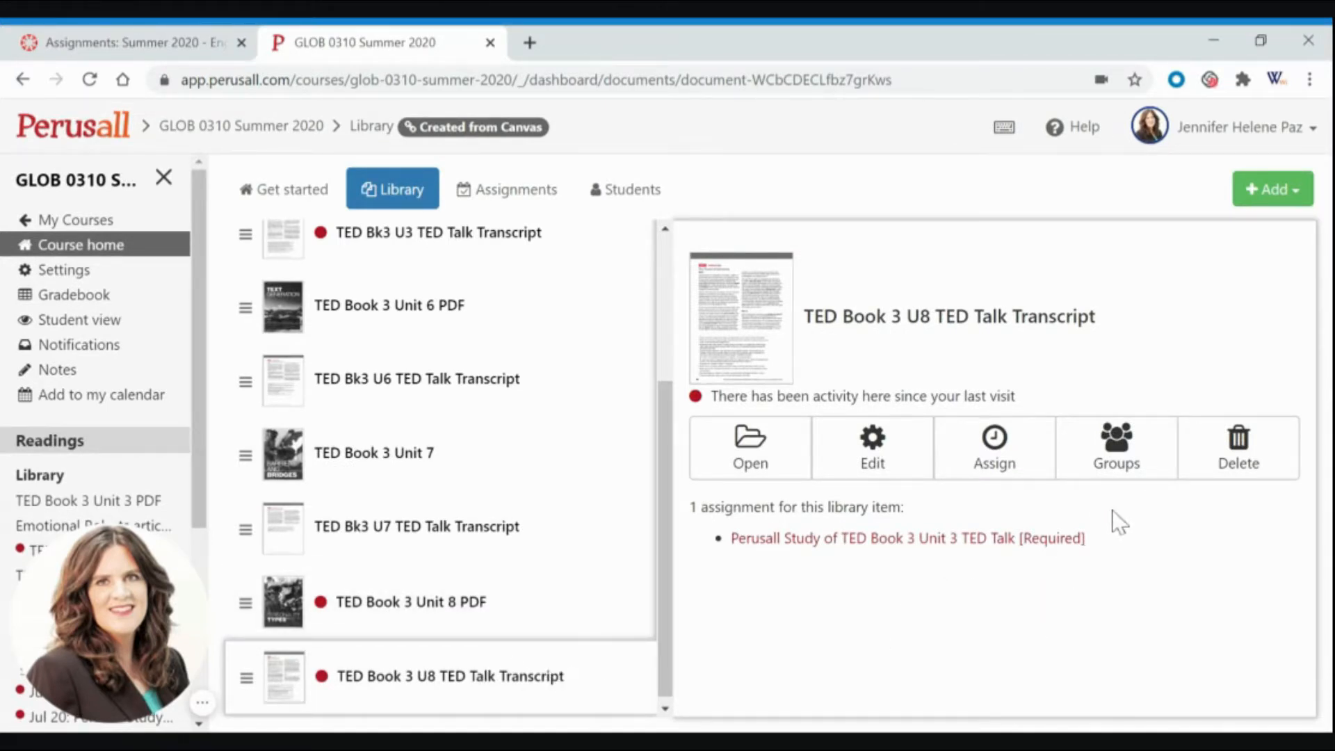
{"action": "mouse_move", "coordinate": [743, 607]}
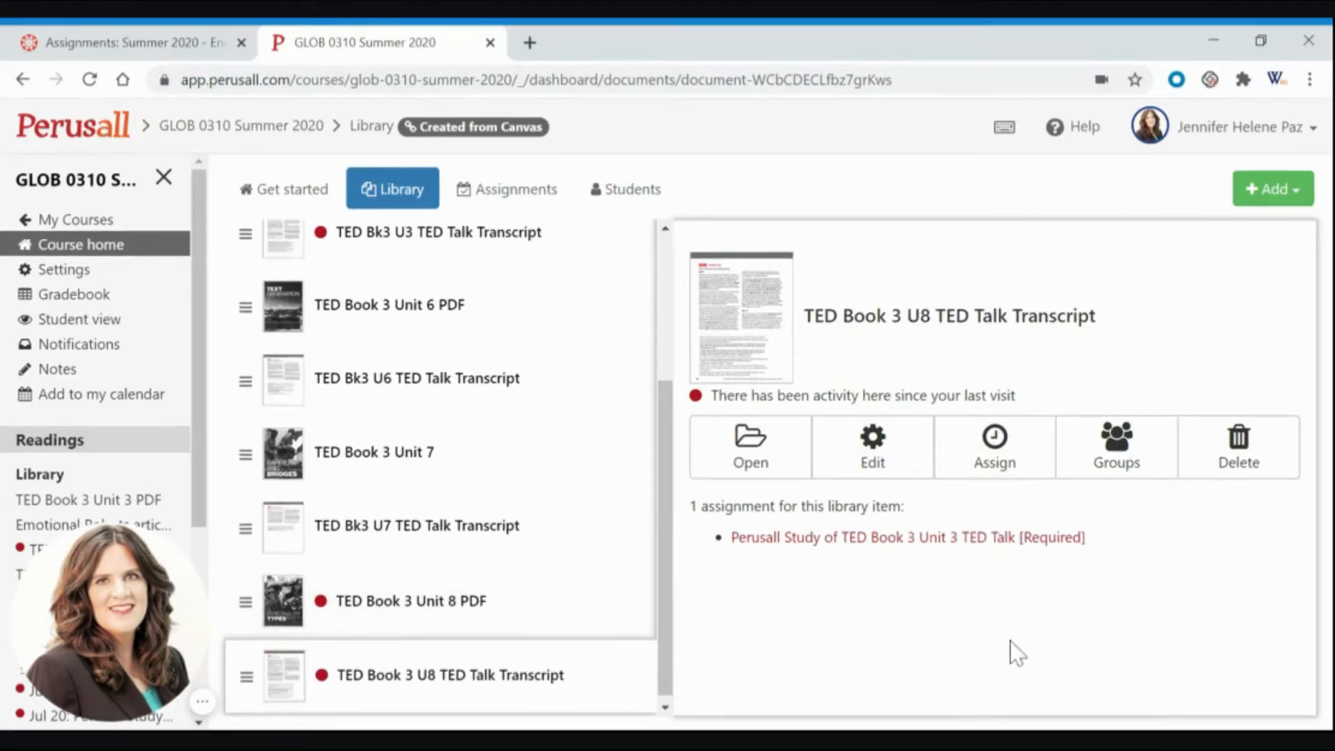
{"action": "mouse_move", "coordinate": [994, 447]}
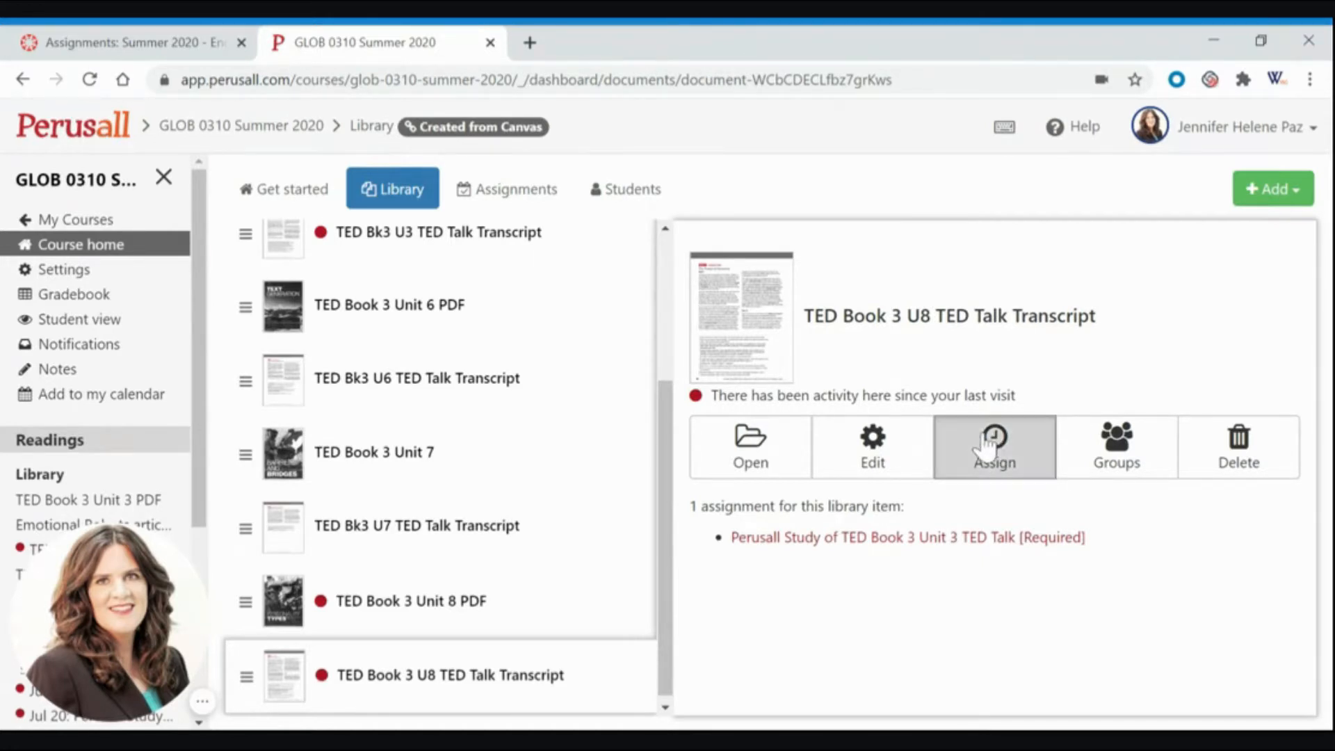
Begin assigning the U8 transcript and advance past page range to the name-and-deadline step
{"action": "left_click", "coordinate": [993, 447]}
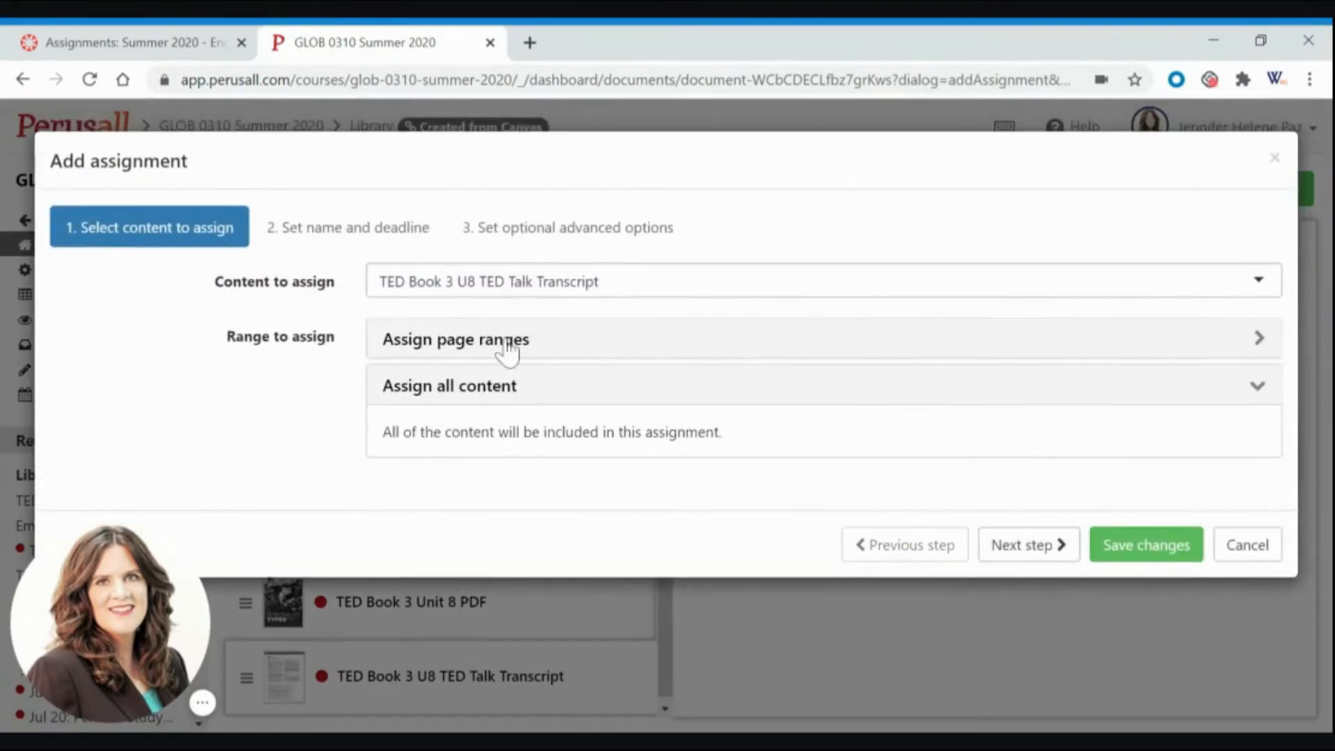
{"action": "mouse_move", "coordinate": [610, 299]}
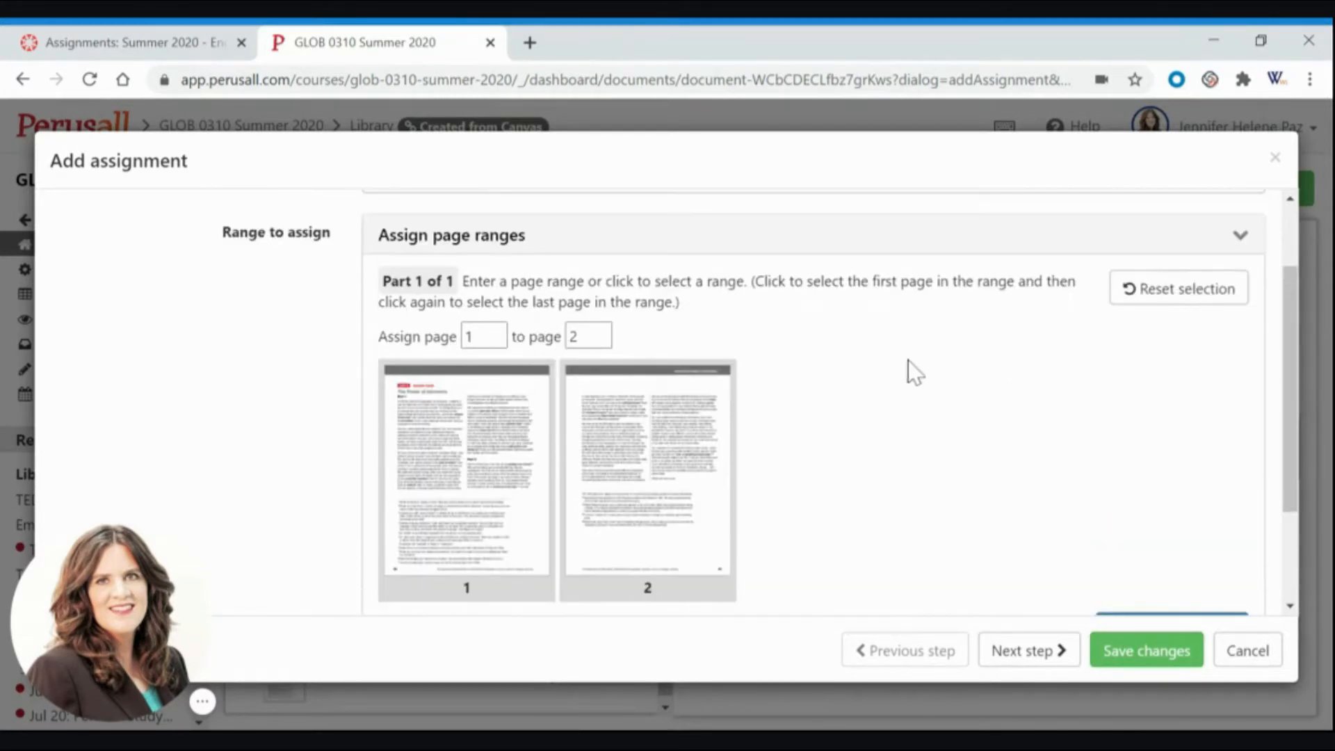
{"action": "mouse_move", "coordinate": [963, 399]}
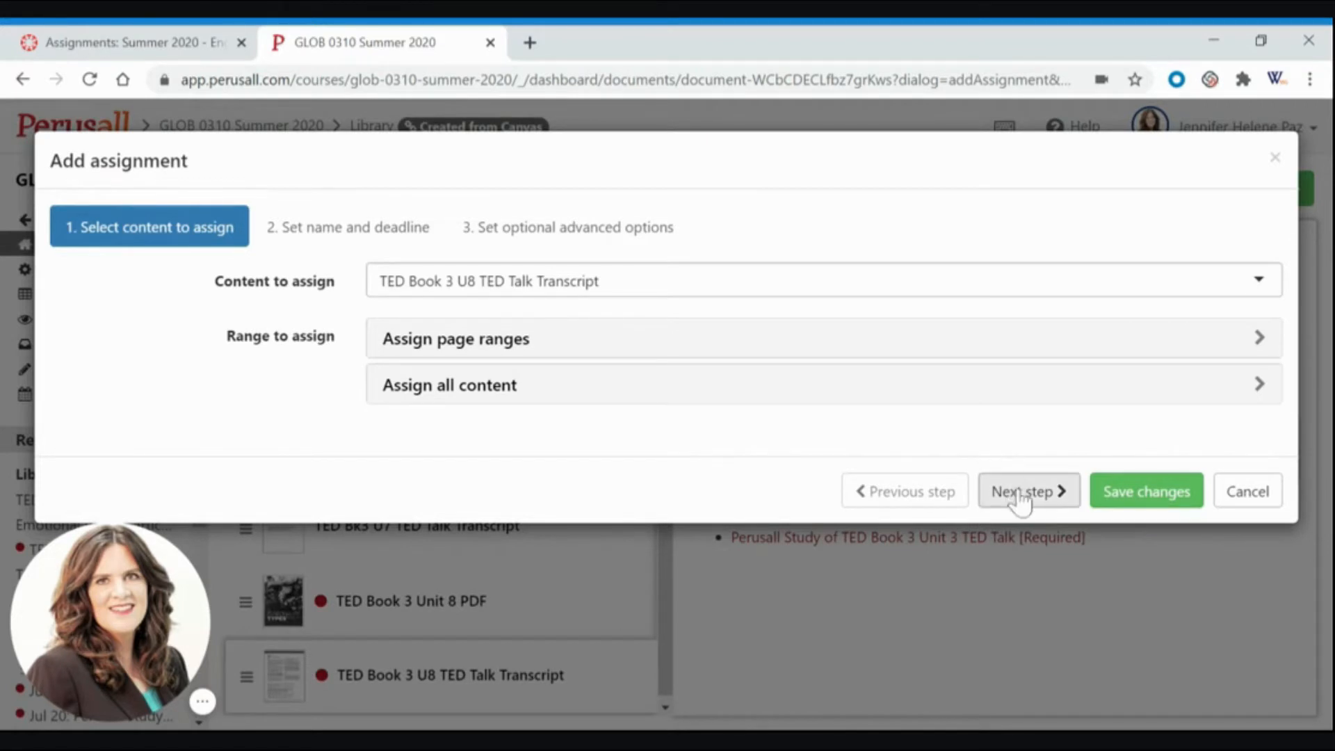
{"action": "left_click", "coordinate": [1028, 492]}
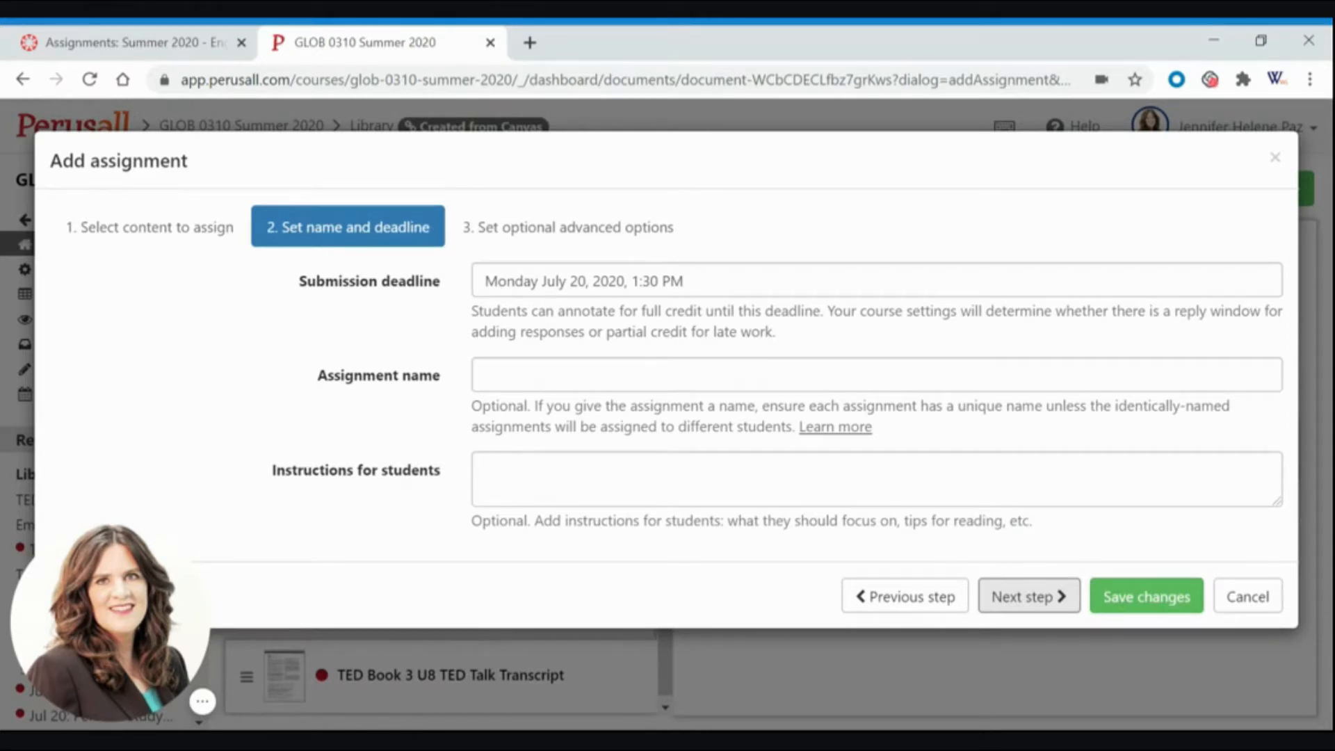
Name the assignment 'Perusall Study of TED Book 3 Unit 8 TED Talk Transcript [Required]' and continue
{"action": "left_click", "coordinate": [875, 280]}
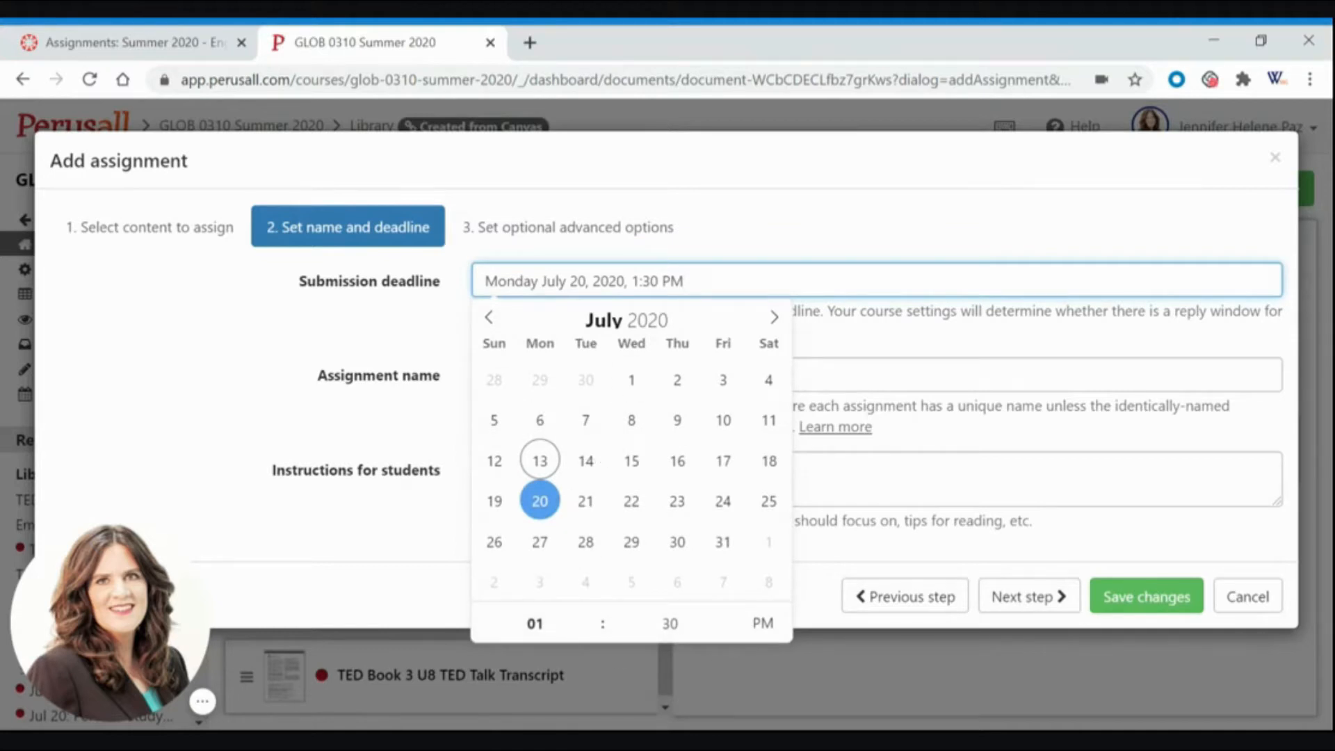
{"action": "type", "text": "Perusall Study"}
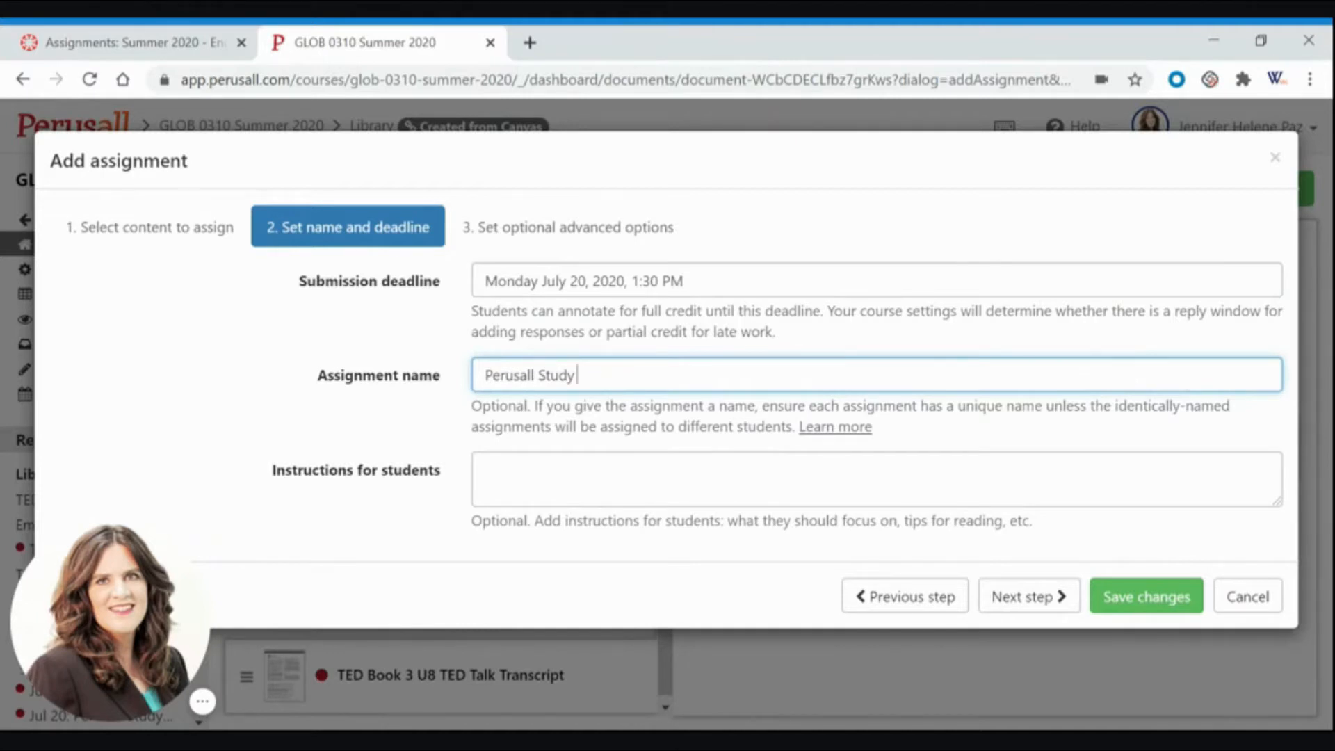
{"action": "type", "text": "of TED Book 3 Unit 8 TED Talk Transcript [Re"}
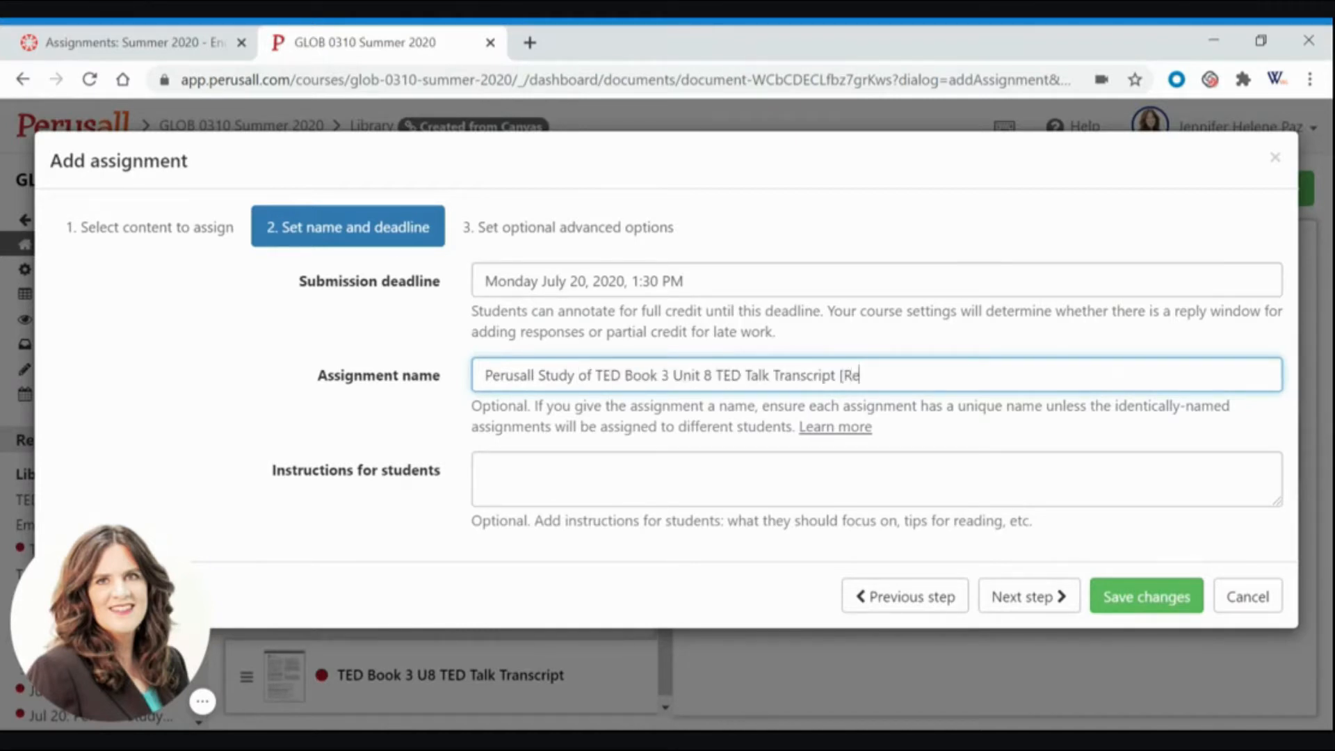
{"action": "type", "text": "quire"}
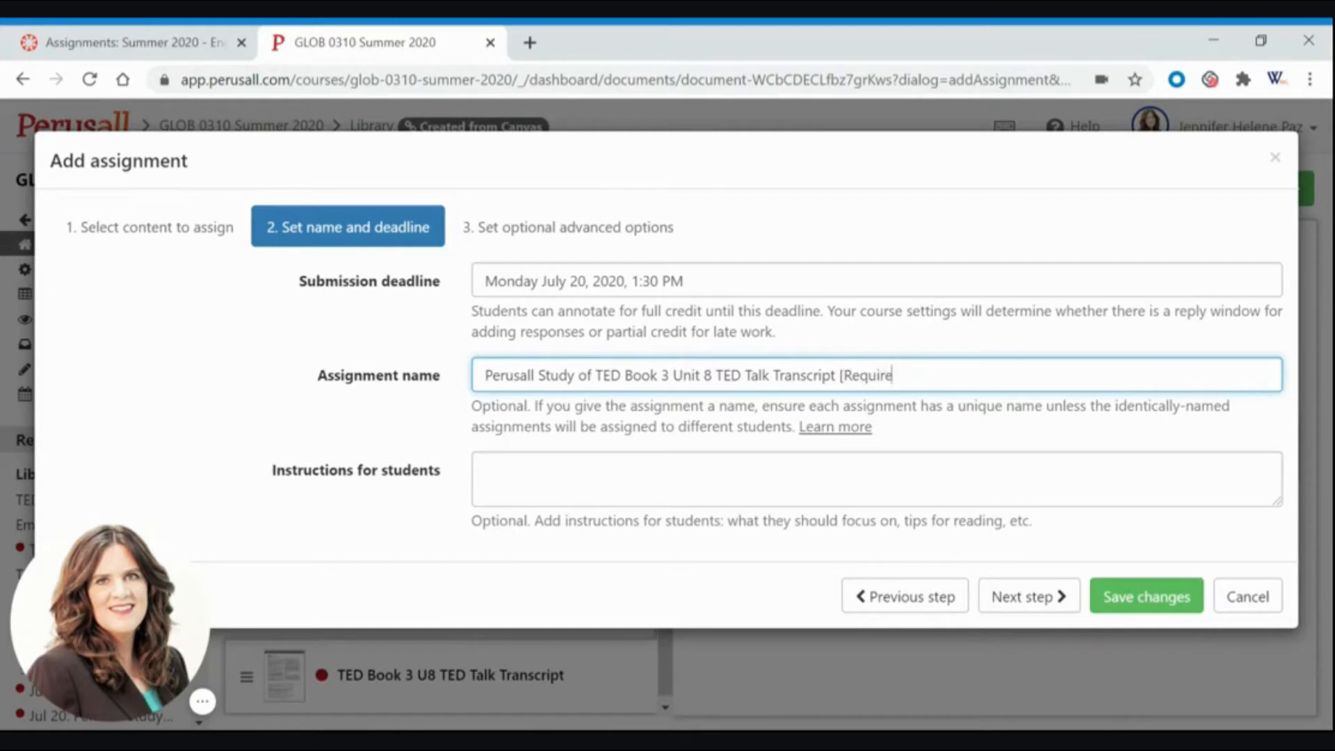
{"action": "type", "text": "d]"}
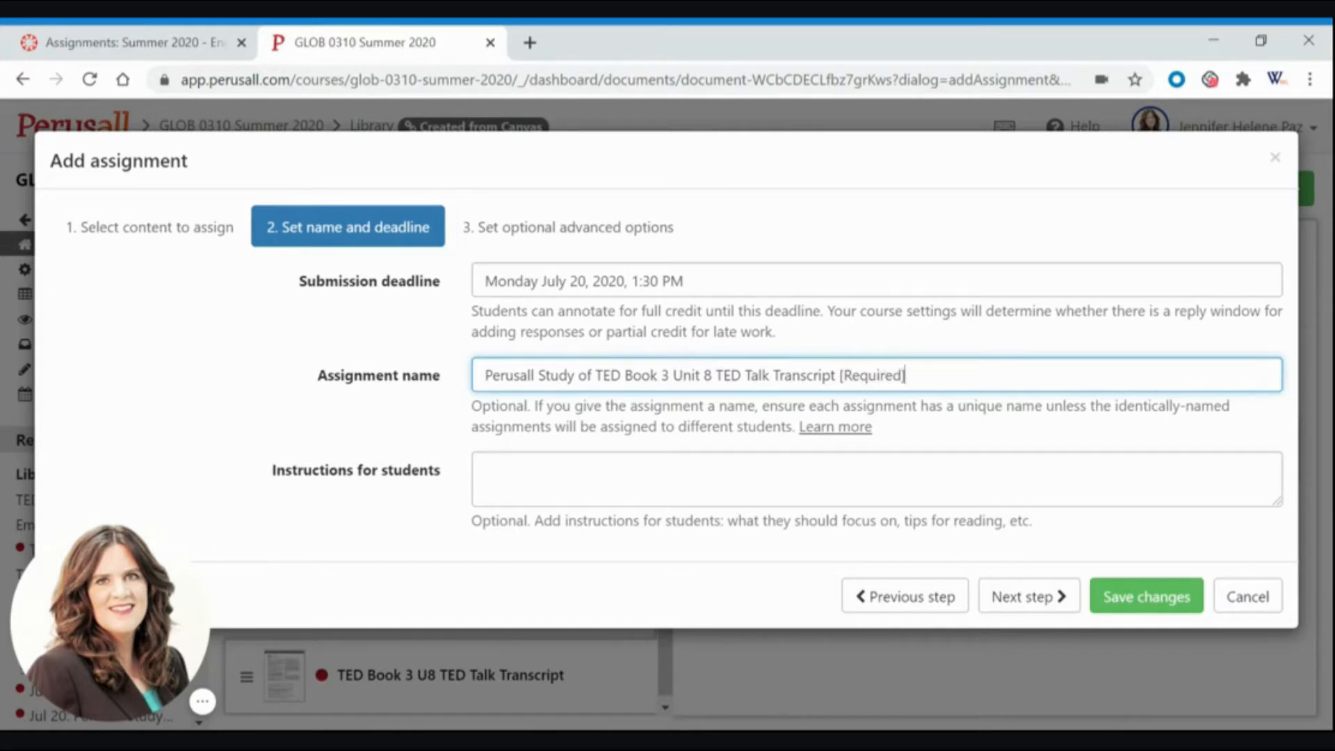
{"action": "left_click", "coordinate": [875, 478]}
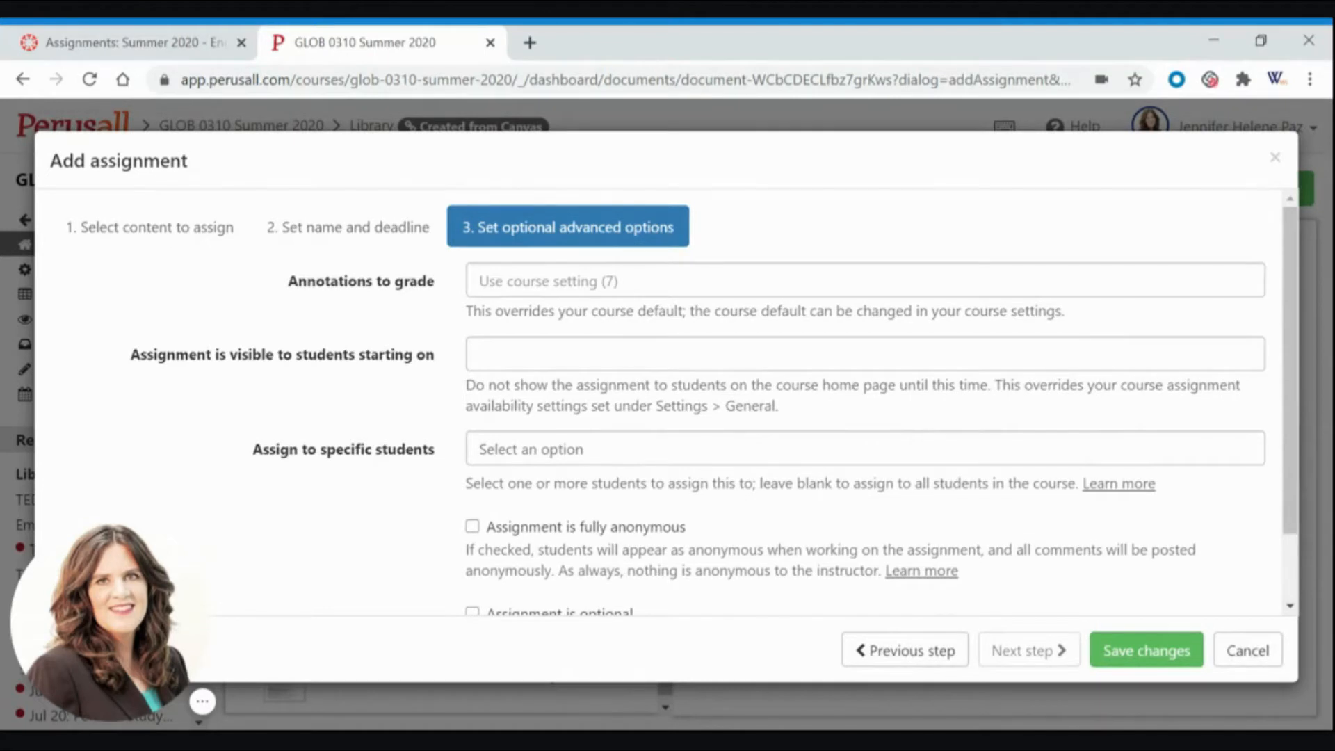
Make the assignment visible to students from Tuesday July 14, 2020, 2:00 PM
{"action": "left_click", "coordinate": [862, 353]}
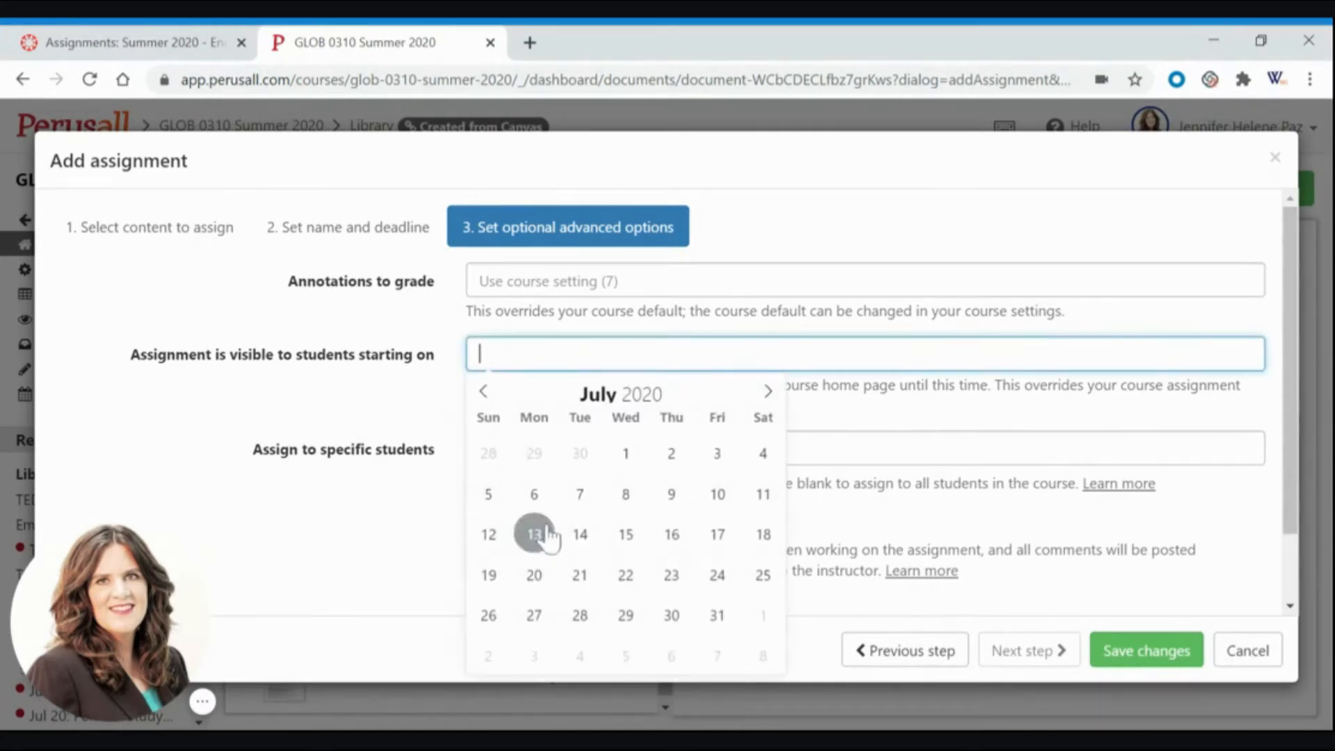
{"action": "left_click", "coordinate": [579, 534]}
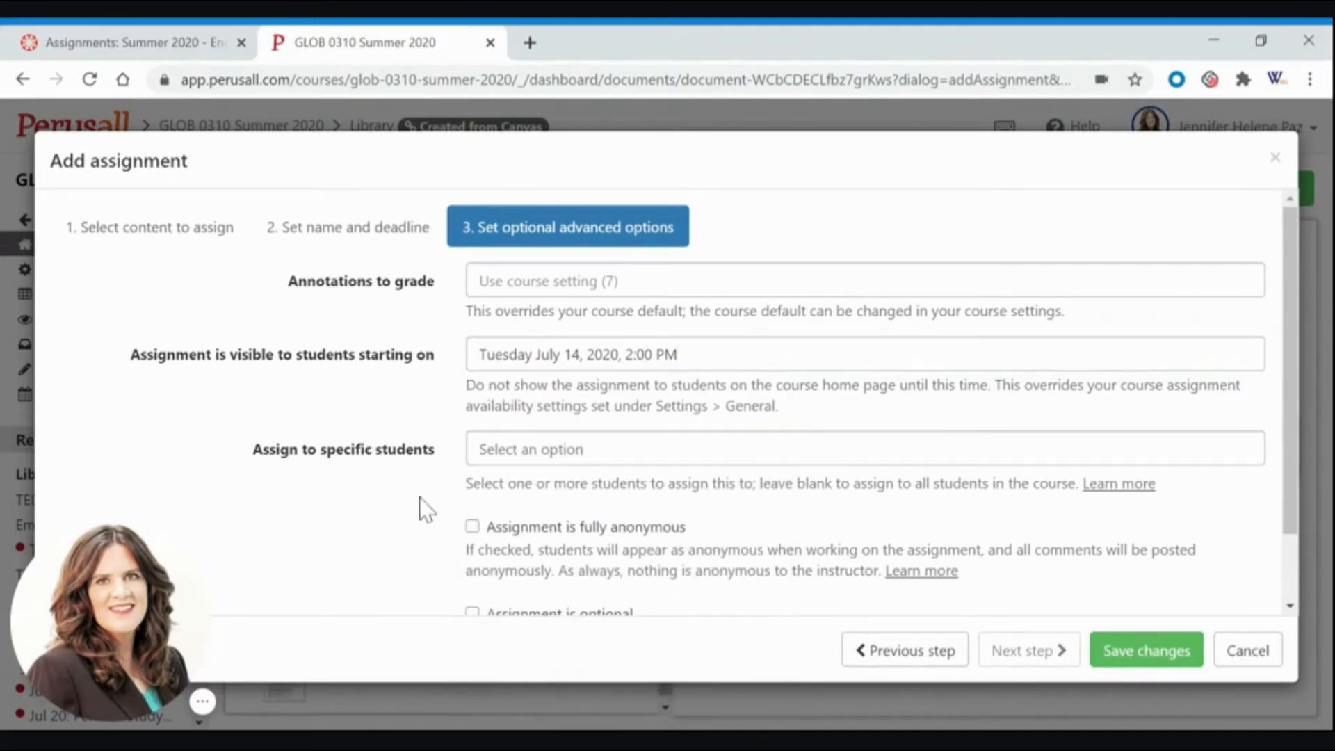
{"action": "scroll", "scroll_direction": "down", "scroll_amount": 3}
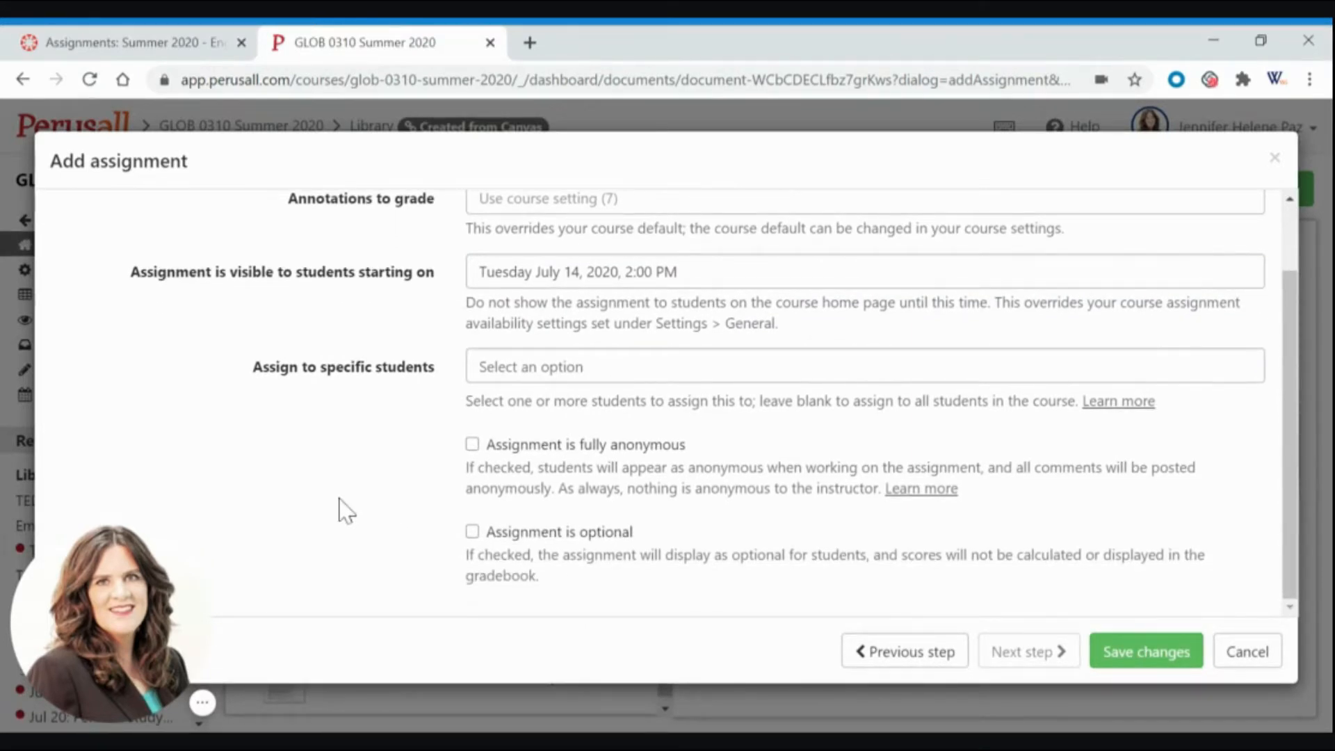
{"action": "mouse_move", "coordinate": [679, 456]}
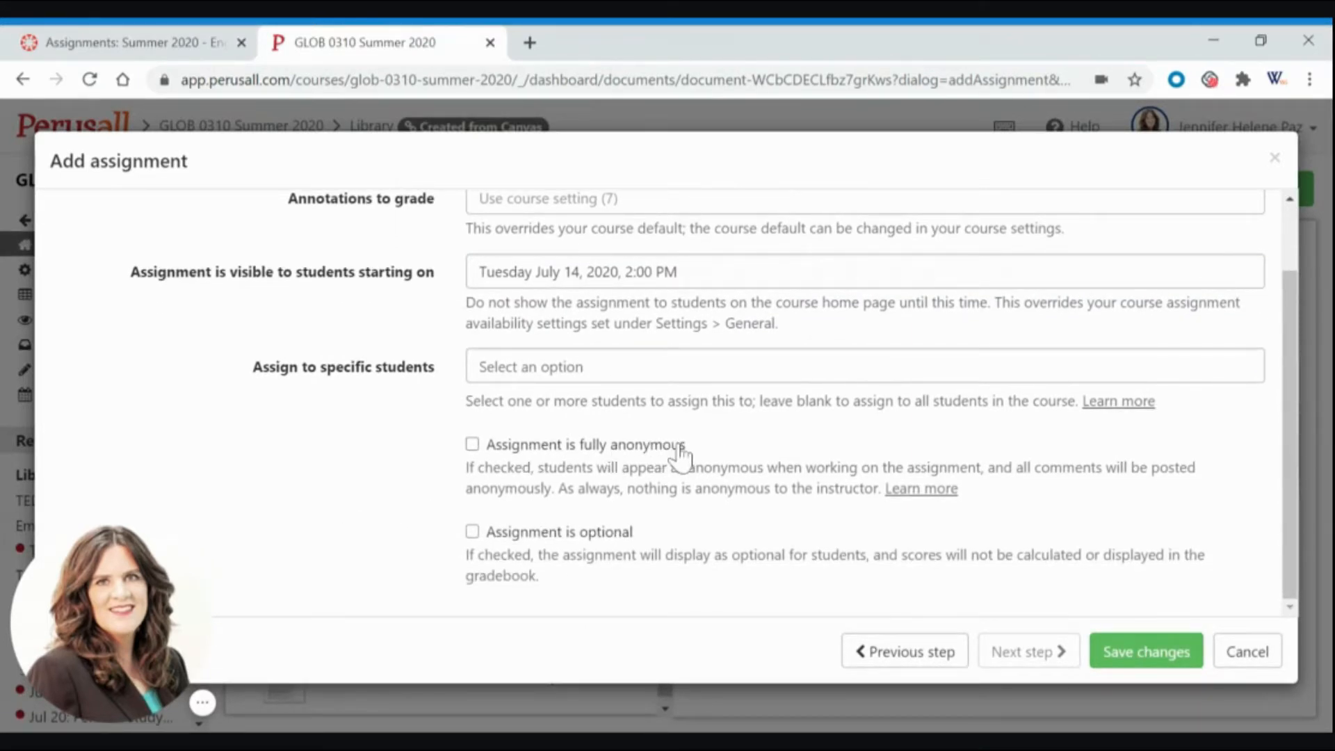
{"action": "mouse_move", "coordinate": [1123, 625]}
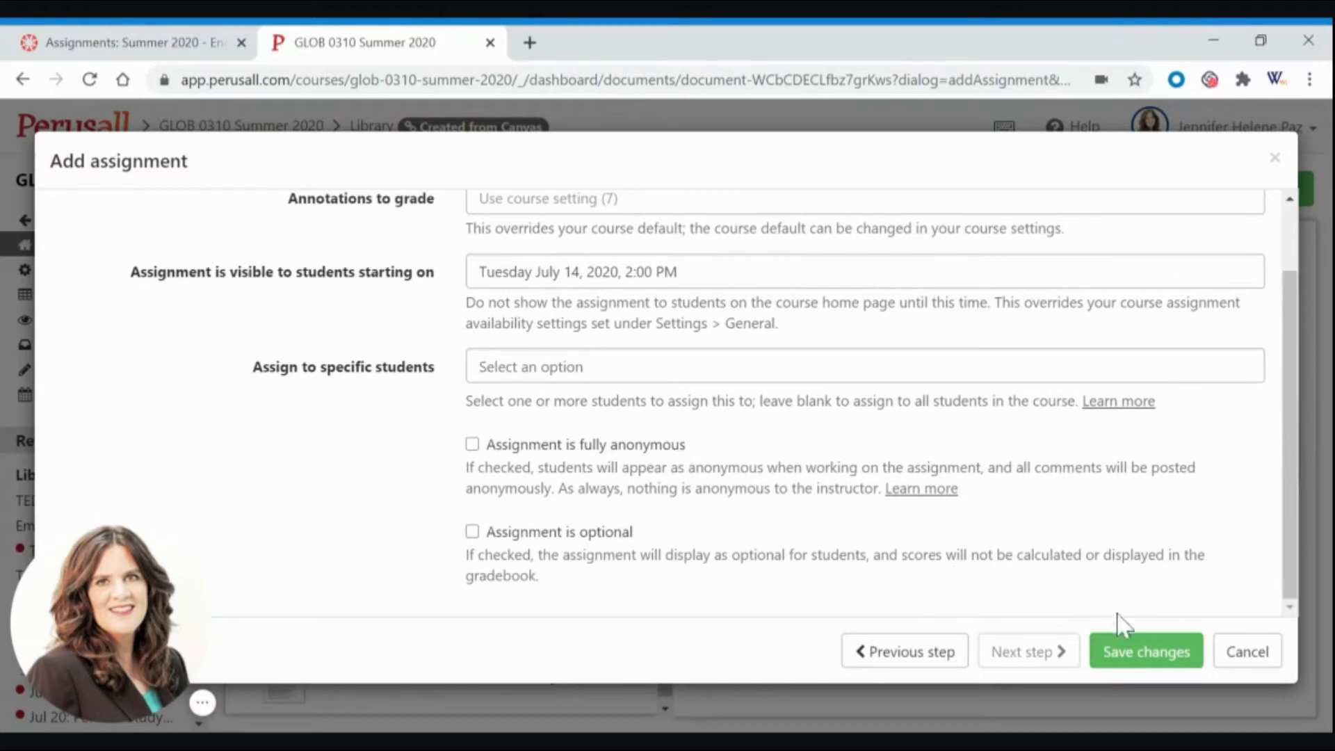
Save the U8 transcript assignment due July 20 and copy its full title for LMS
{"action": "left_click", "coordinate": [1145, 651]}
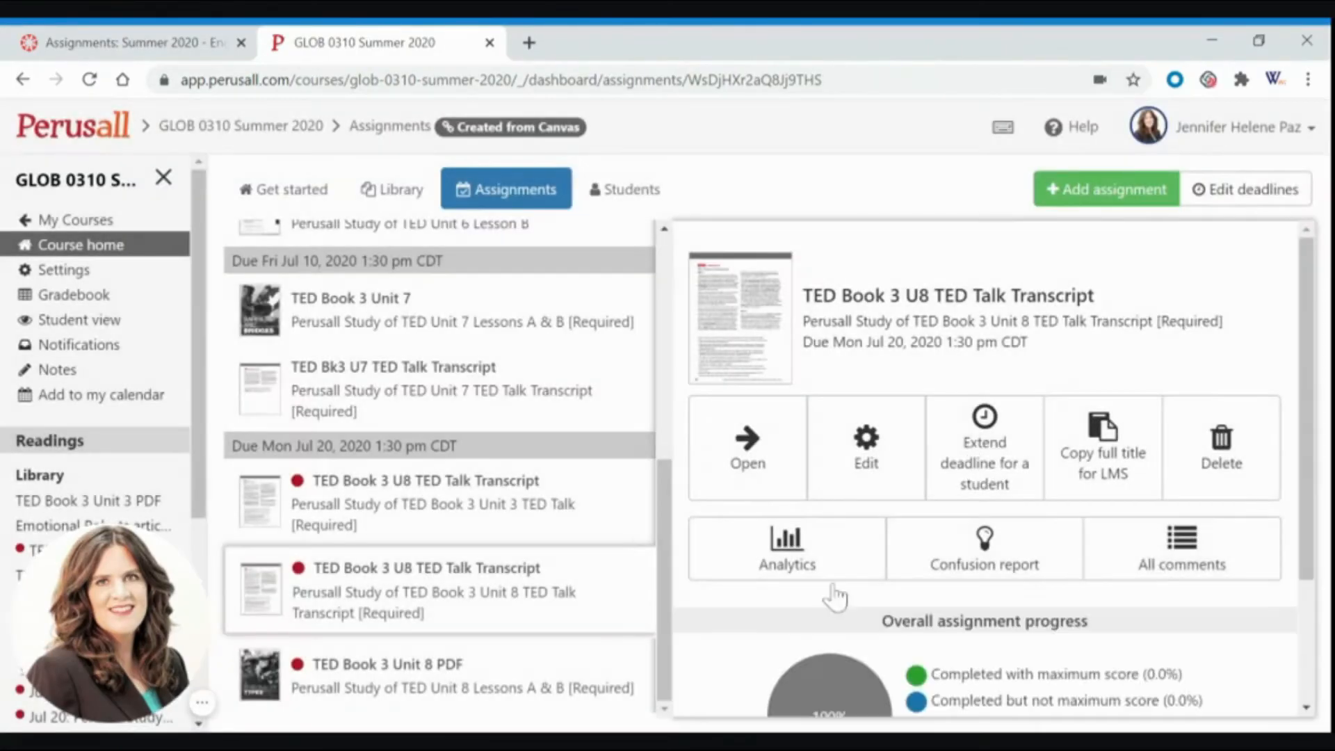
{"action": "scroll", "scroll_direction": "down", "scroll_amount": 3}
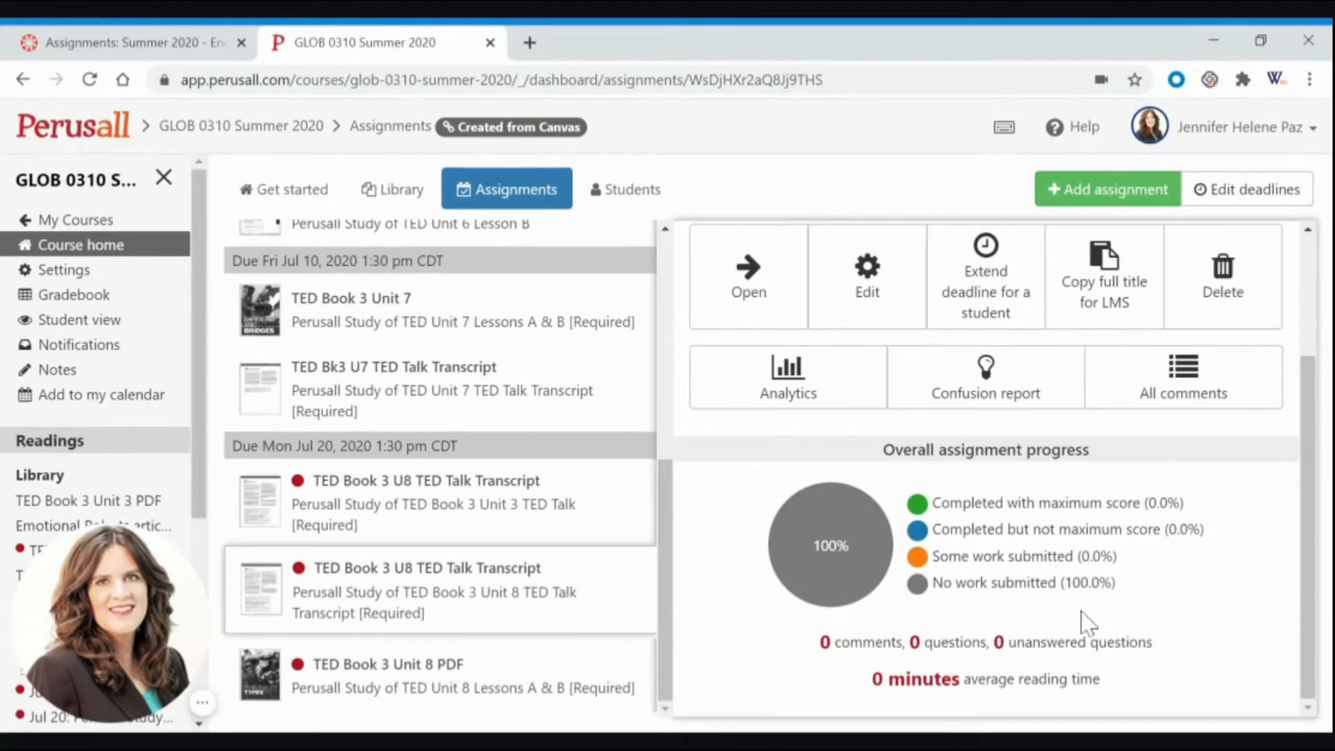
{"action": "mouse_move", "coordinate": [1202, 660]}
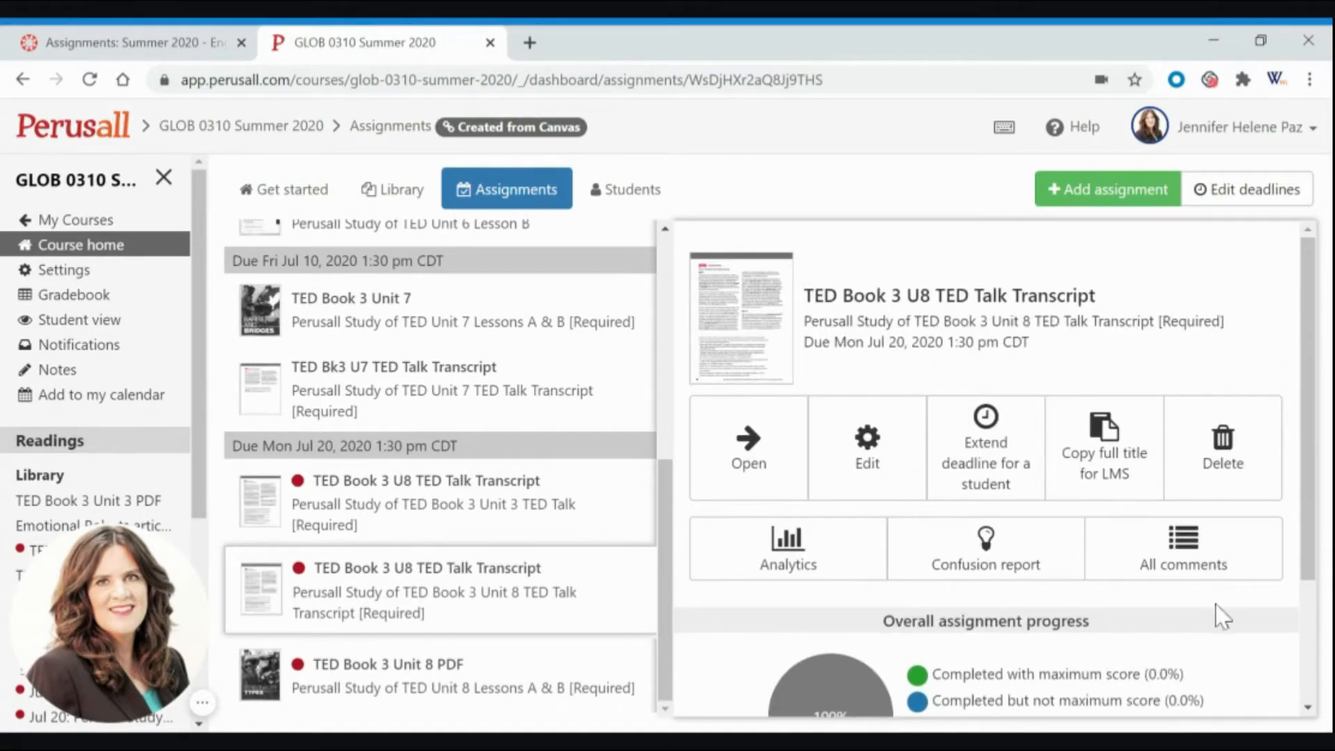
{"action": "mouse_move", "coordinate": [1182, 562]}
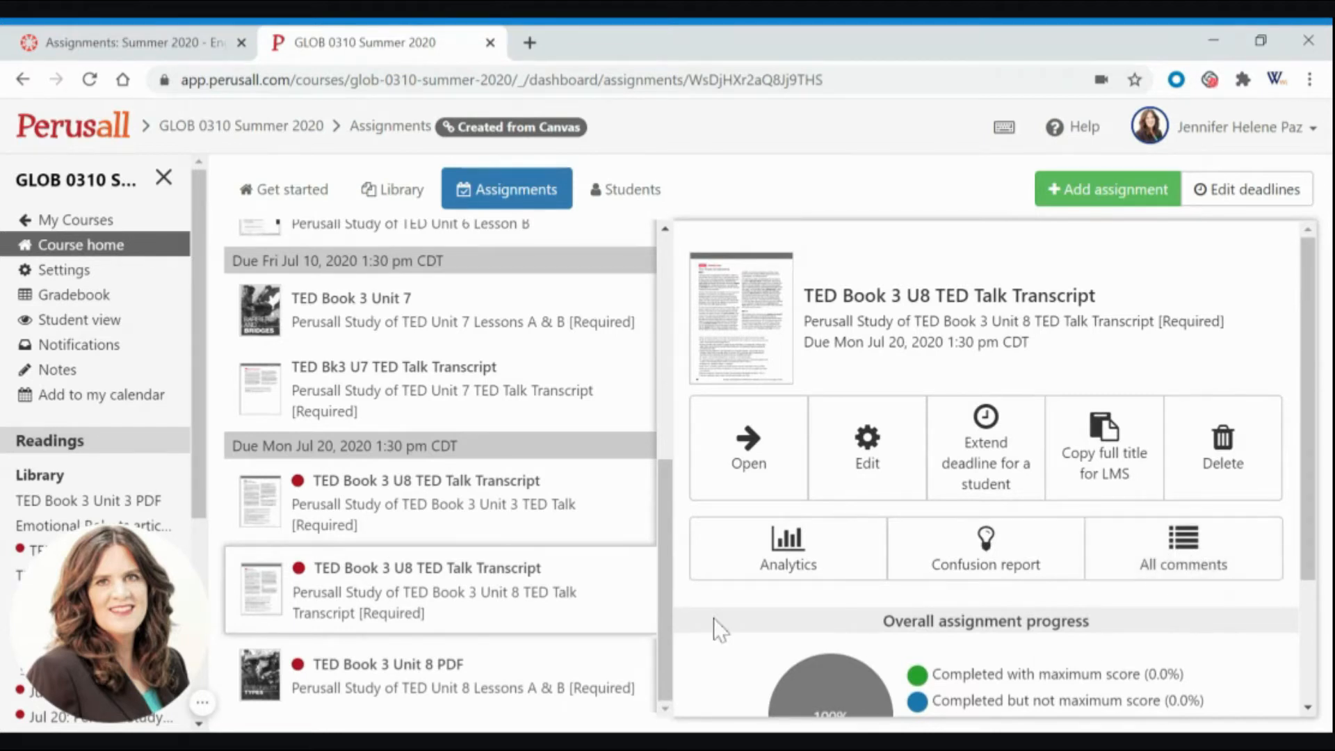
{"action": "mouse_move", "coordinate": [720, 666]}
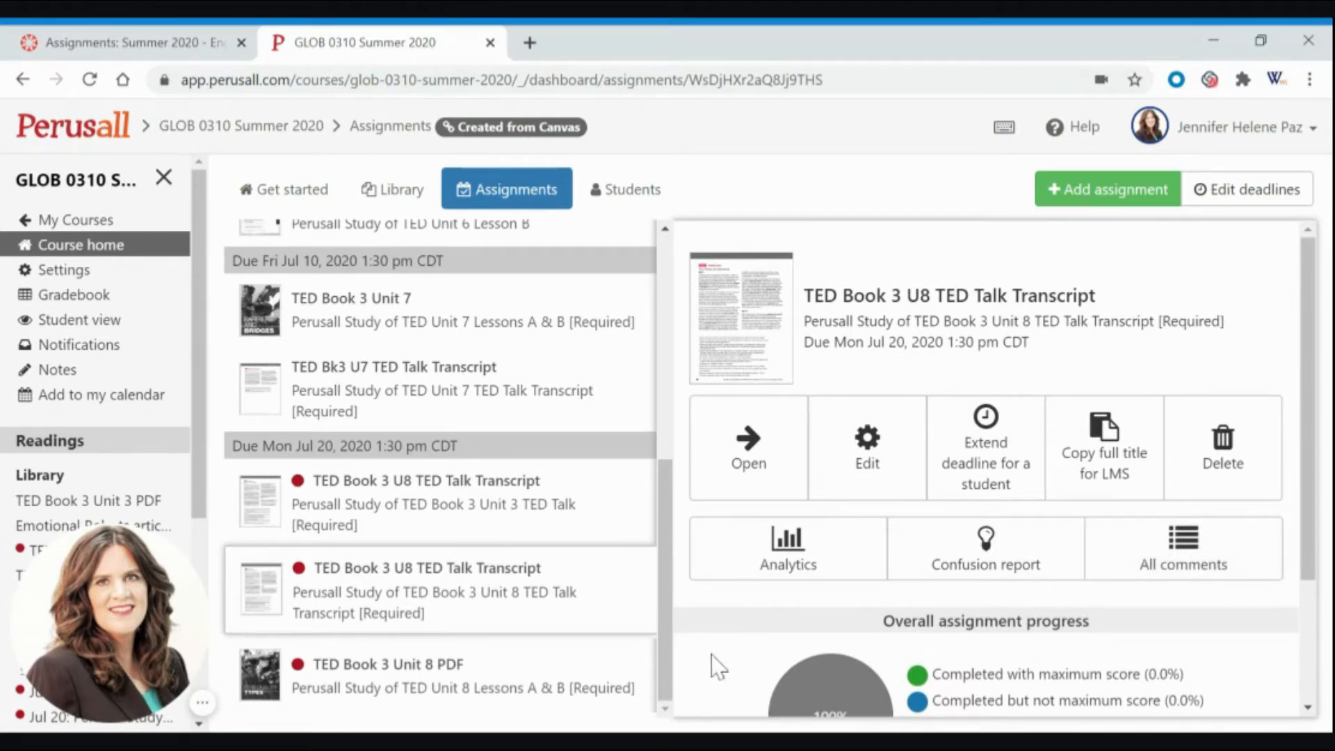
{"action": "mouse_move", "coordinate": [1164, 630]}
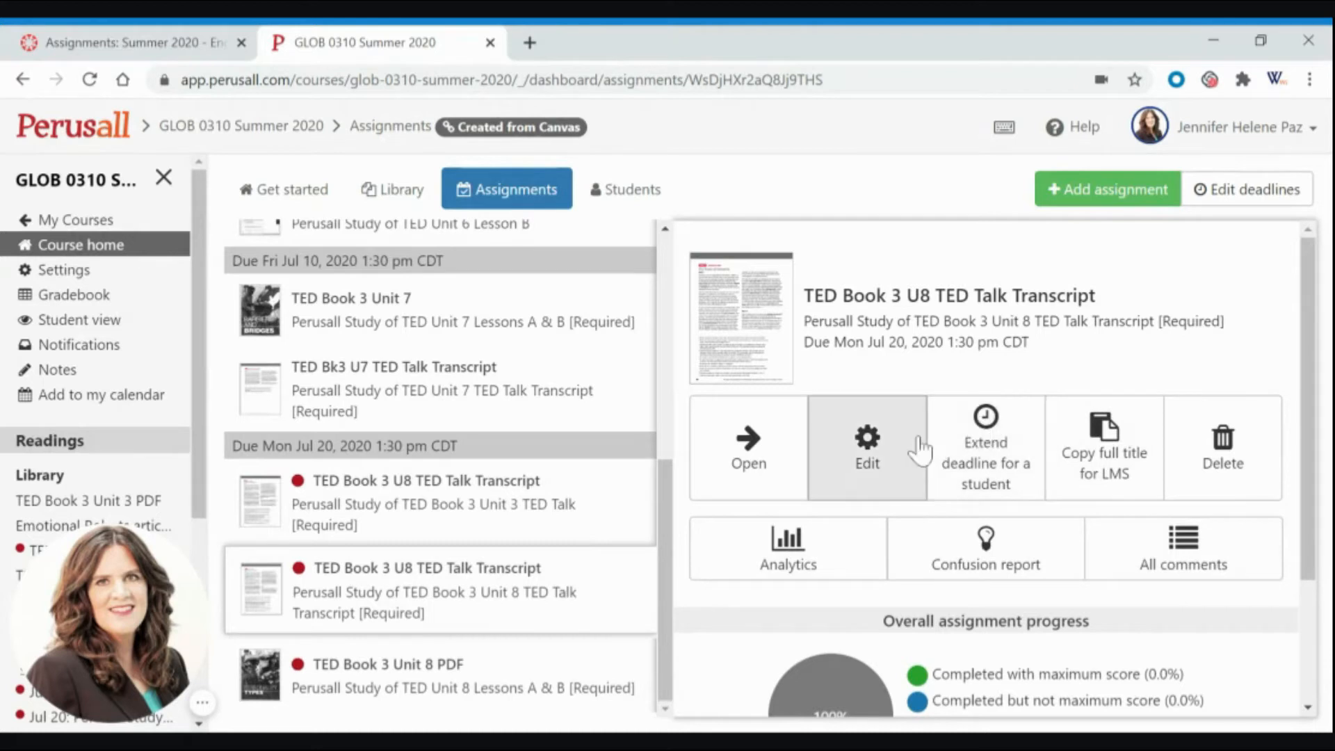
{"action": "mouse_move", "coordinate": [785, 548]}
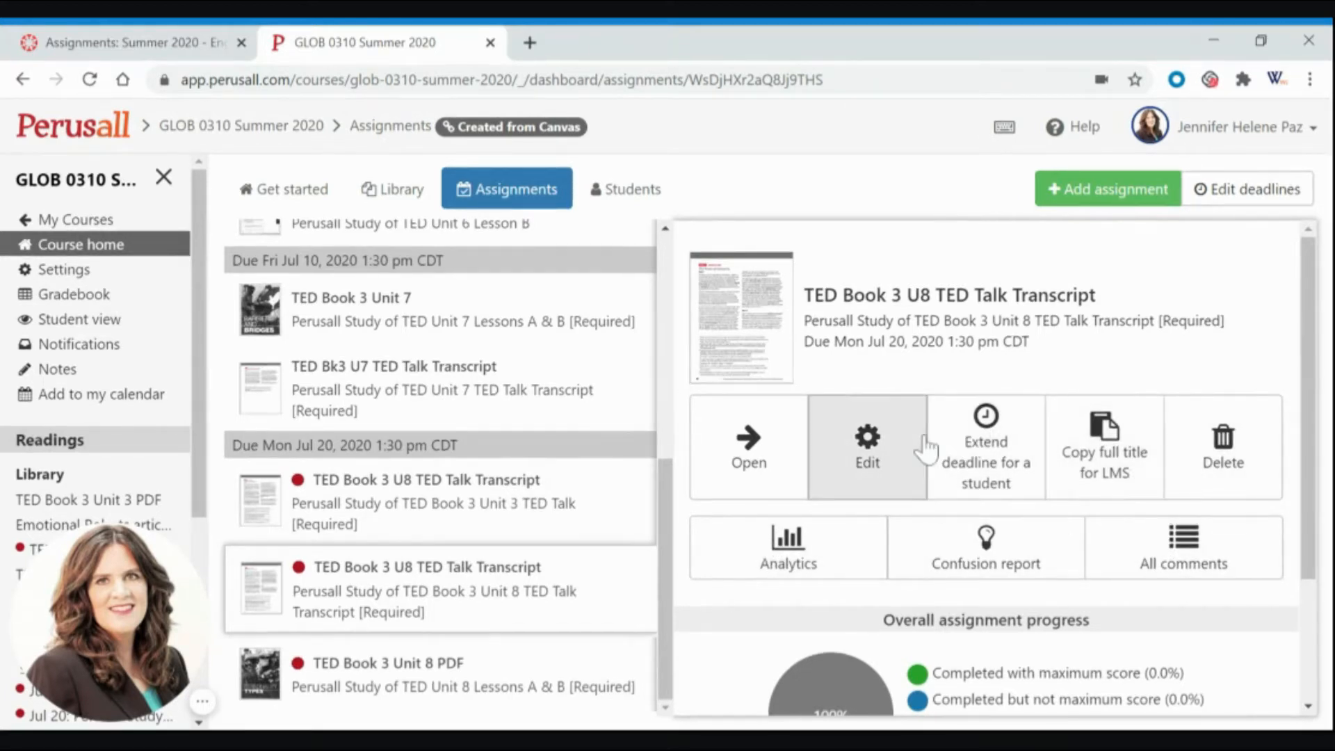
{"action": "mouse_move", "coordinate": [1104, 447]}
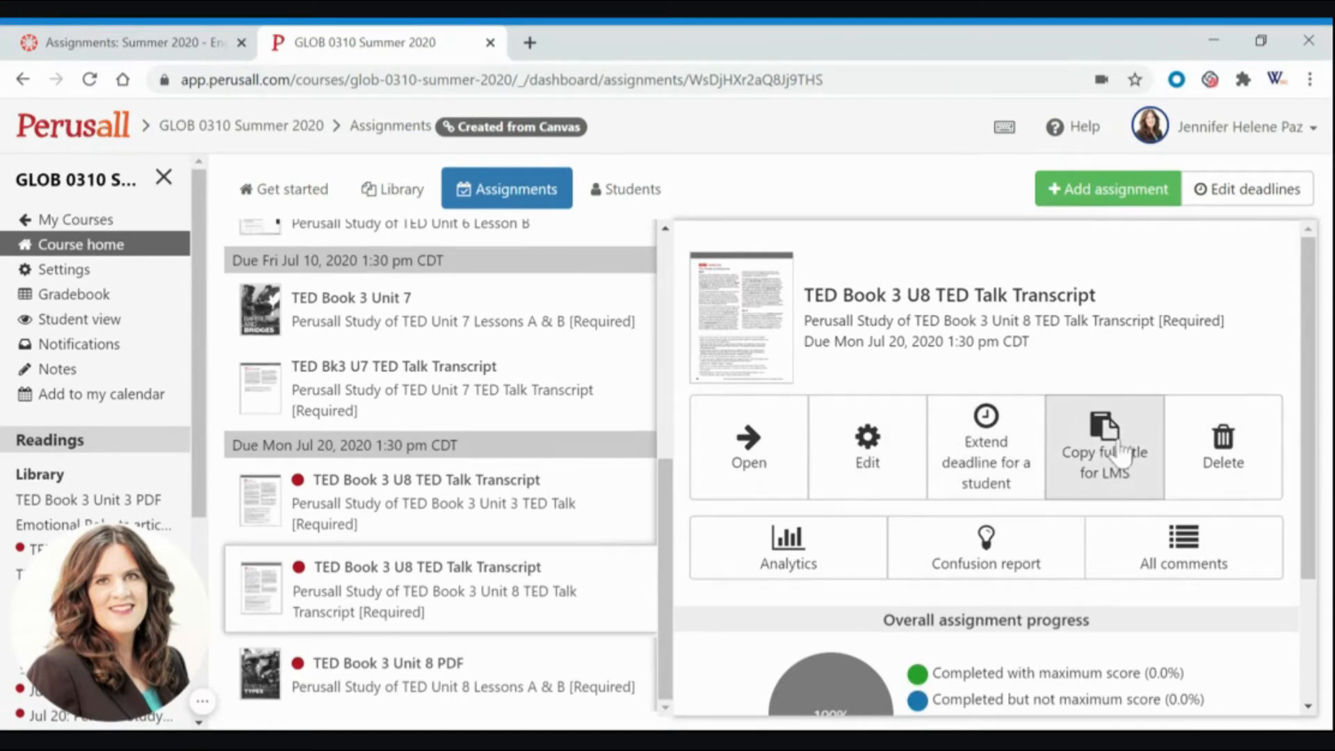
{"action": "mouse_move", "coordinate": [1110, 454]}
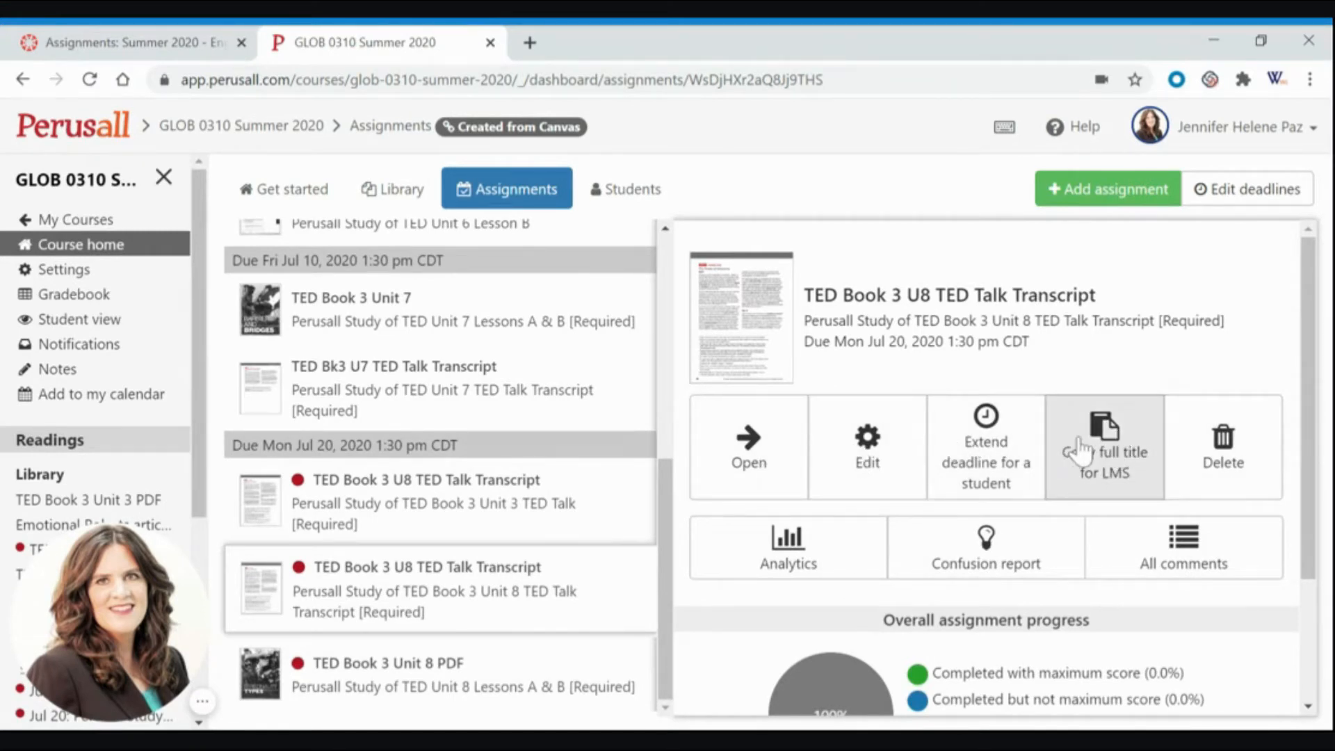
{"action": "left_click", "coordinate": [1103, 447]}
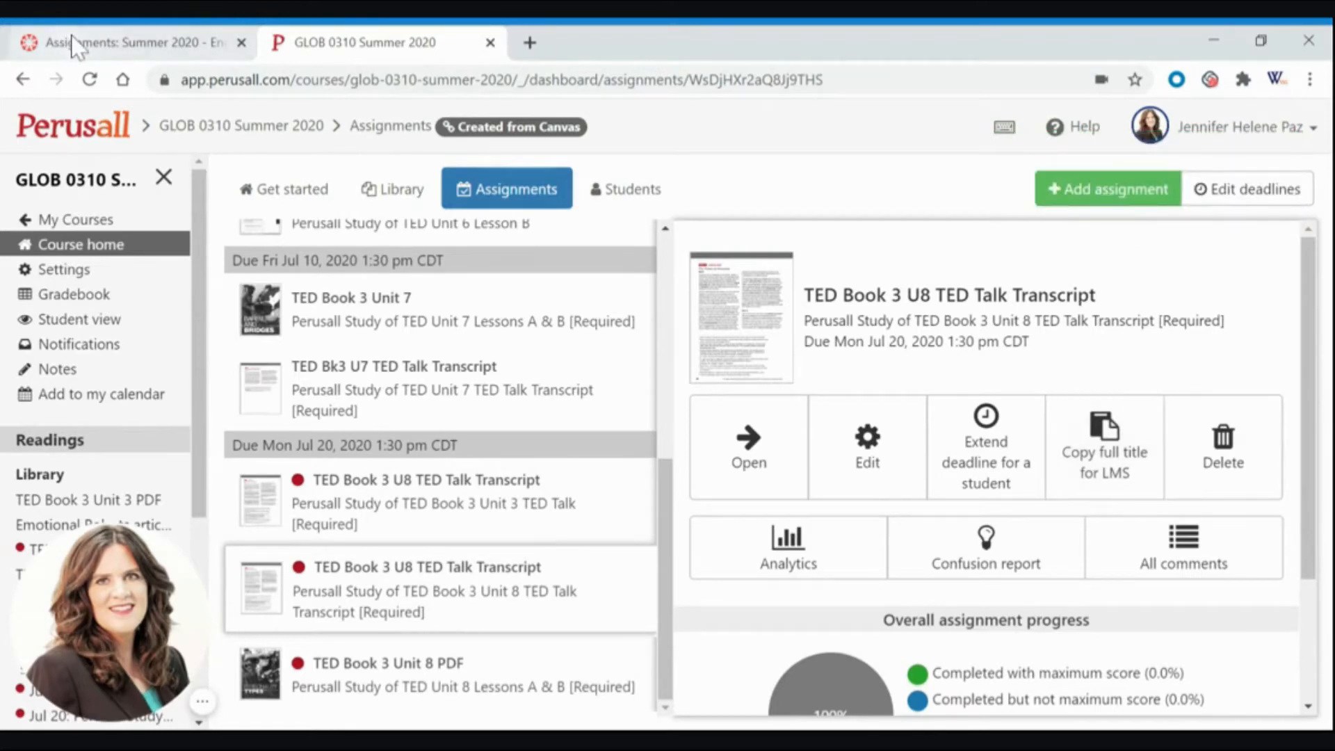
In Canvas, create a full assignment titled 'Perusall Study of TED Book 3 Unit 8 TED Talk Transcript [Required]'
{"action": "left_click", "coordinate": [128, 41]}
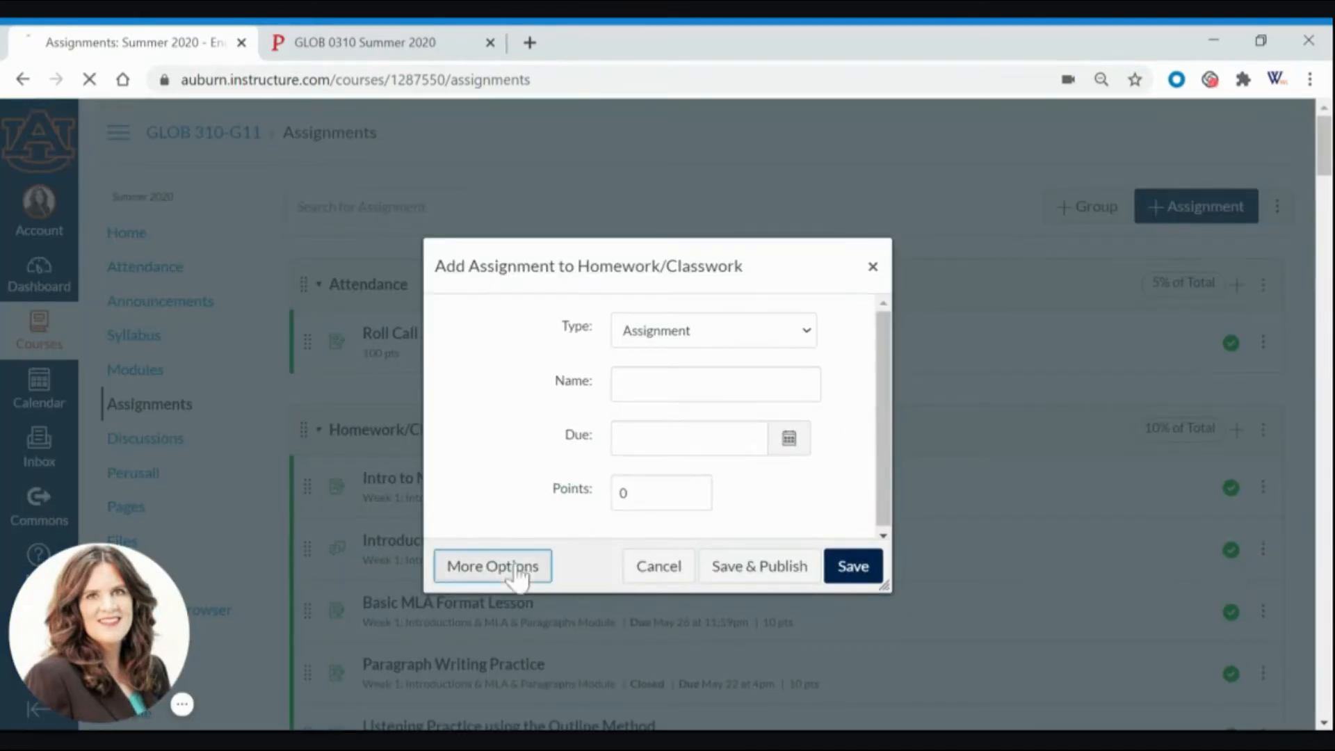
{"action": "left_click", "coordinate": [492, 565]}
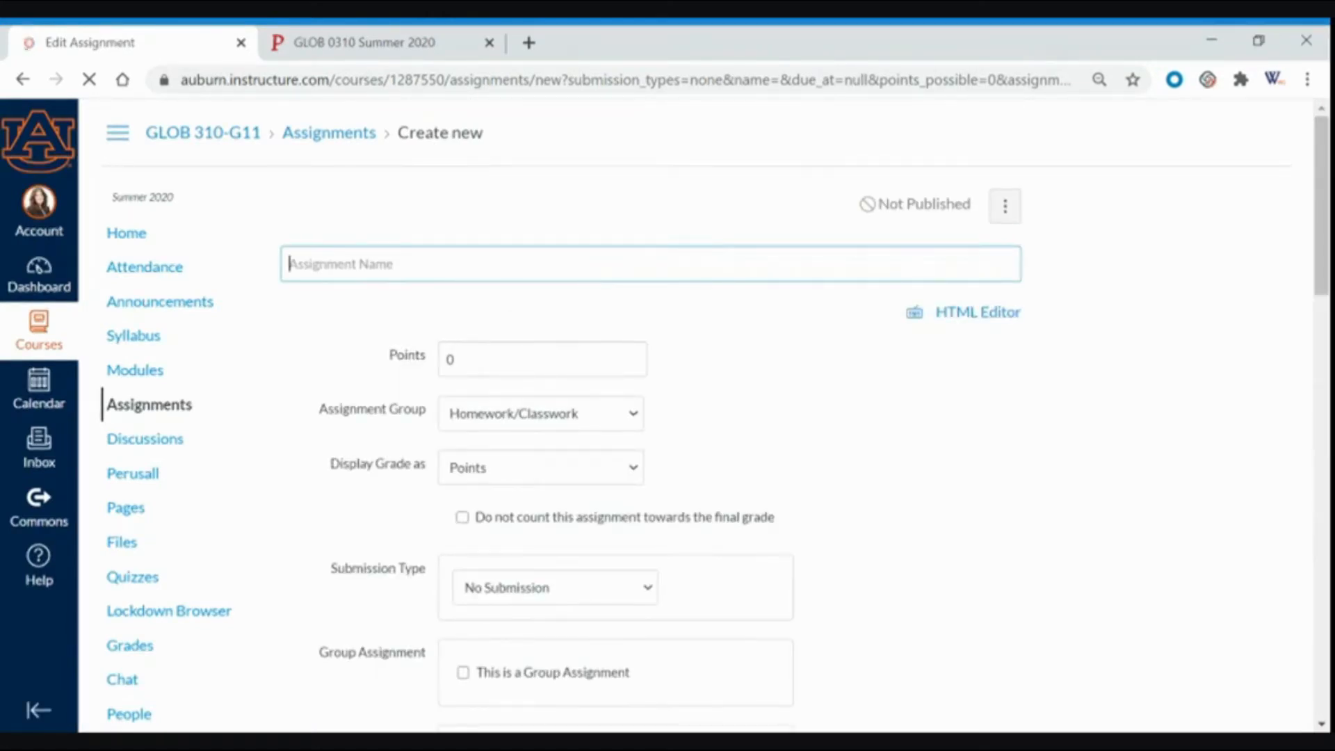
{"action": "type", "text": "Perusall Study of TED Book 3 Unit 8 TED Talk Transcript [Required]"}
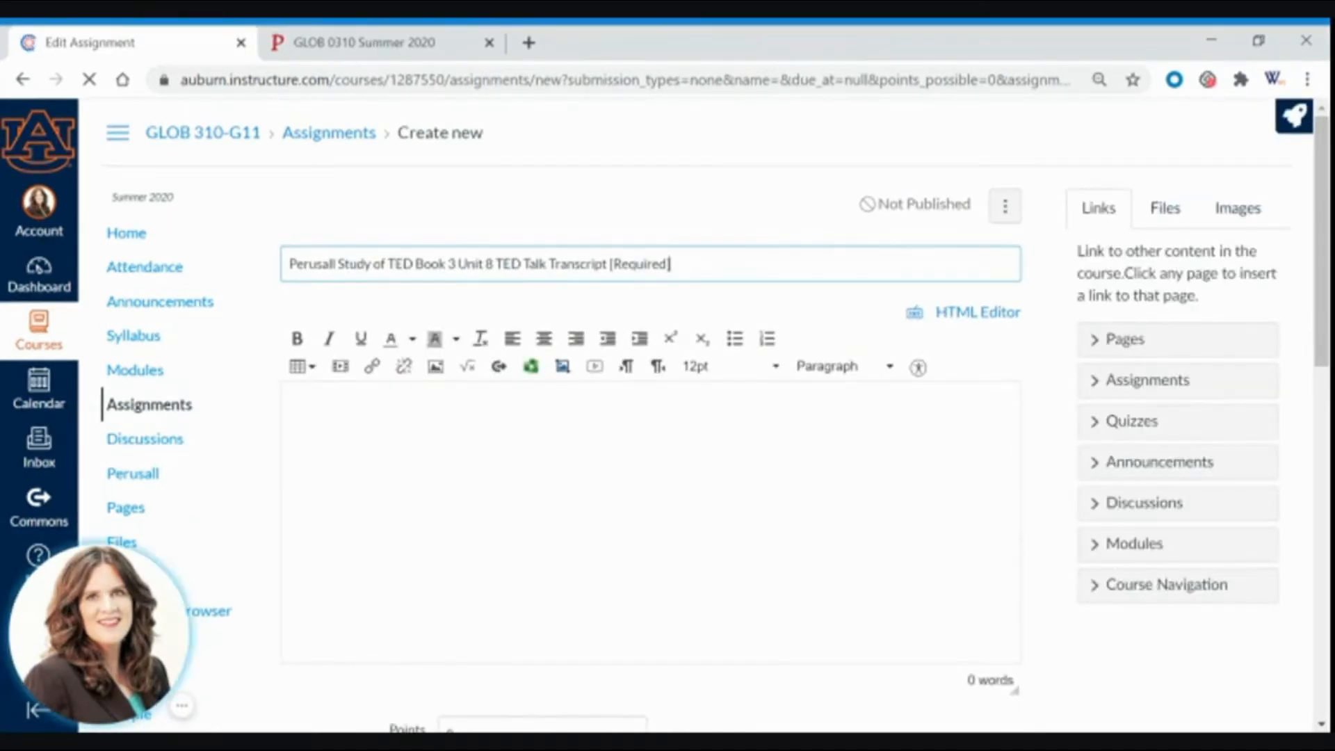
{"action": "mouse_move", "coordinate": [1292, 117]}
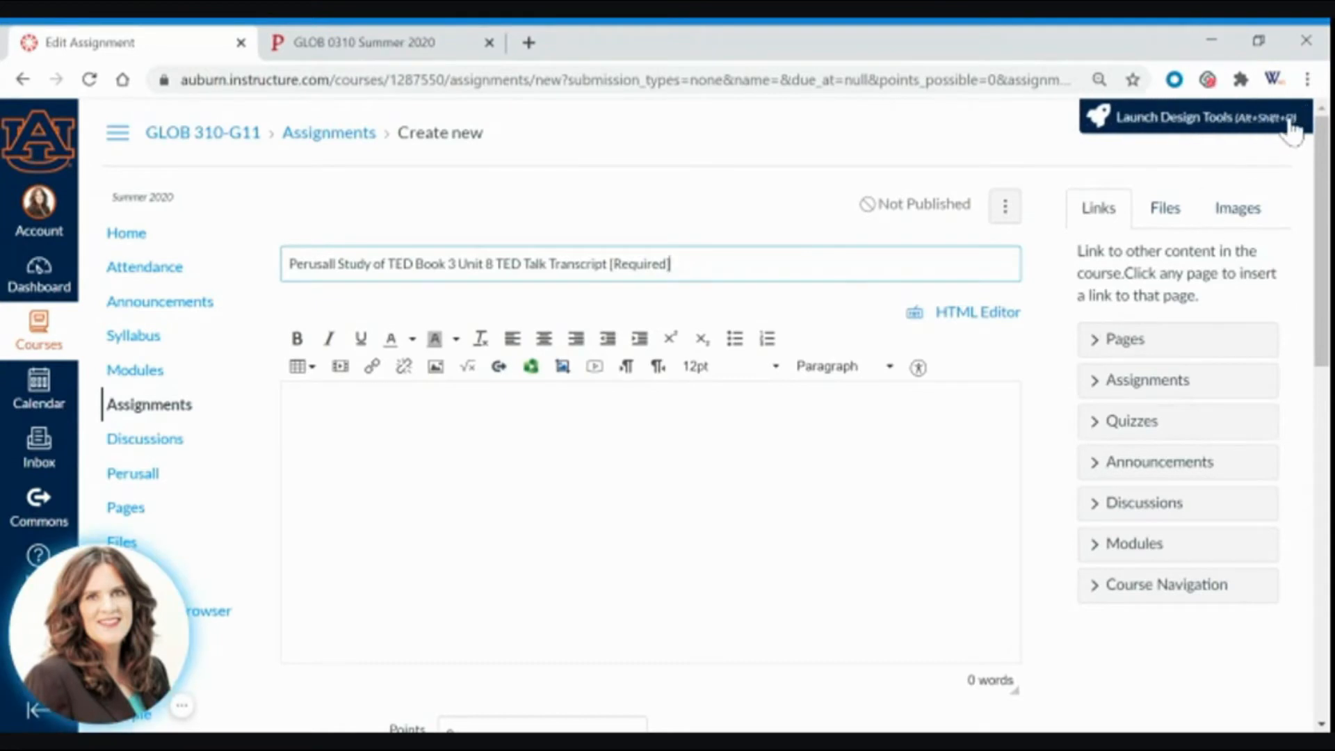
Launch and open Design Tools for the new assignment
{"action": "left_click", "coordinate": [1190, 118]}
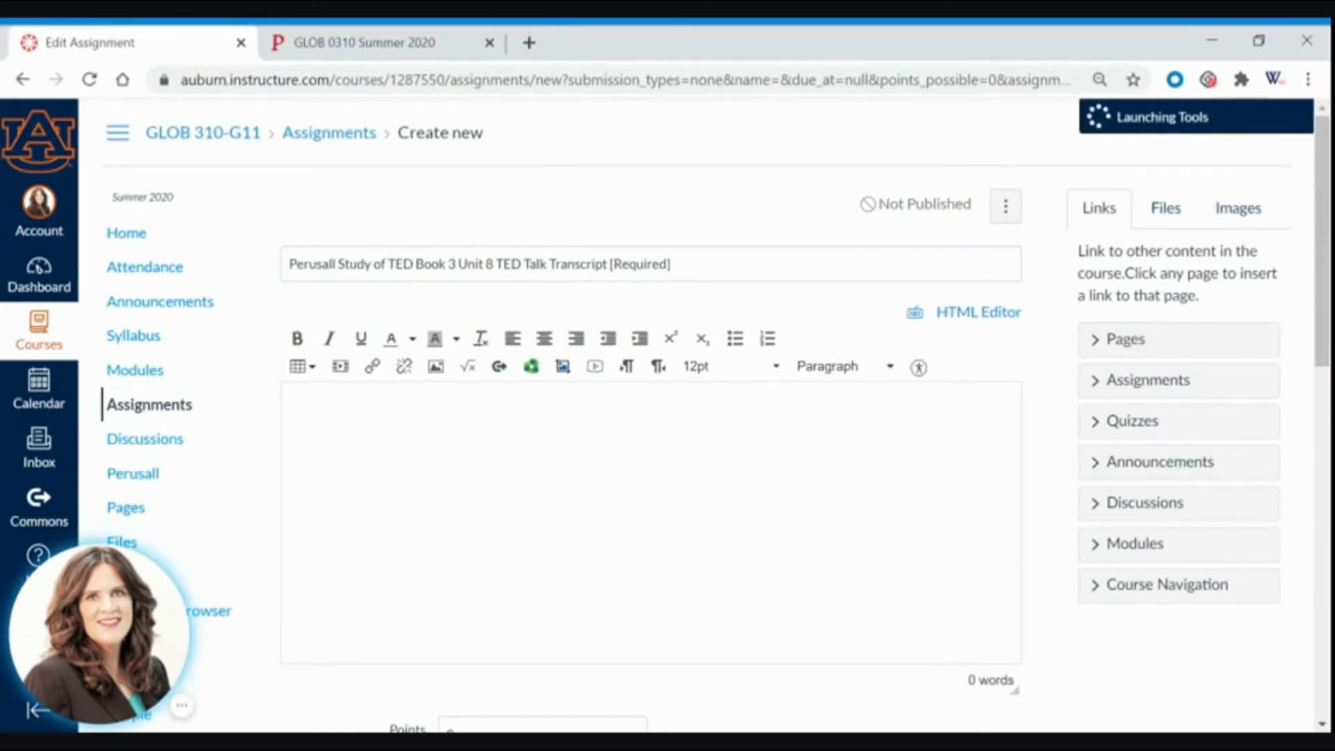
{"action": "left_click", "coordinate": [634, 414]}
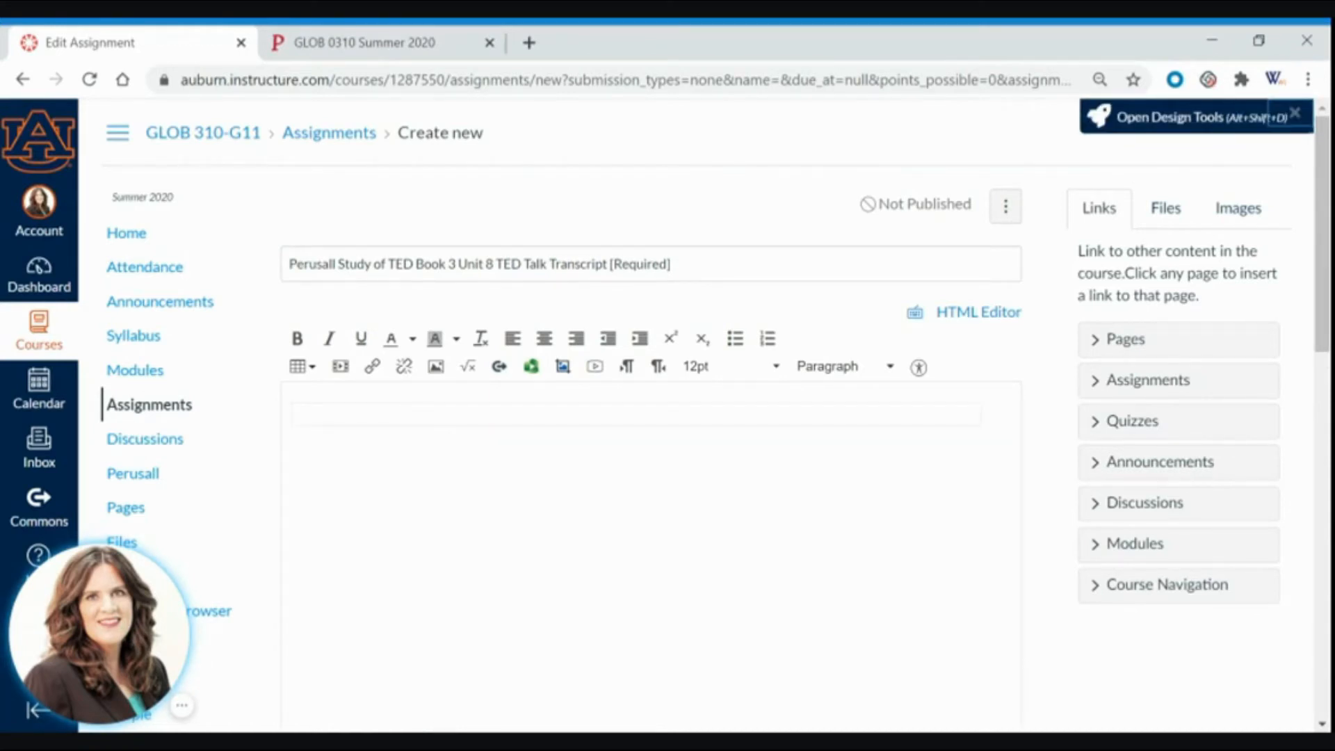
{"action": "left_click", "coordinate": [1184, 117]}
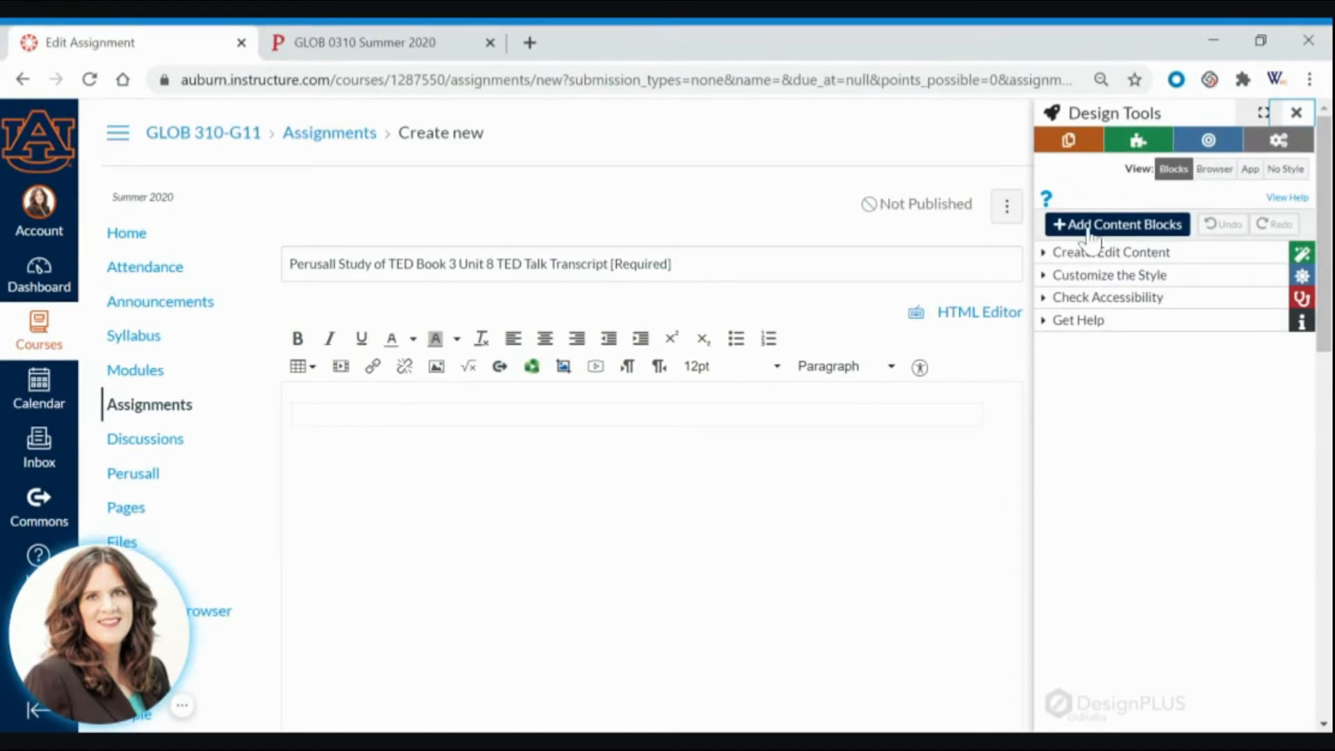
Copy the Unit 7 Perusall assignment's description content into this assignment's description
{"action": "left_click", "coordinate": [1116, 224]}
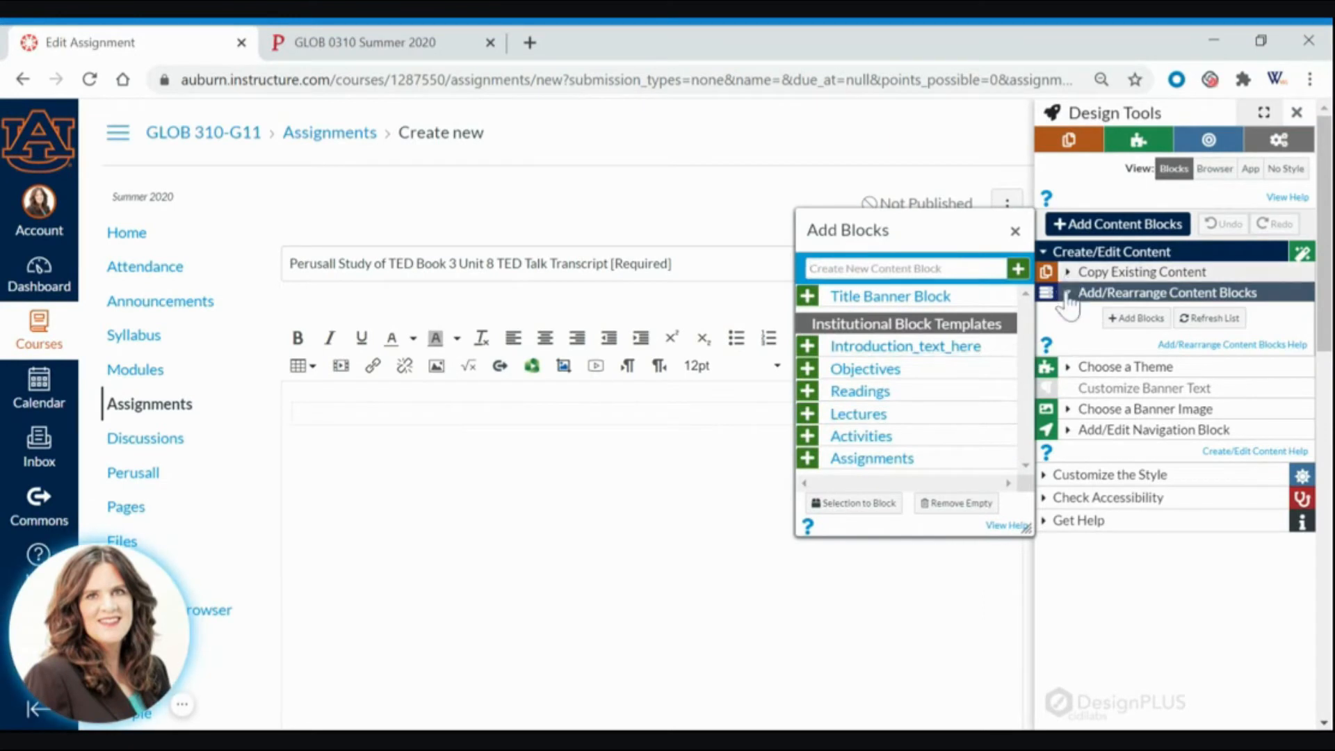
{"action": "left_click", "coordinate": [1142, 272]}
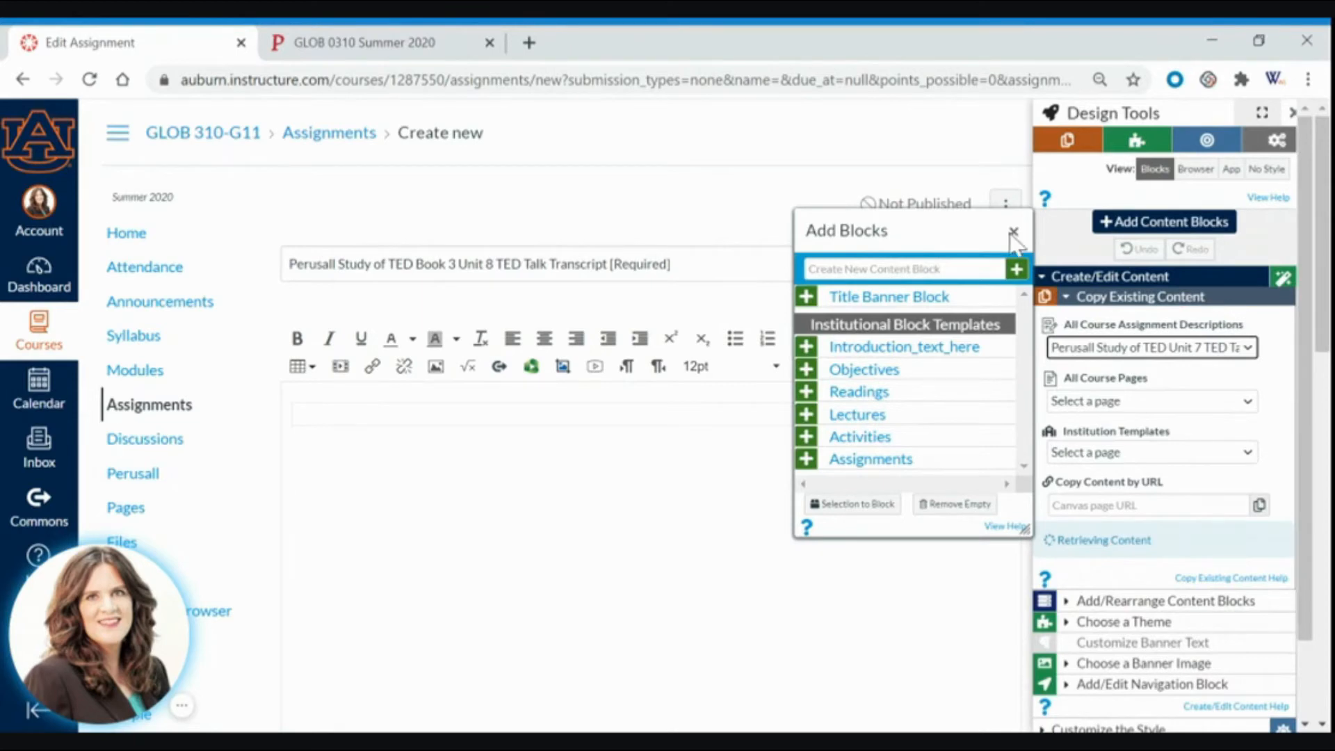
{"action": "left_click", "coordinate": [1013, 230]}
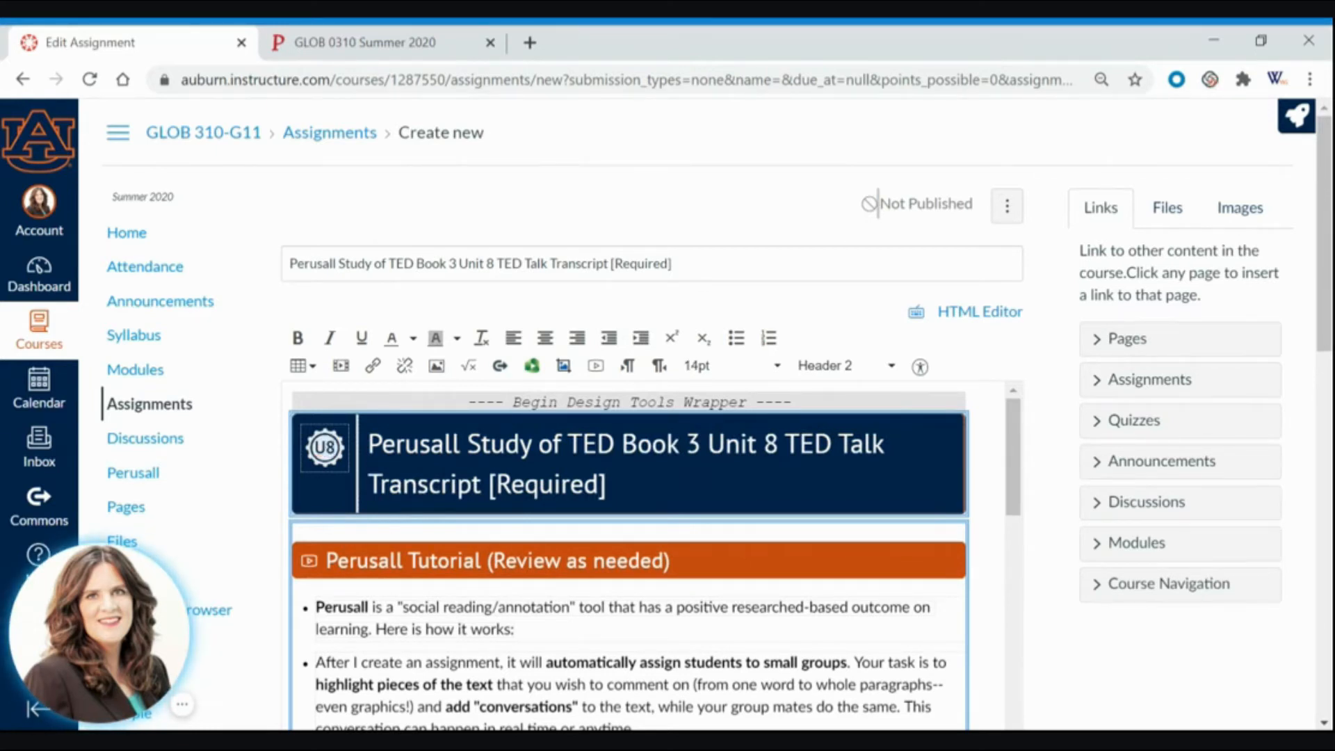
Select the 'In fact, I have marked this as a ZERO-point assignment' paragraph
{"action": "scroll", "scroll_direction": "down", "scroll_amount": 3}
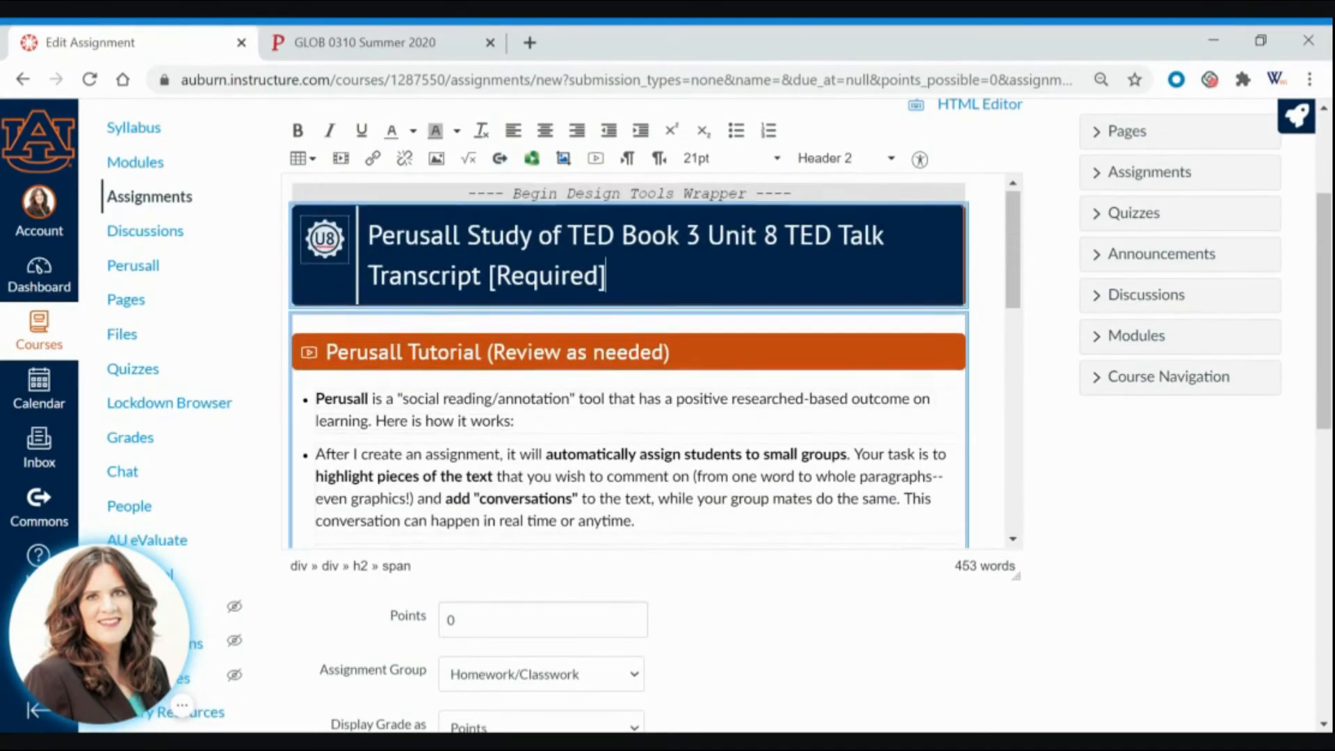
{"action": "scroll", "scroll_direction": "down", "scroll_amount": 3}
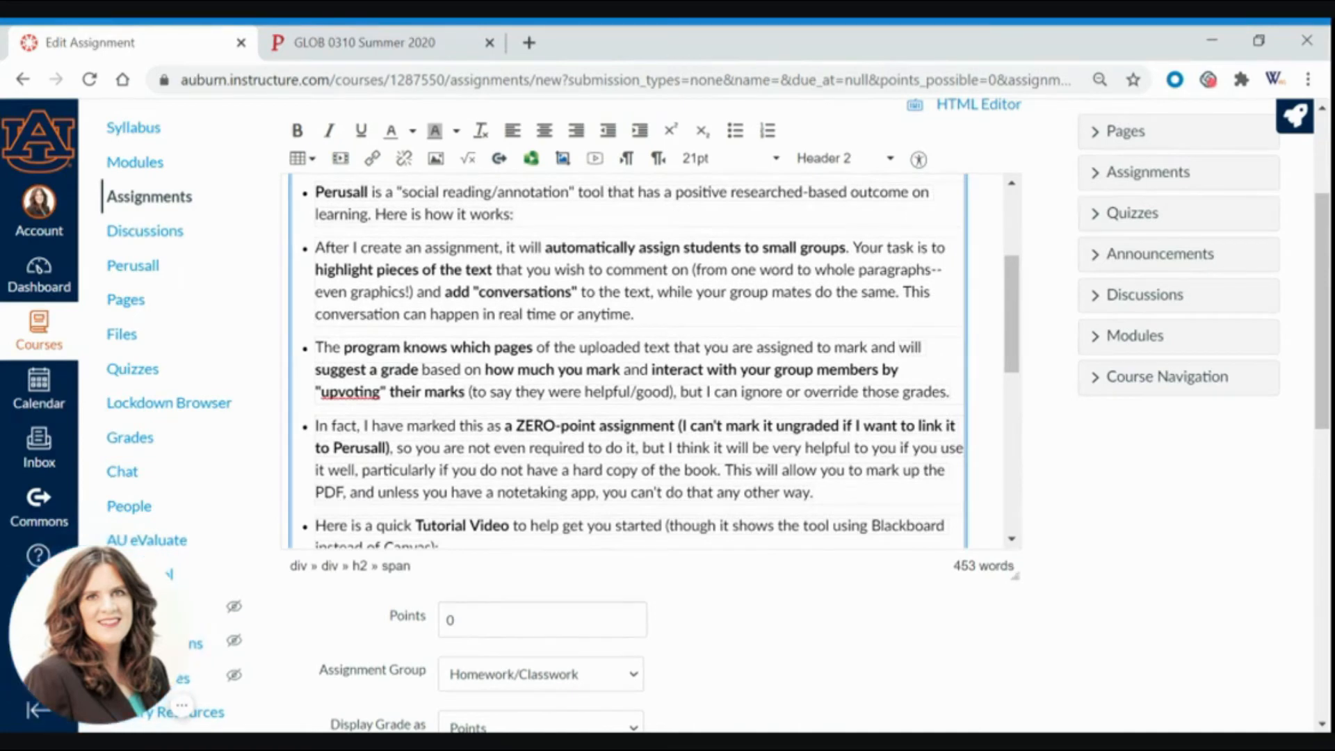
{"action": "scroll", "scroll_direction": "down", "scroll_amount": 3}
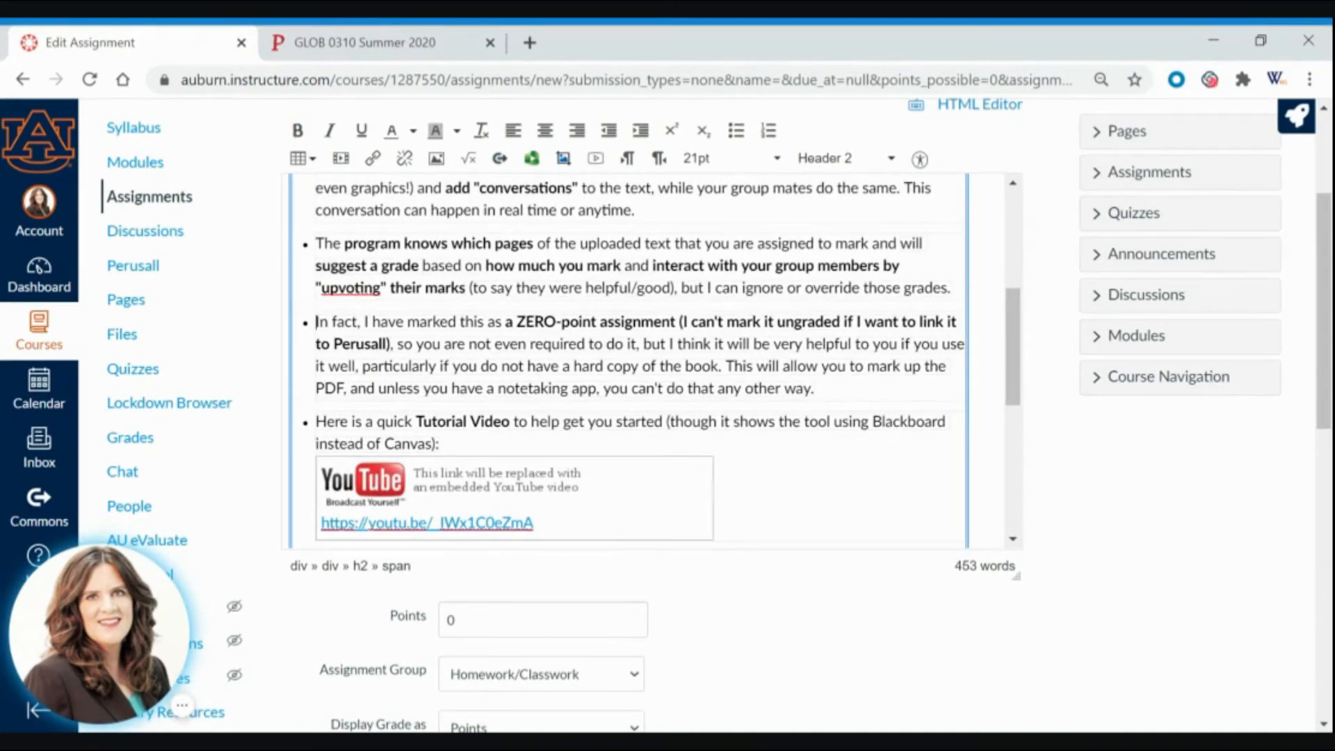
{"action": "left_click", "coordinate": [577, 342]}
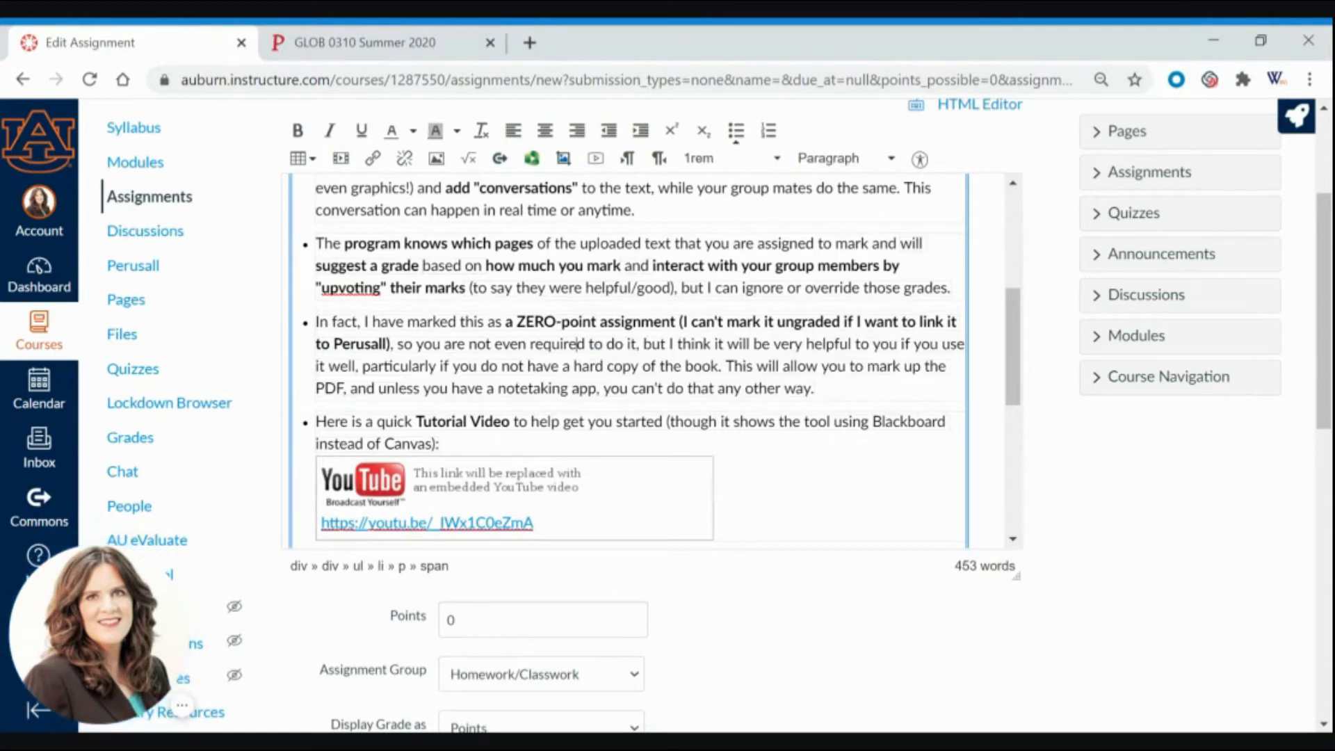
{"action": "left_click_drag", "start_coordinate": [316, 321], "coordinate": [672, 321]}
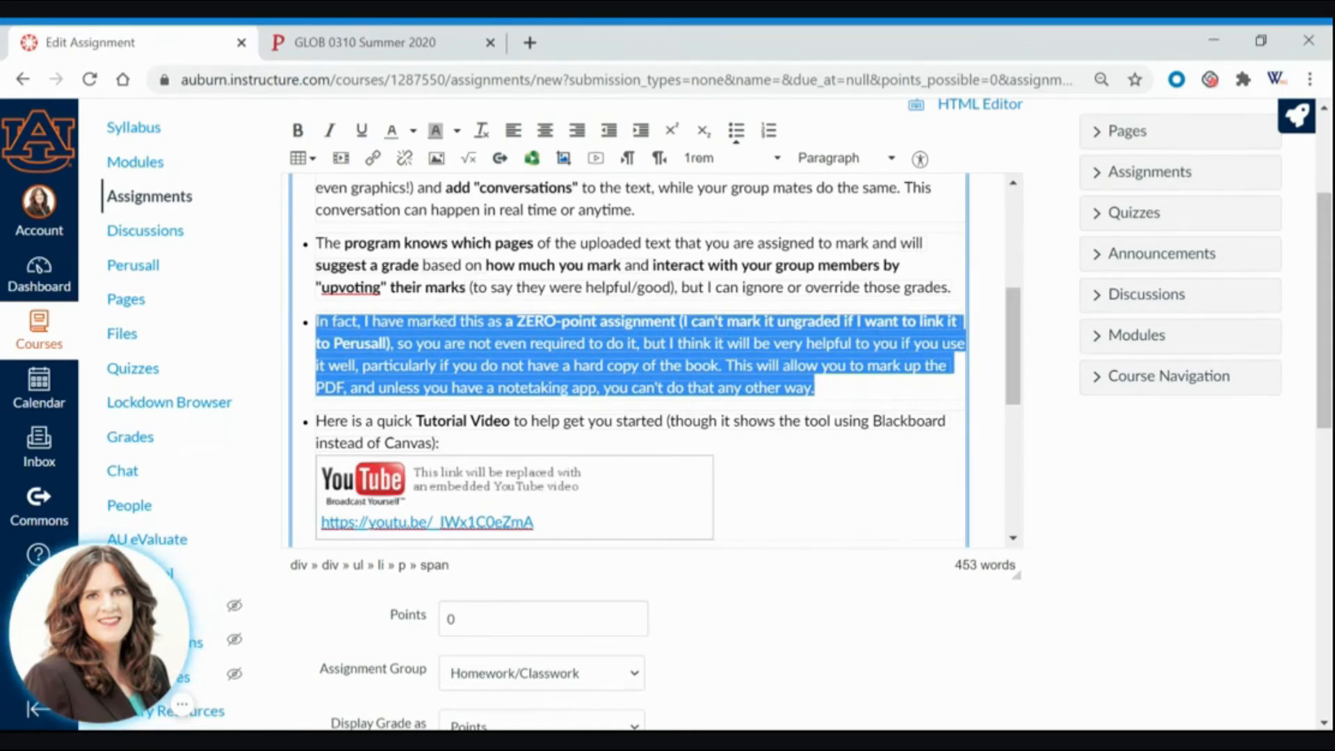
Reword the zero-point note to say 'this assignment will be 10 points.'
{"action": "key", "text": "Delete"}
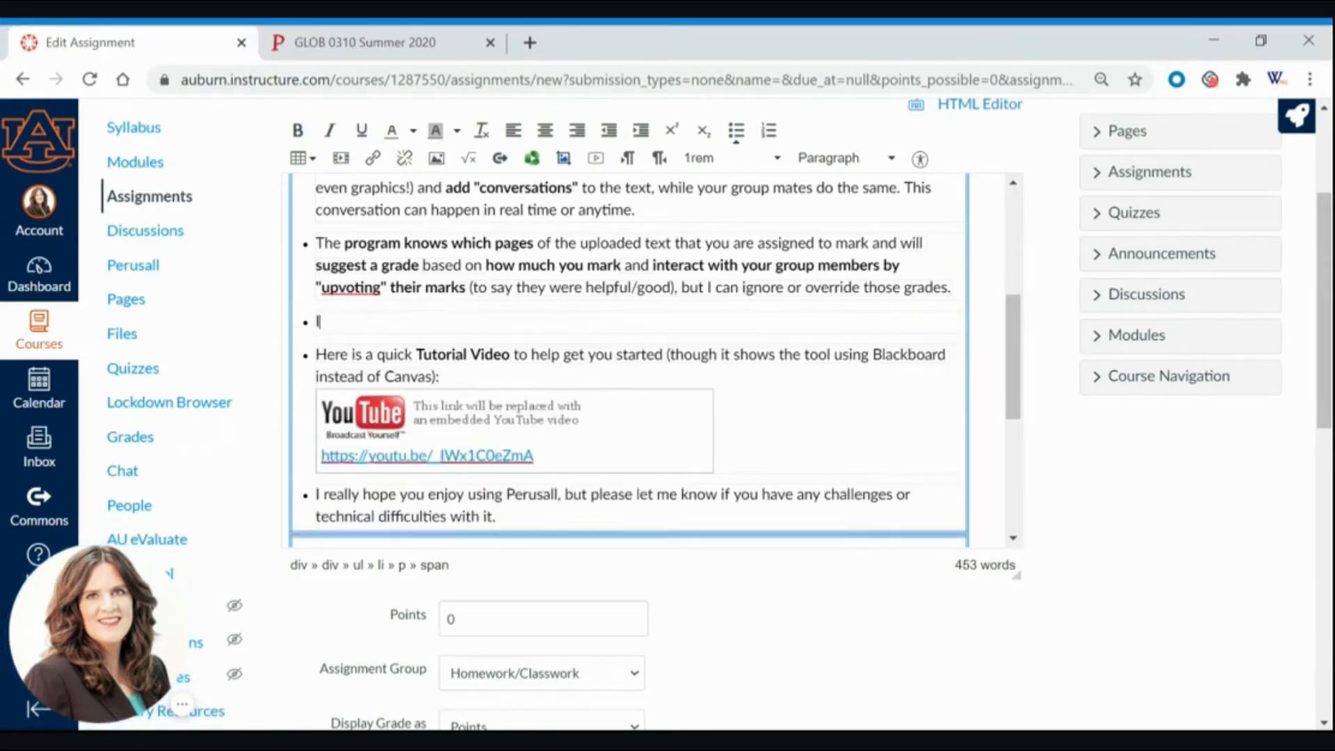
{"action": "type", "text": "In fact, this"}
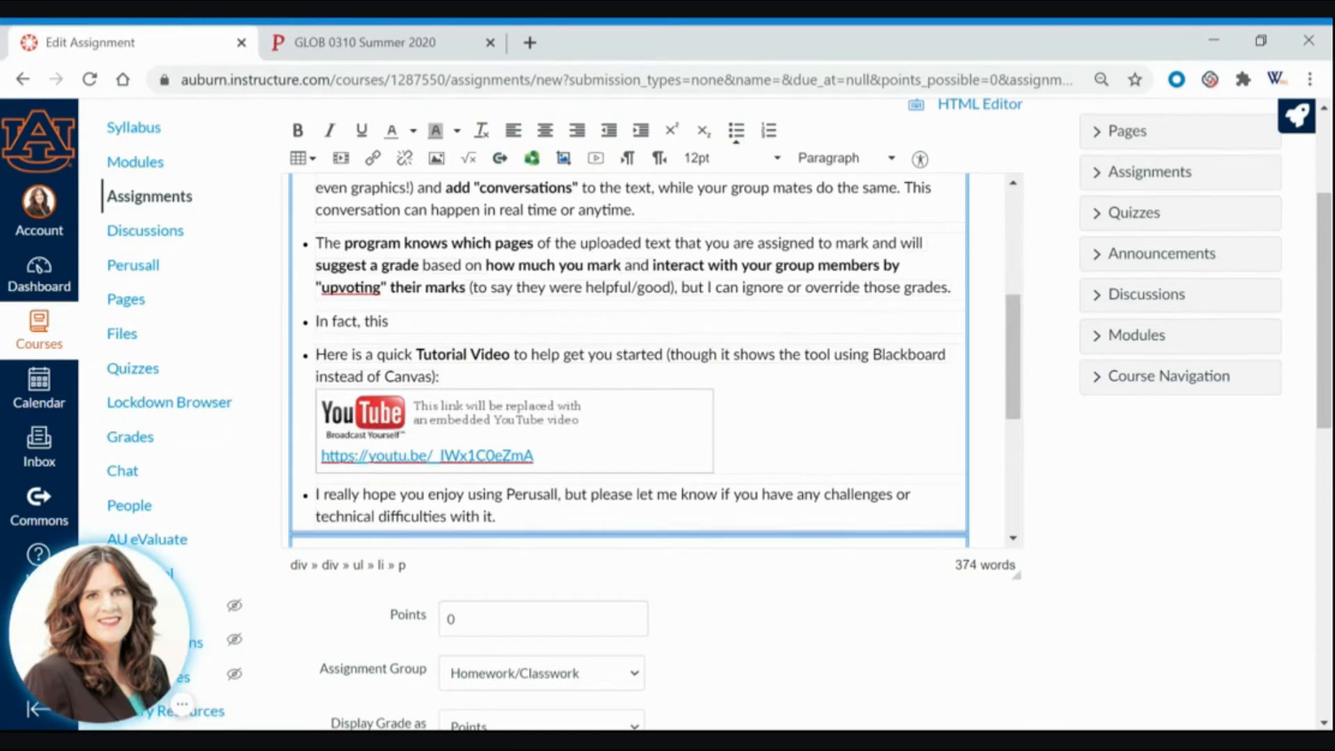
{"action": "type", "text": "assignmne"}
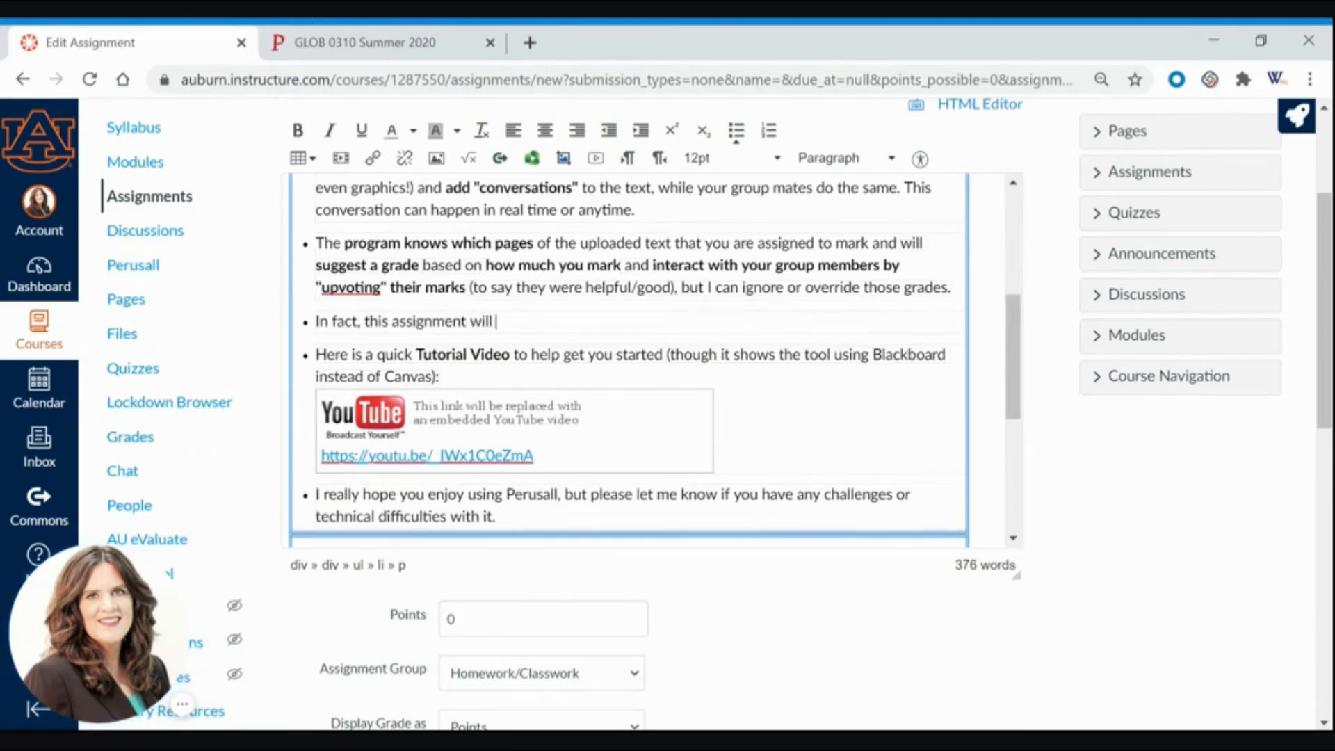
{"action": "type", "text": "be 10 points."}
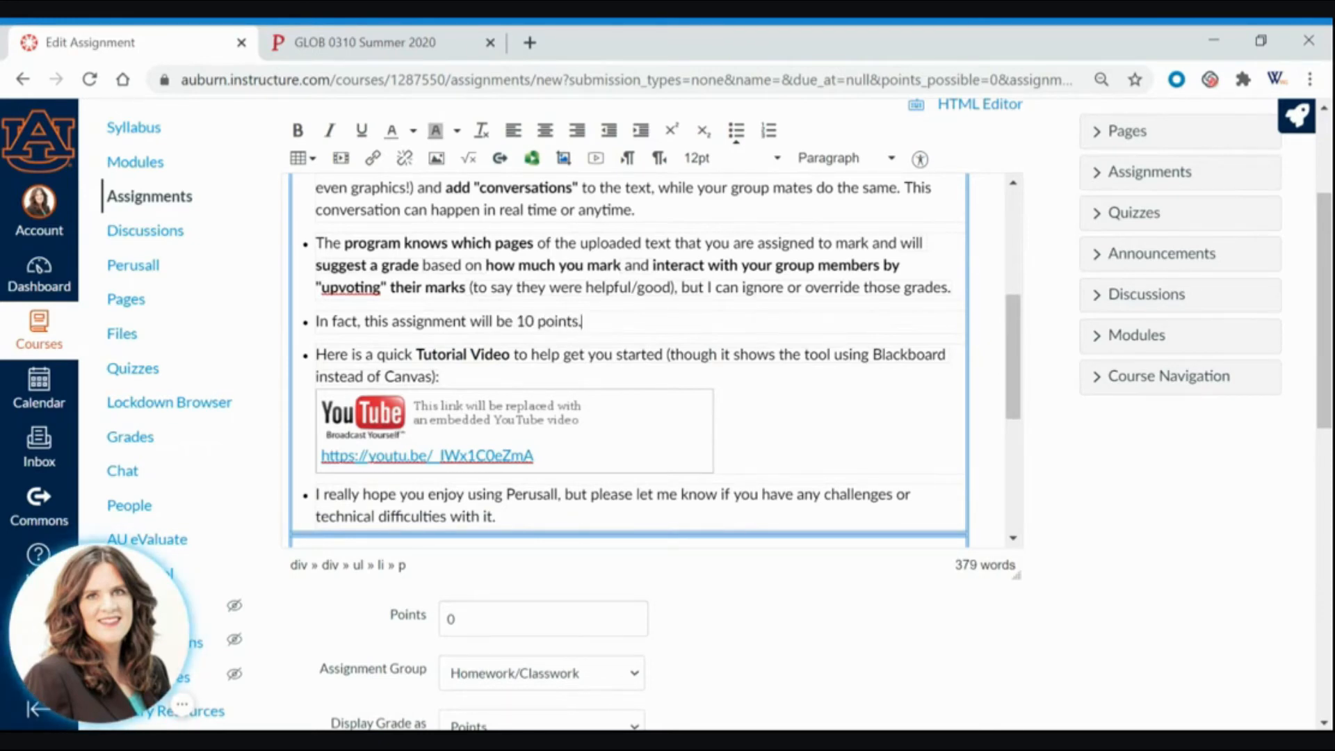
{"action": "scroll", "scroll_direction": "down", "scroll_amount": 3}
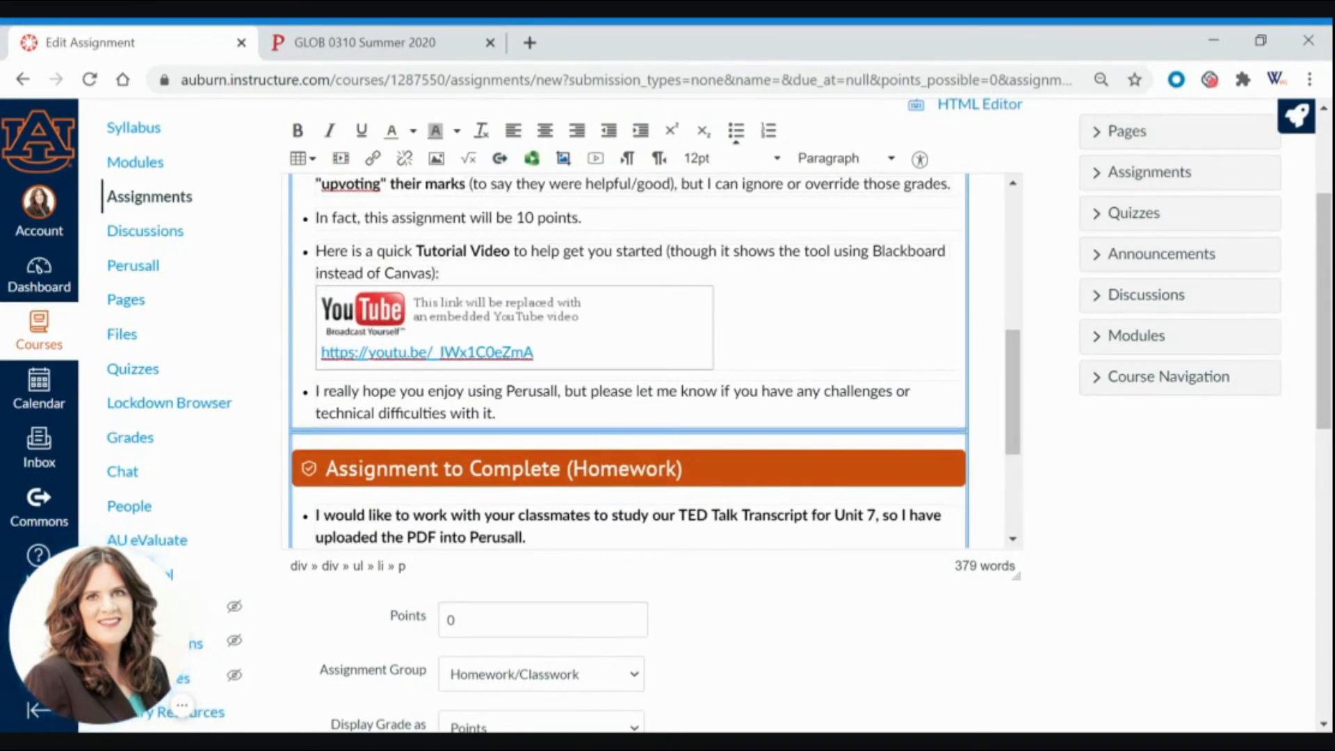
{"action": "scroll", "scroll_direction": "down", "scroll_amount": 3}
{"action": "type", "text": "10"}
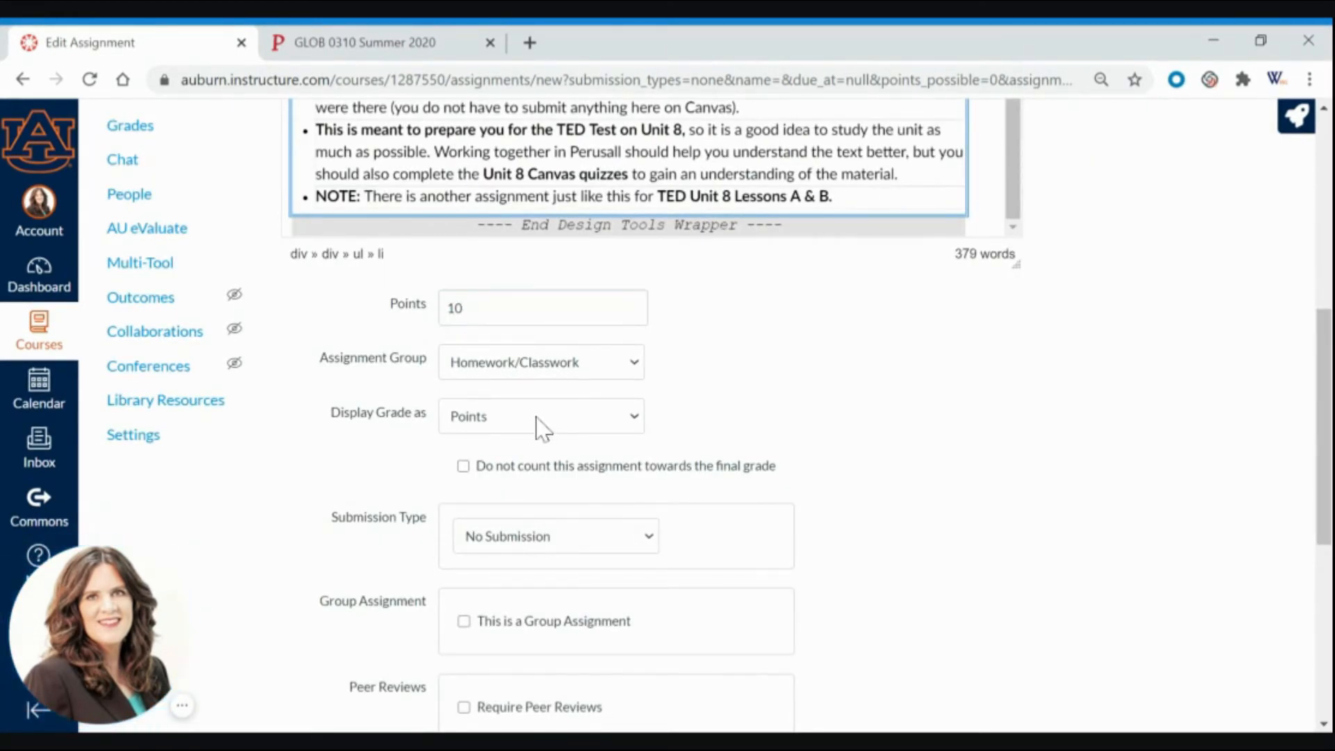
Grade as Complete/Incomplete and submit via the Perusall external tool, loading in a new tab
{"action": "left_click", "coordinate": [541, 416]}
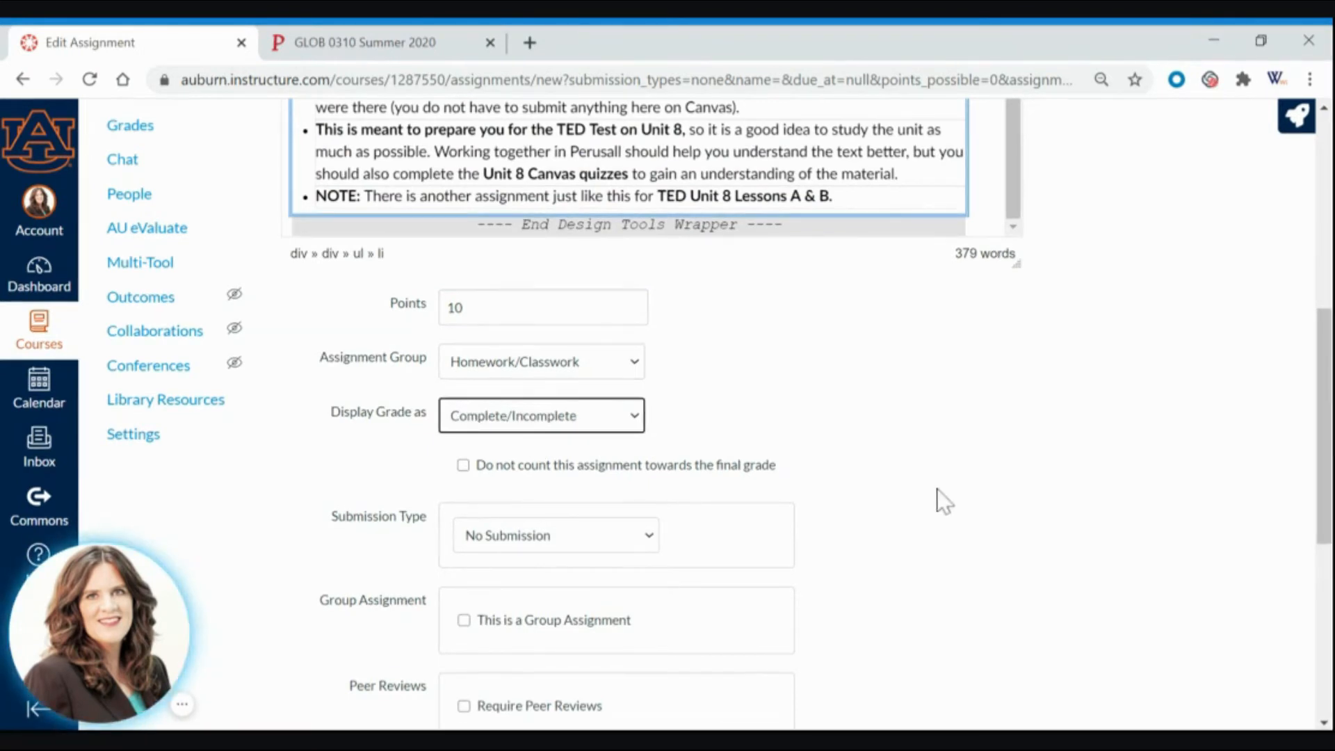
{"action": "scroll", "scroll_direction": "down", "scroll_amount": 3}
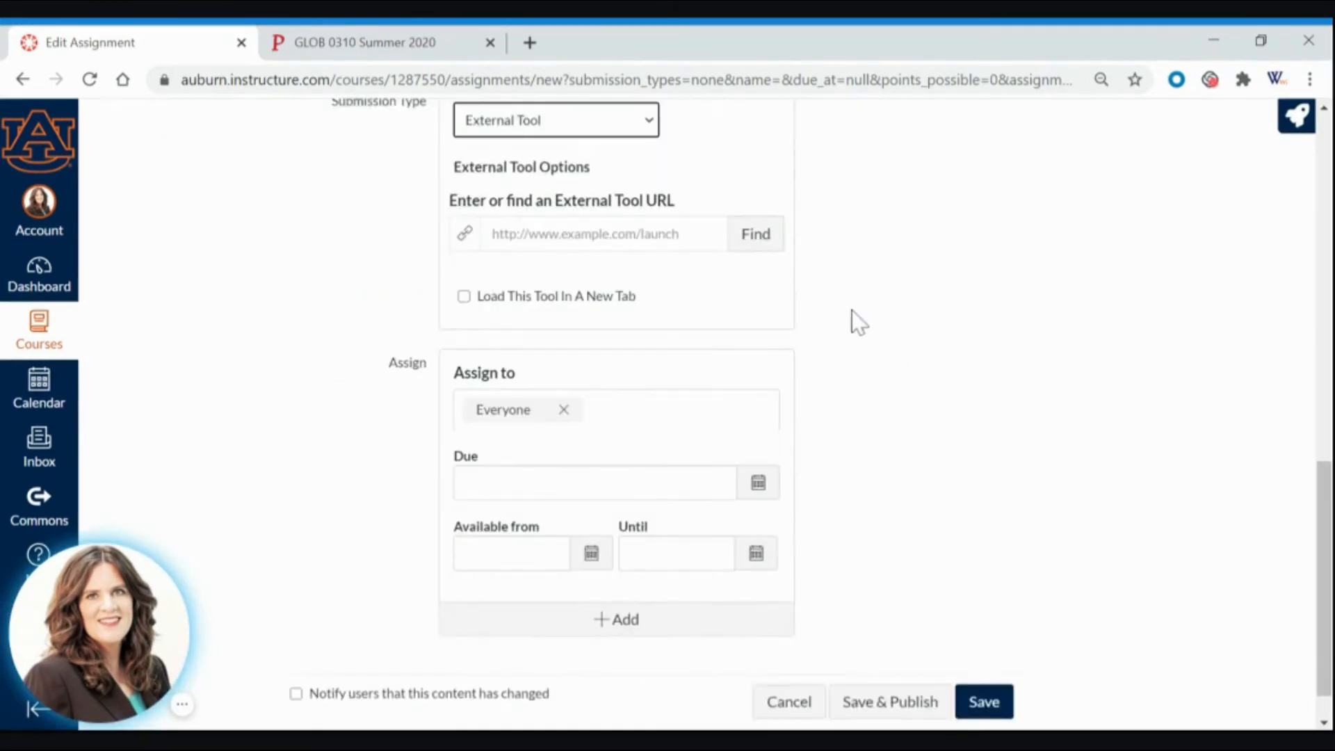
{"action": "left_click", "coordinate": [754, 233]}
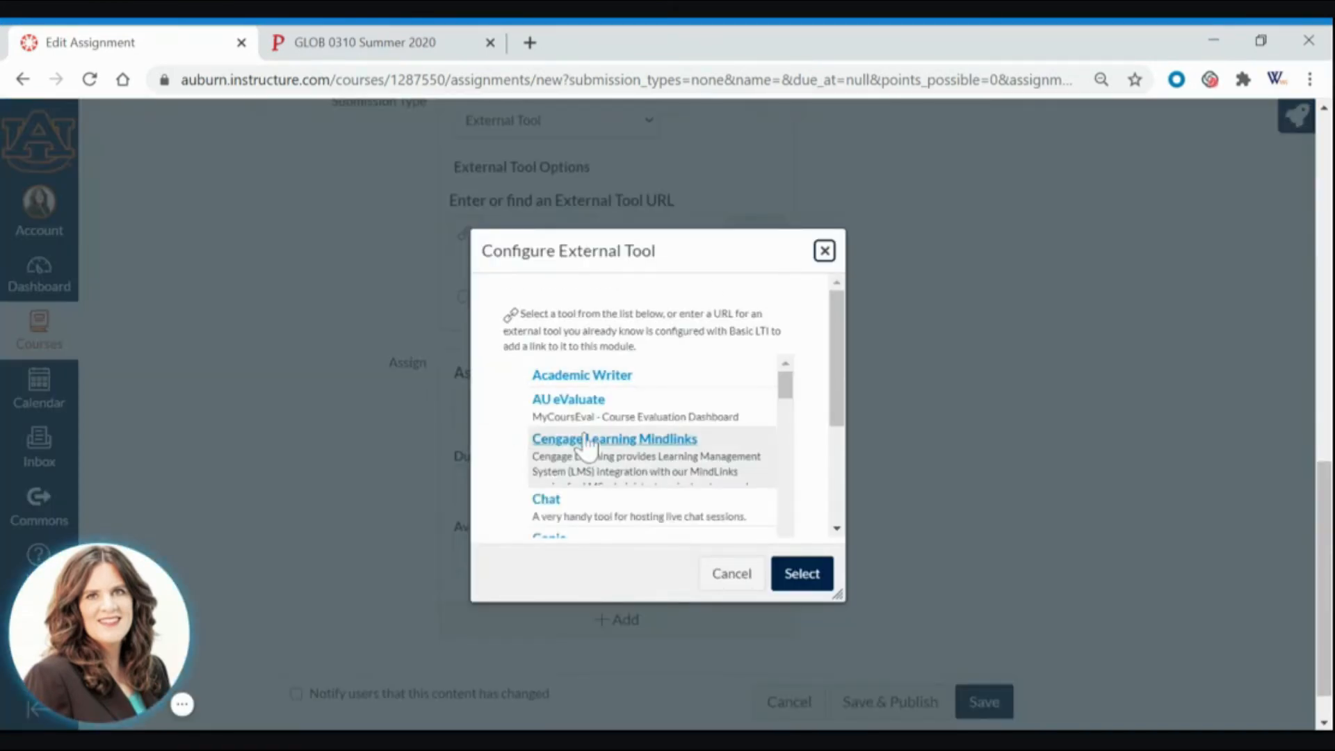
{"action": "scroll", "scroll_direction": "down", "scroll_amount": 3}
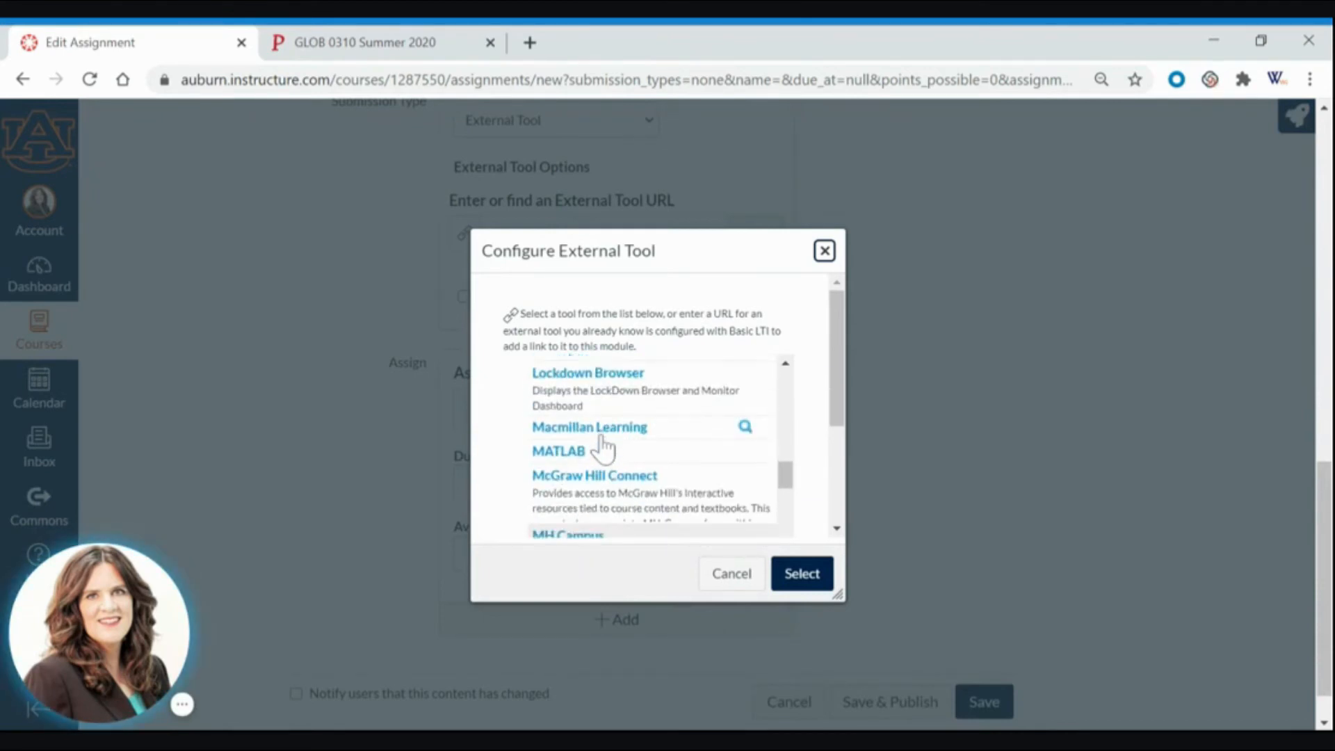
{"action": "scroll", "scroll_direction": "down", "scroll_amount": 3}
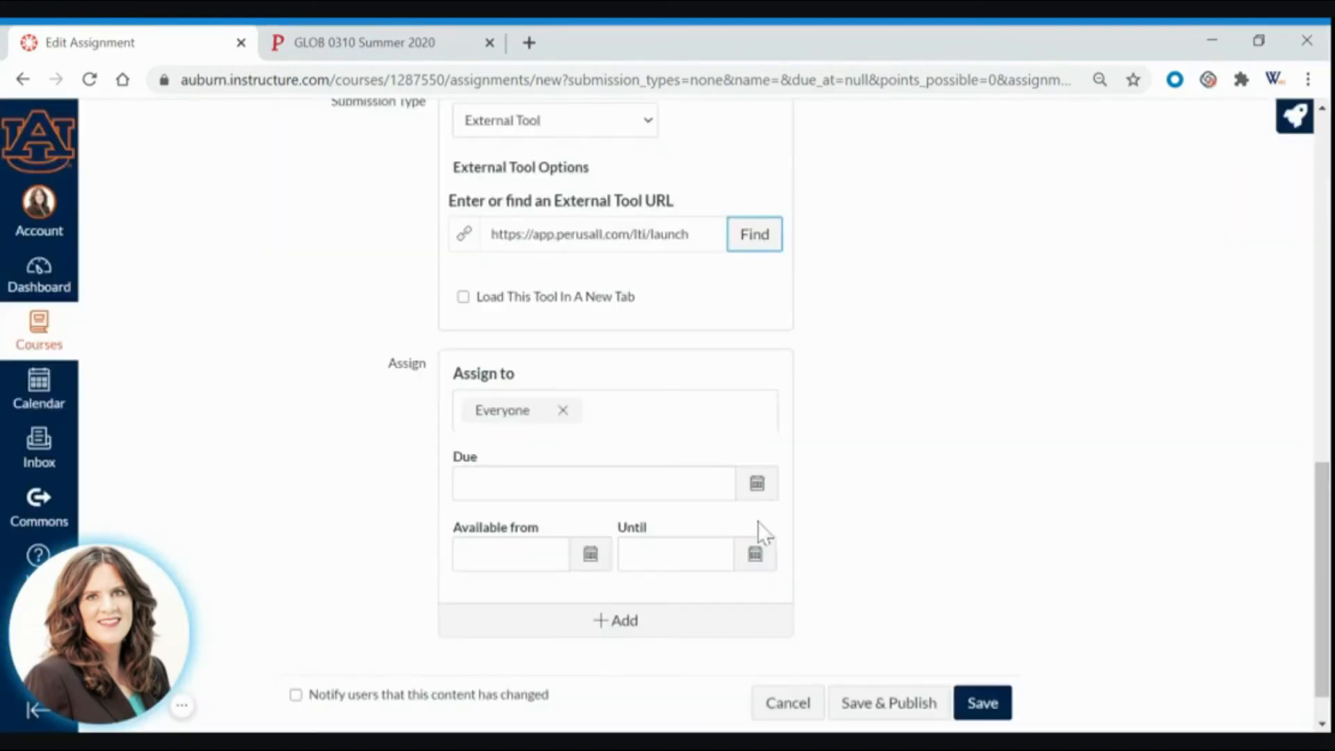
{"action": "left_click", "coordinate": [462, 296]}
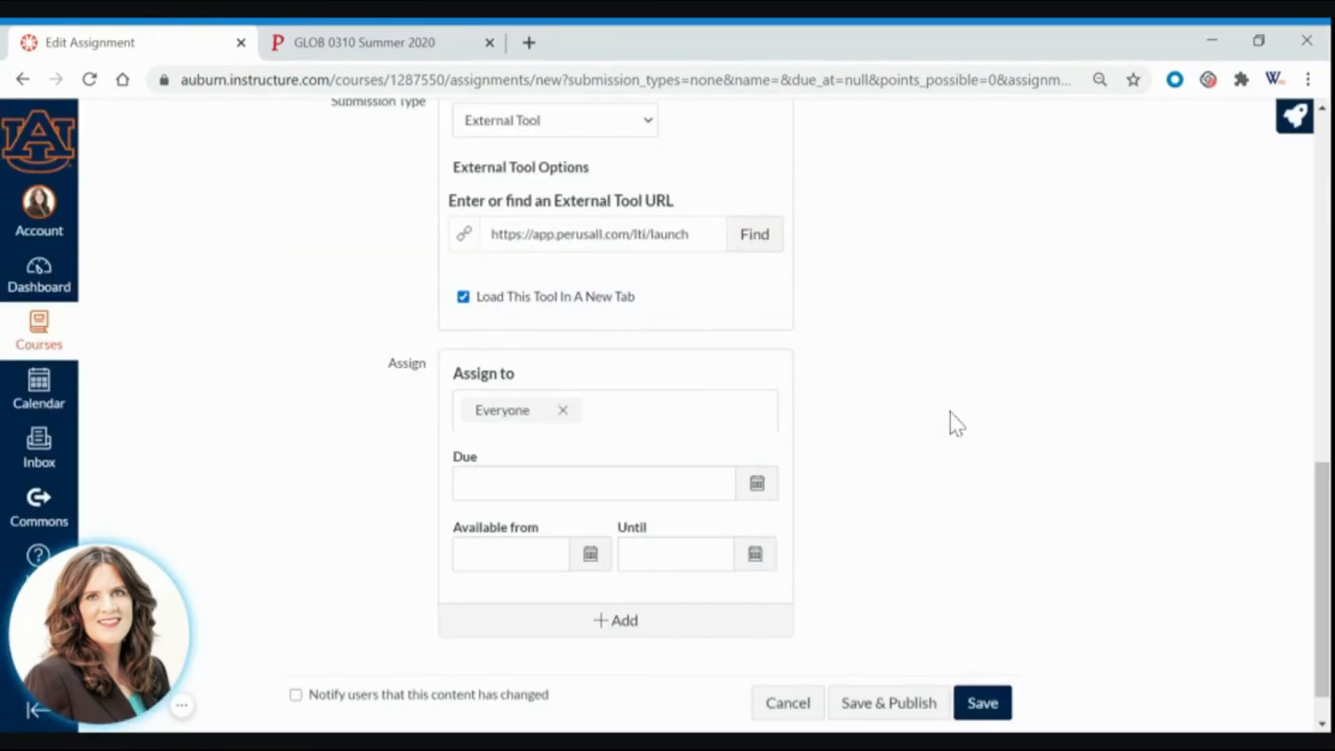
{"action": "scroll", "scroll_direction": "down", "scroll_amount": 3}
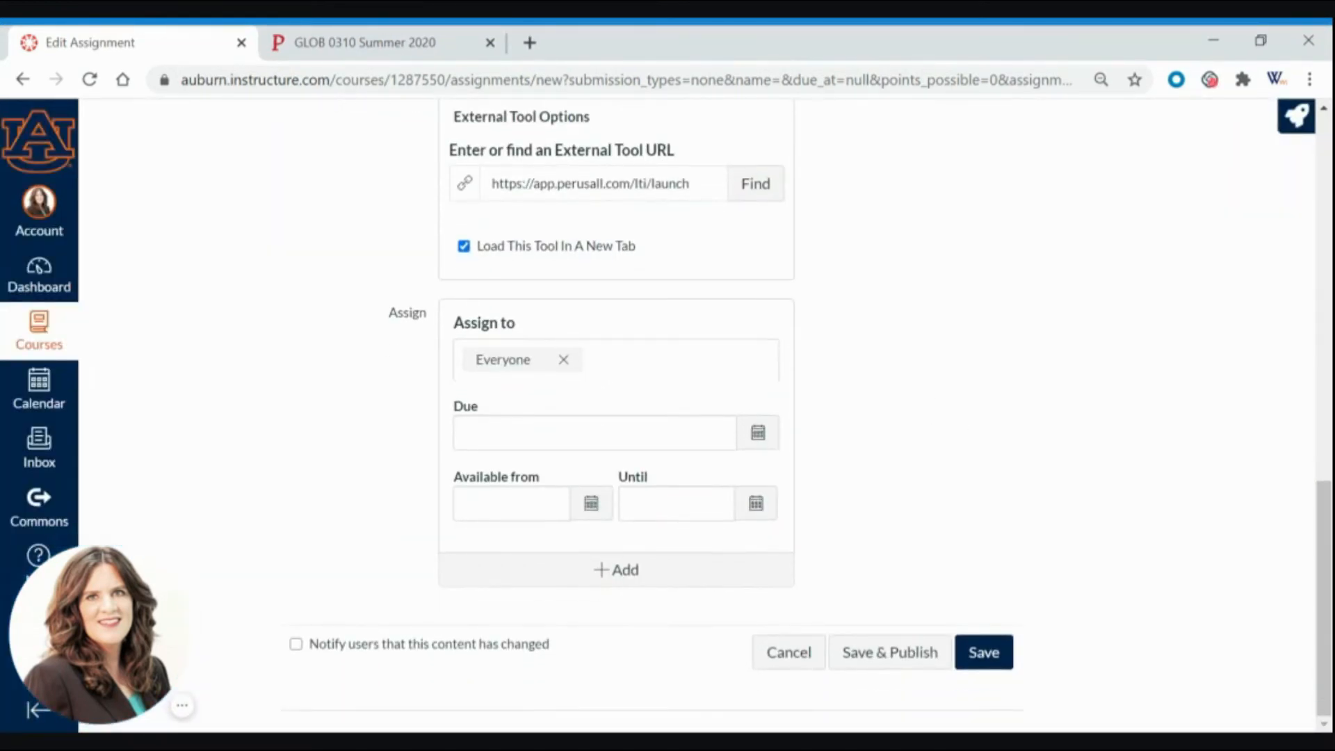
Set the assignment's due date to Jul 20 at 1:30pm
{"action": "left_click", "coordinate": [594, 432]}
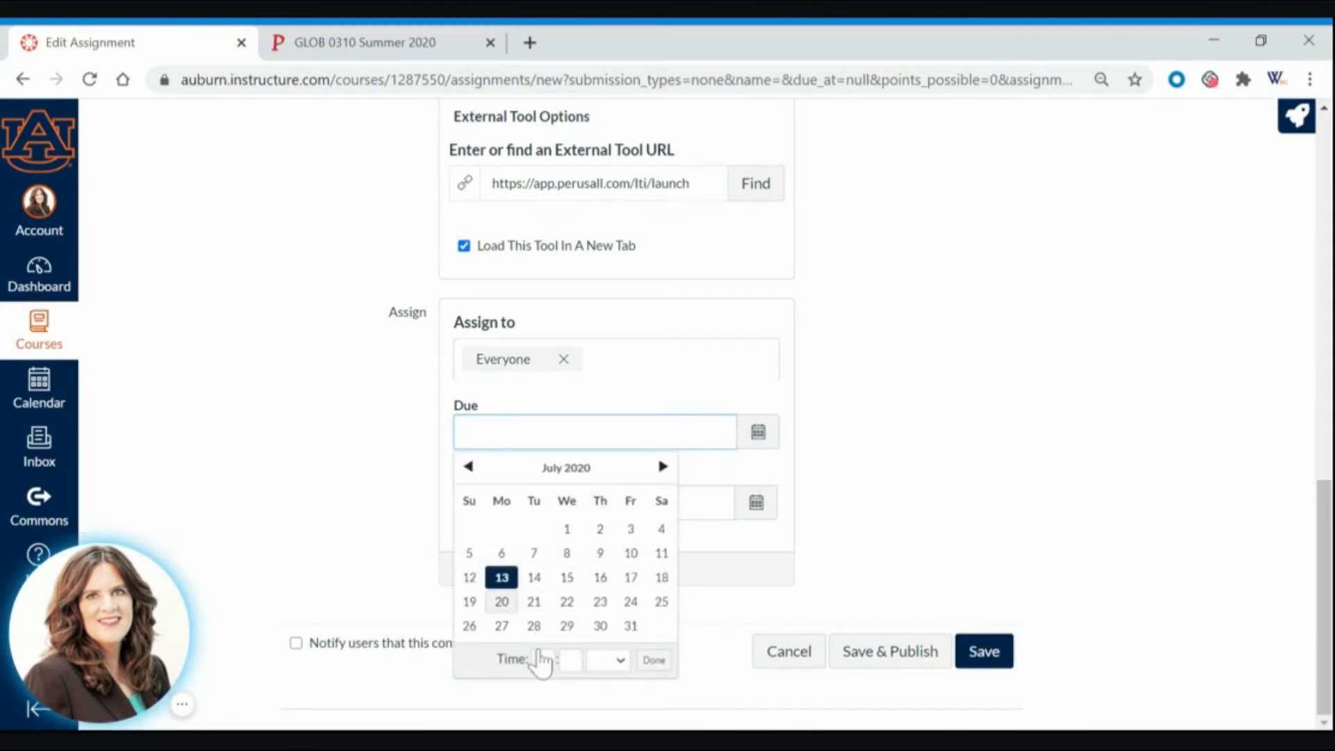
{"action": "left_click", "coordinate": [502, 603]}
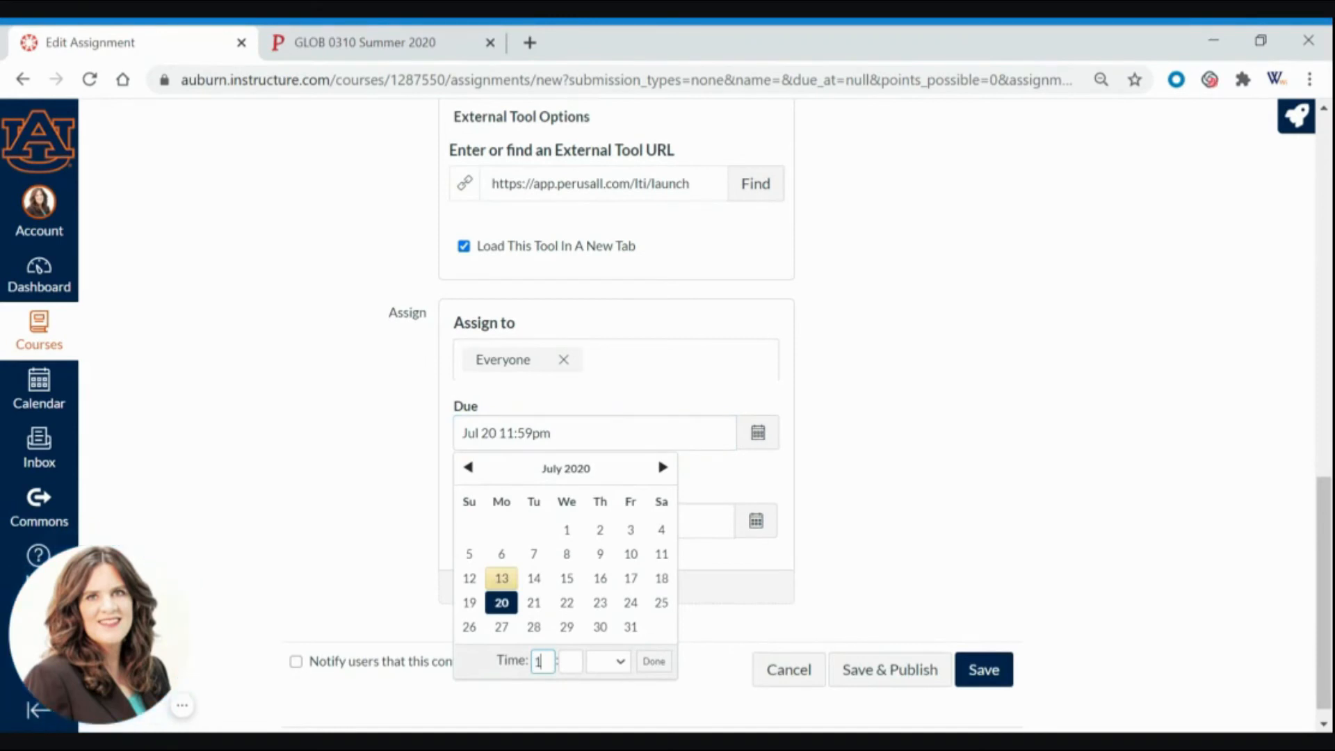
{"action": "type", "text": "30"}
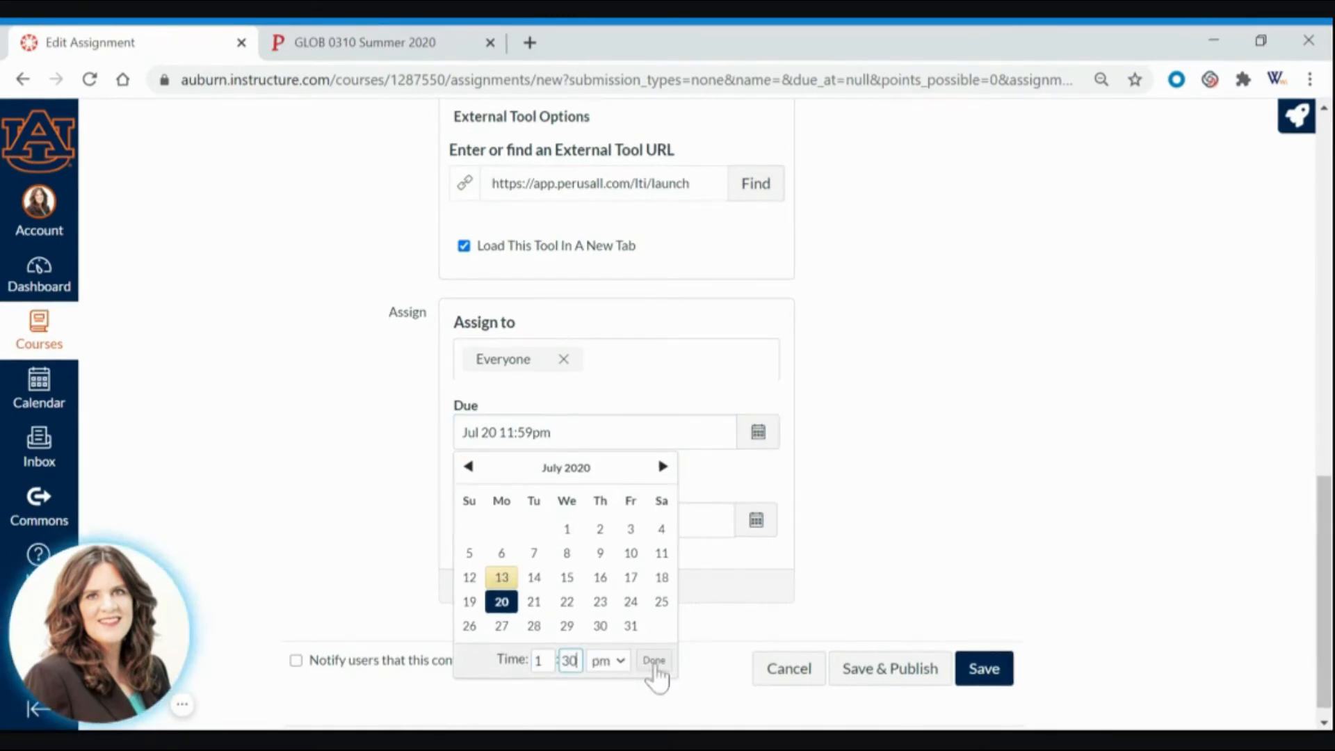
{"action": "left_click", "coordinate": [653, 660]}
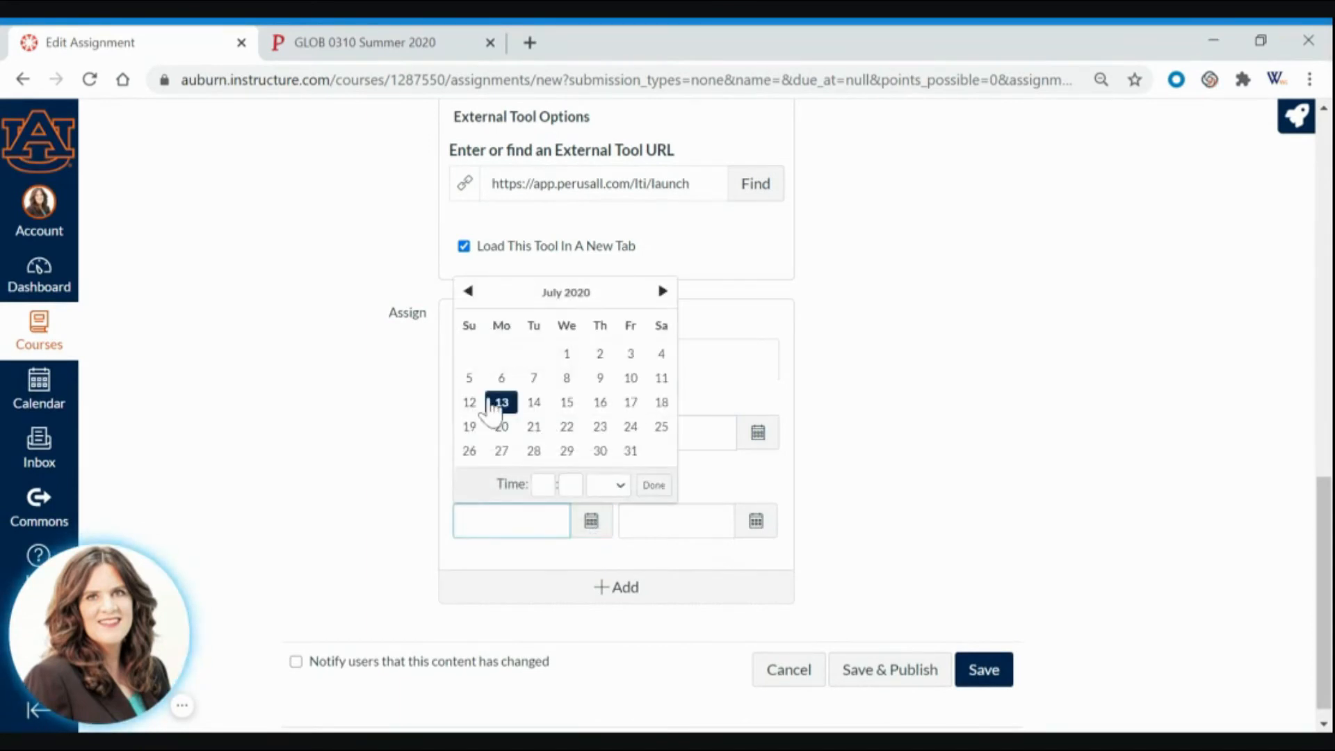
Make the assignment available from Jul 14 at 2:00pm until Jul 20 at 1:30pm
{"action": "left_click", "coordinate": [500, 401]}
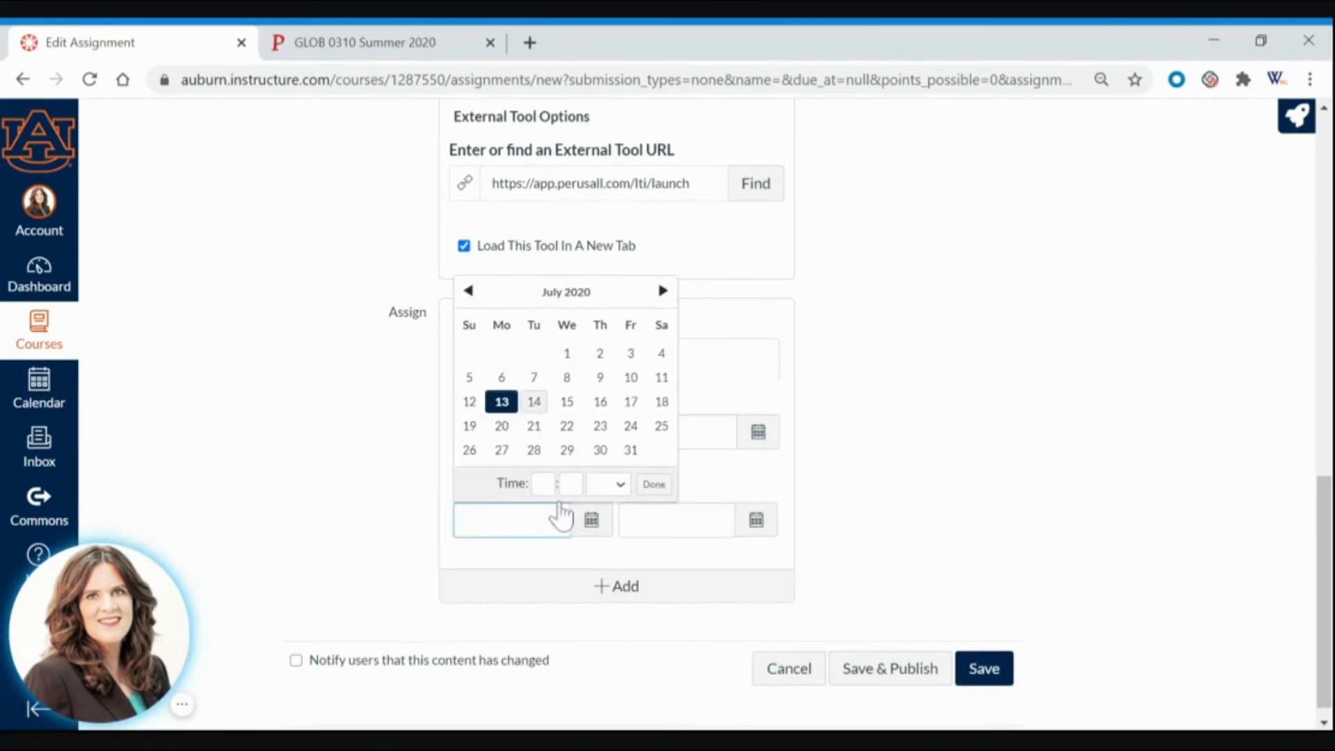
{"action": "left_click", "coordinate": [534, 401]}
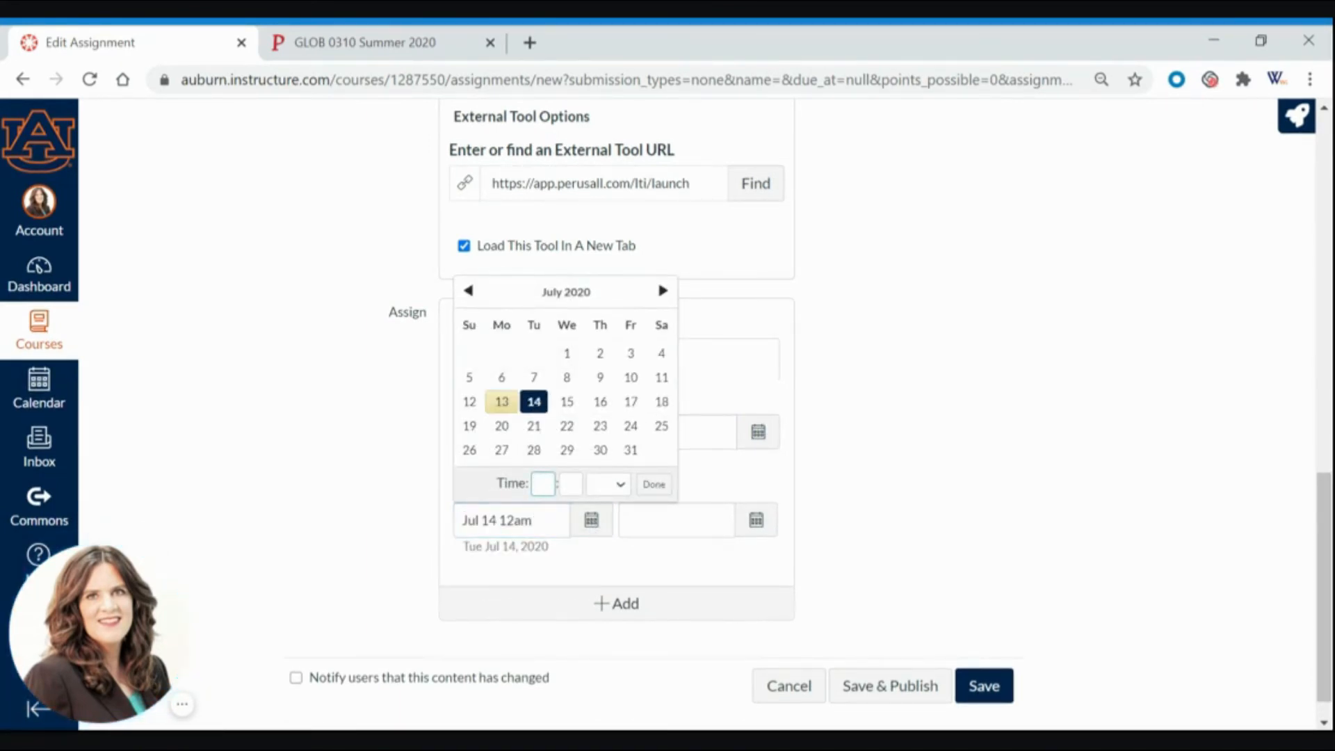
{"action": "type", "text": "2:00pm"}
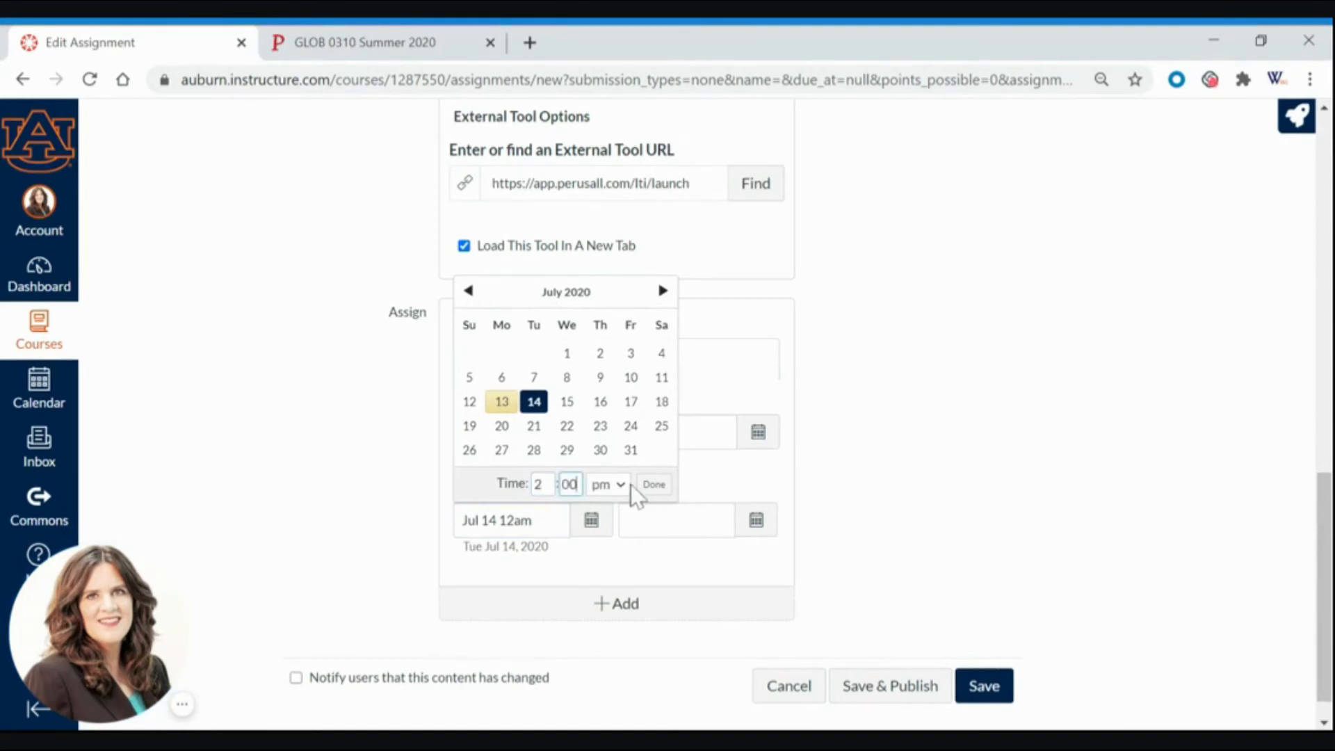
{"action": "left_click", "coordinate": [653, 484]}
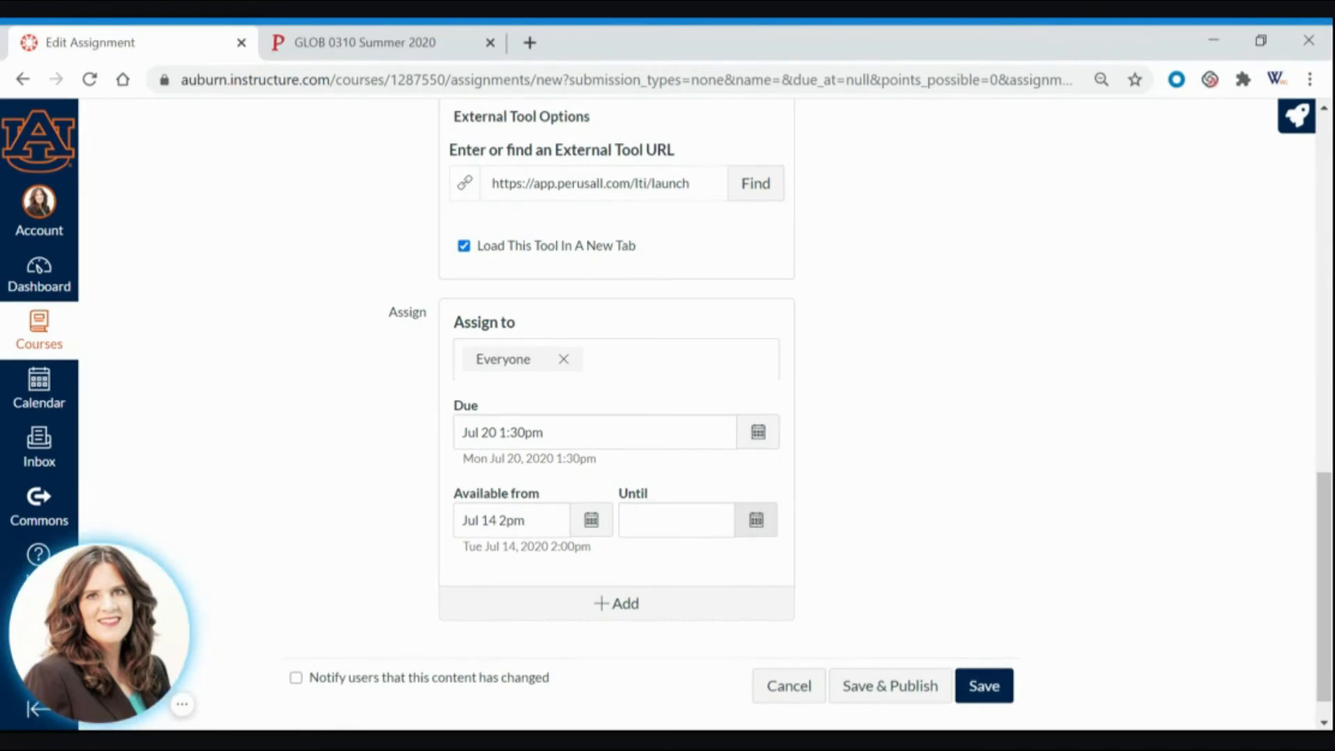
{"action": "left_click", "coordinate": [675, 520]}
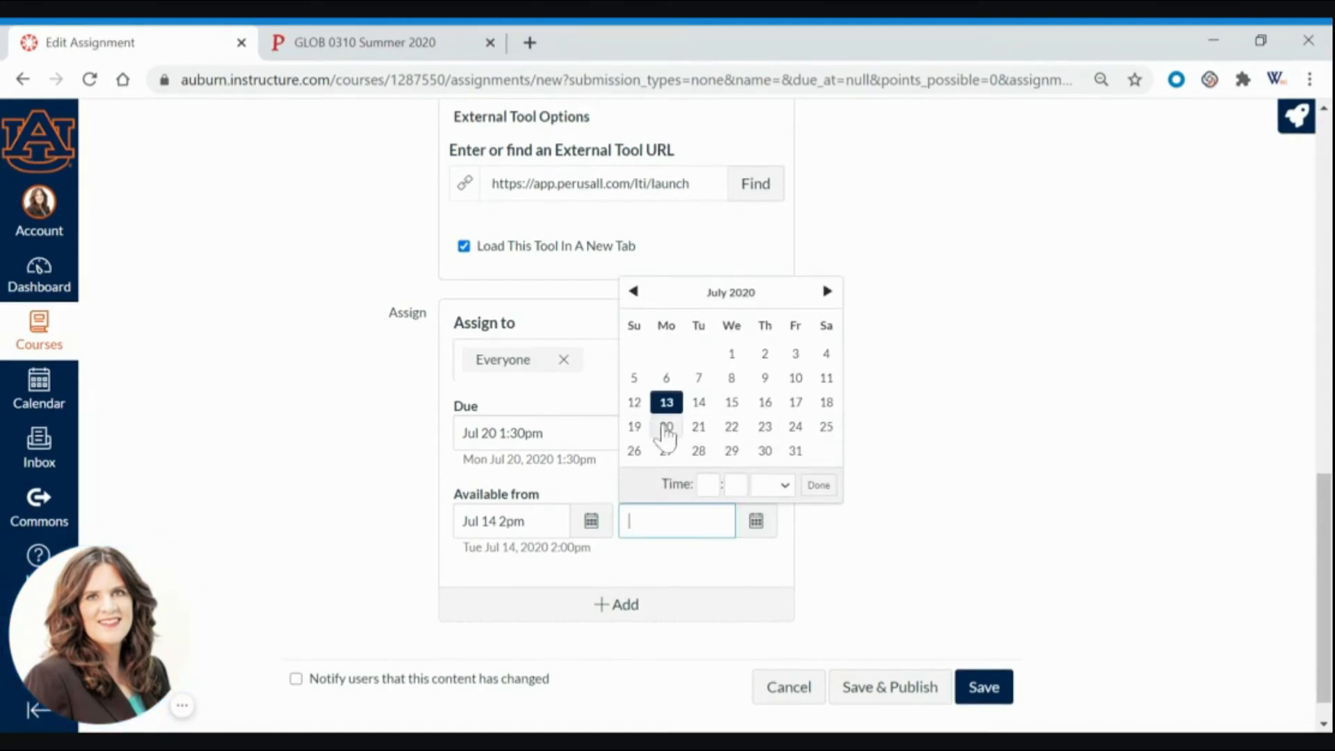
{"action": "left_click", "coordinate": [666, 426]}
{"action": "type", "text": "3"}
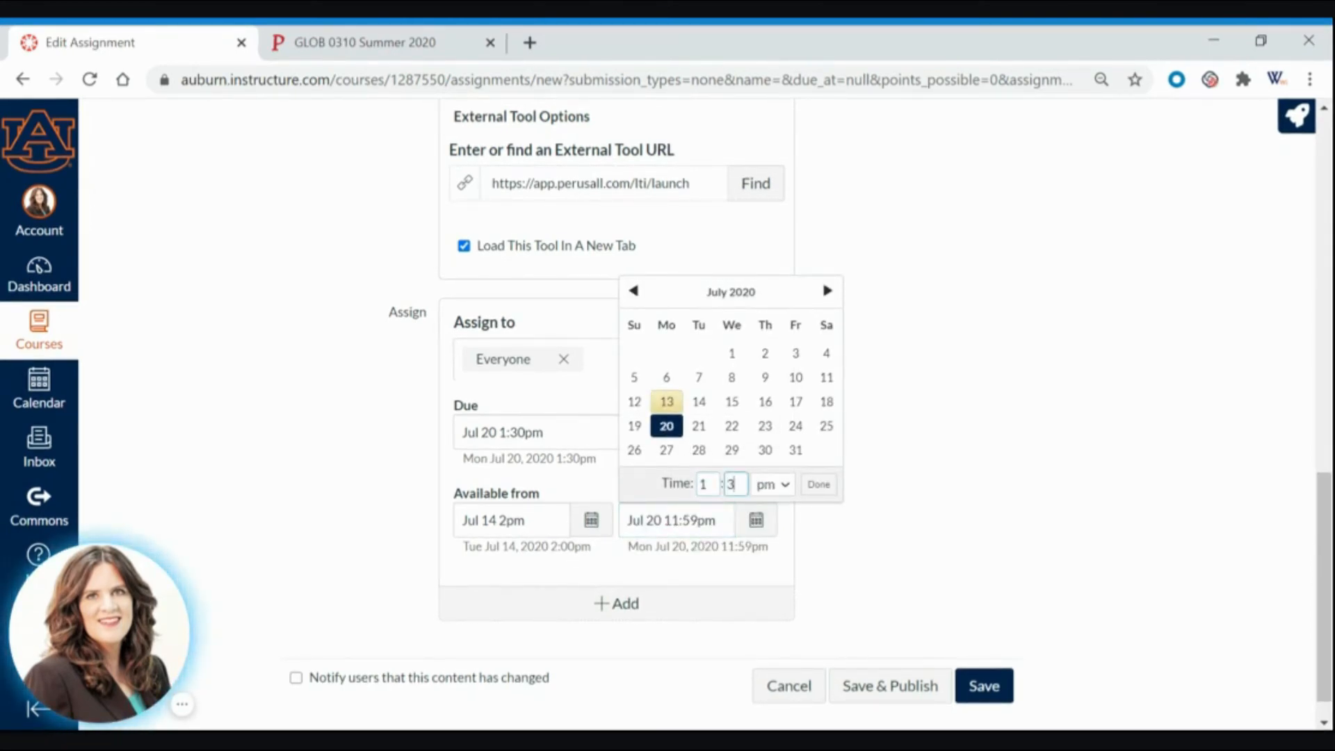
{"action": "left_click", "coordinate": [816, 484]}
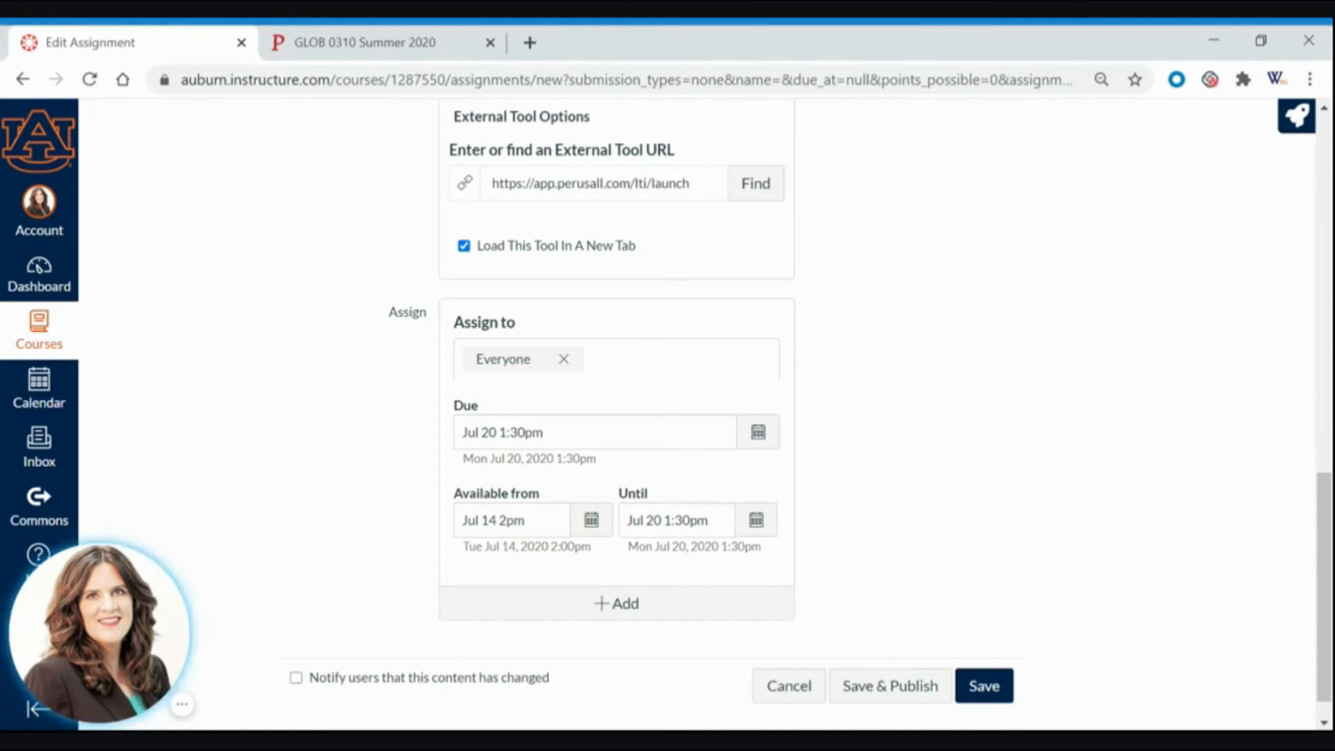
{"action": "mouse_move", "coordinate": [805, 432]}
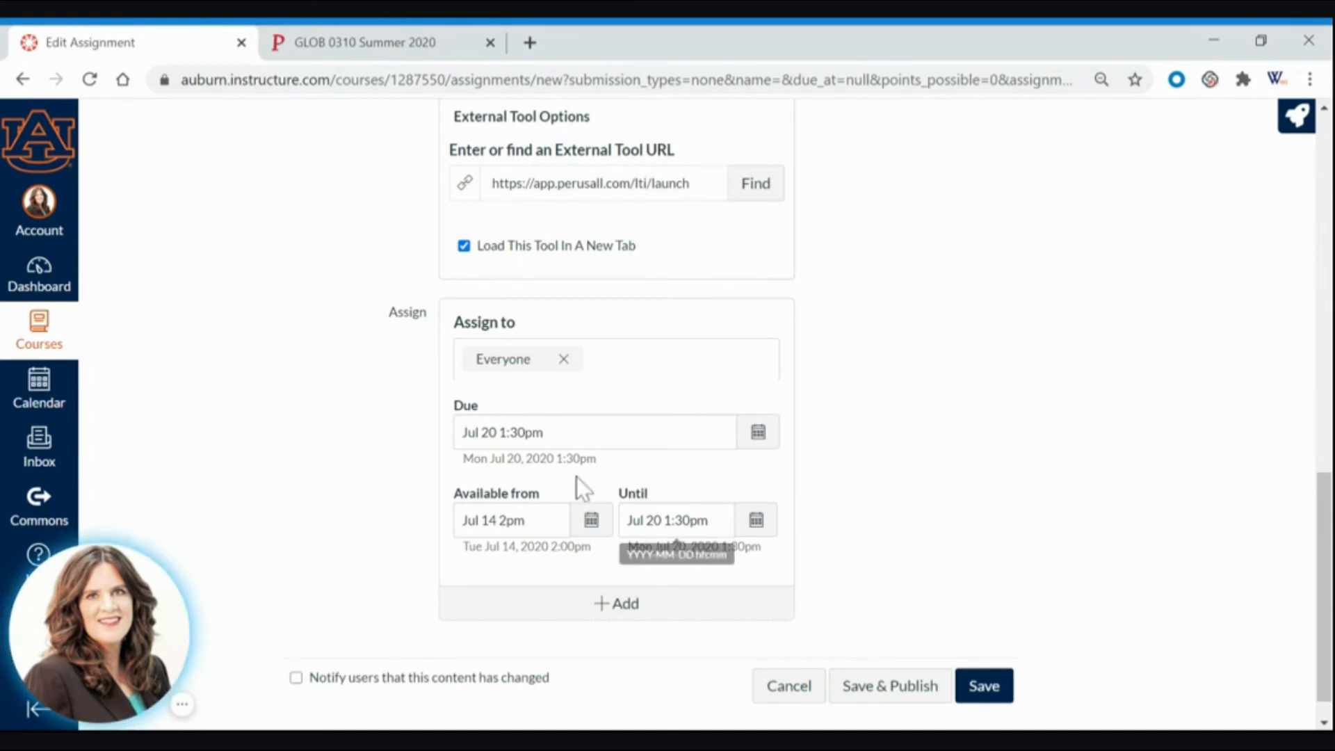
{"action": "mouse_move", "coordinate": [915, 527]}
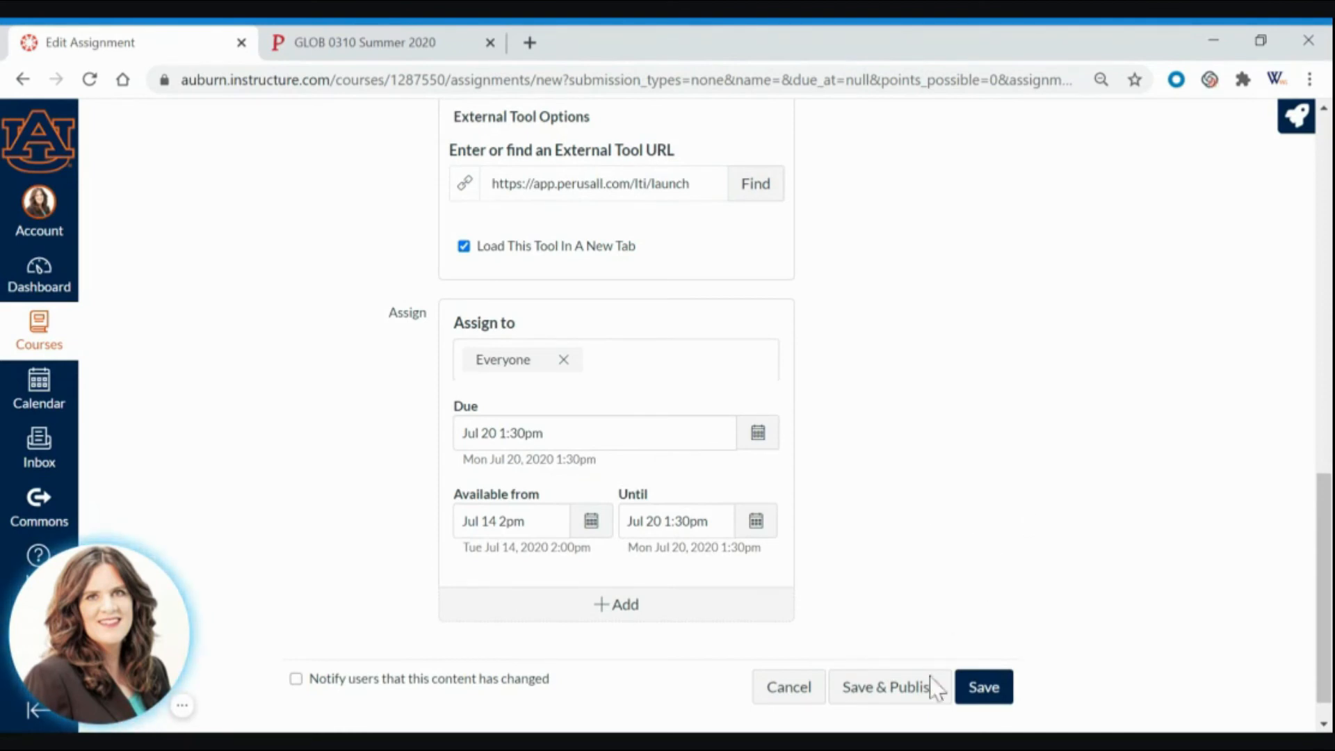
Save and publish the assignment, then launch the Perusall reading in a new window
{"action": "left_click", "coordinate": [982, 687]}
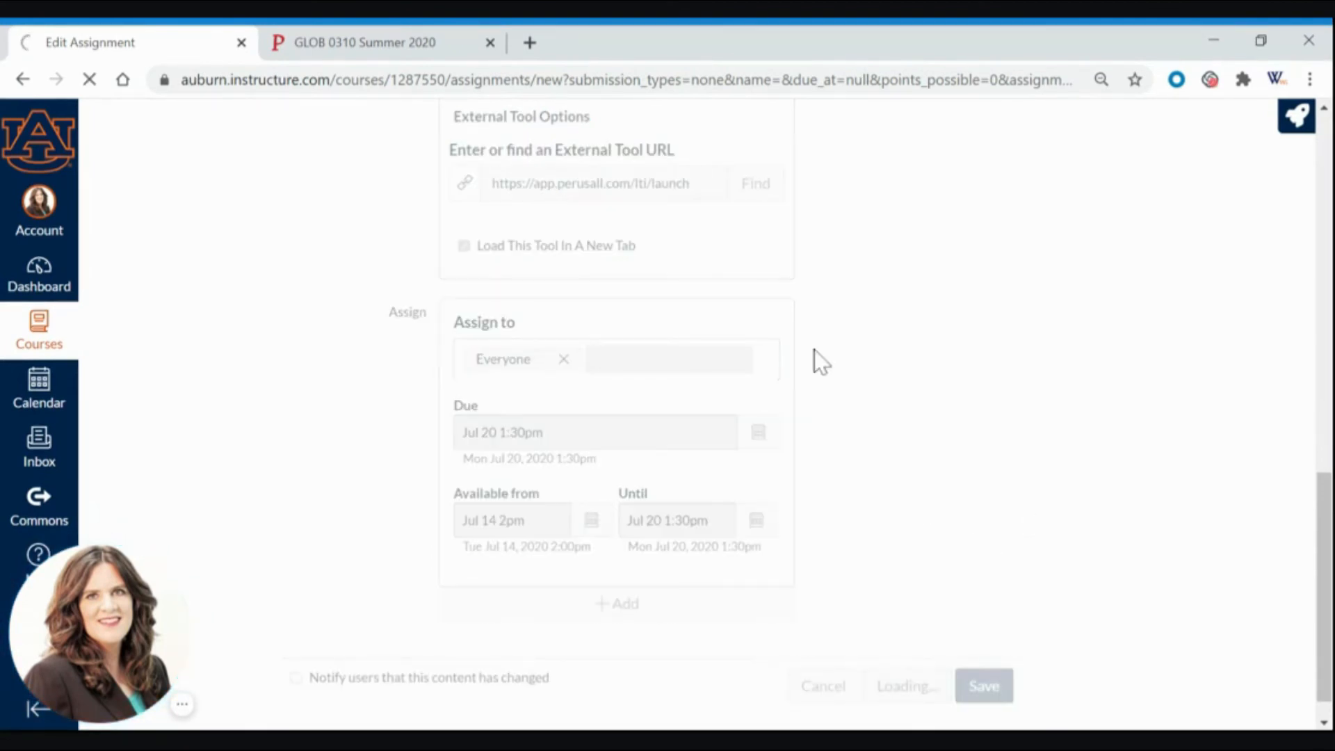
{"action": "left_click", "coordinate": [983, 685]}
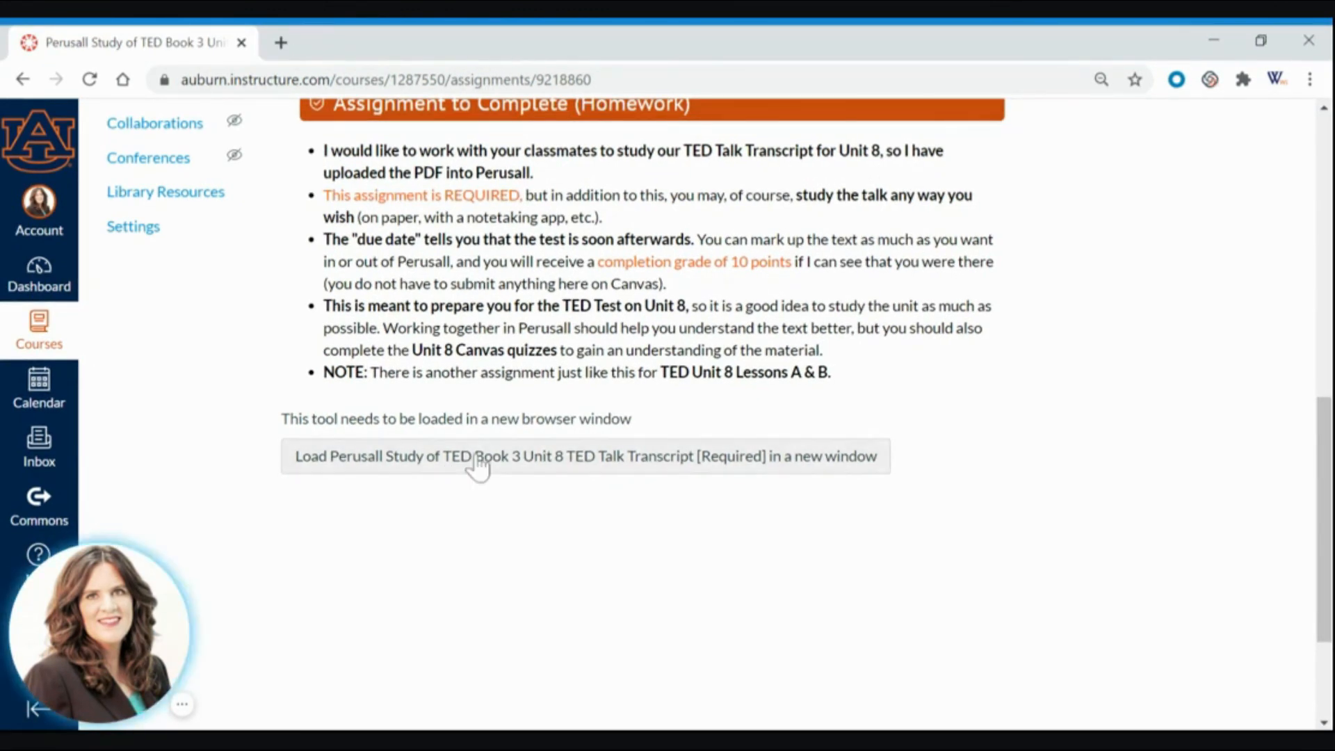
{"action": "left_click", "coordinate": [585, 456]}
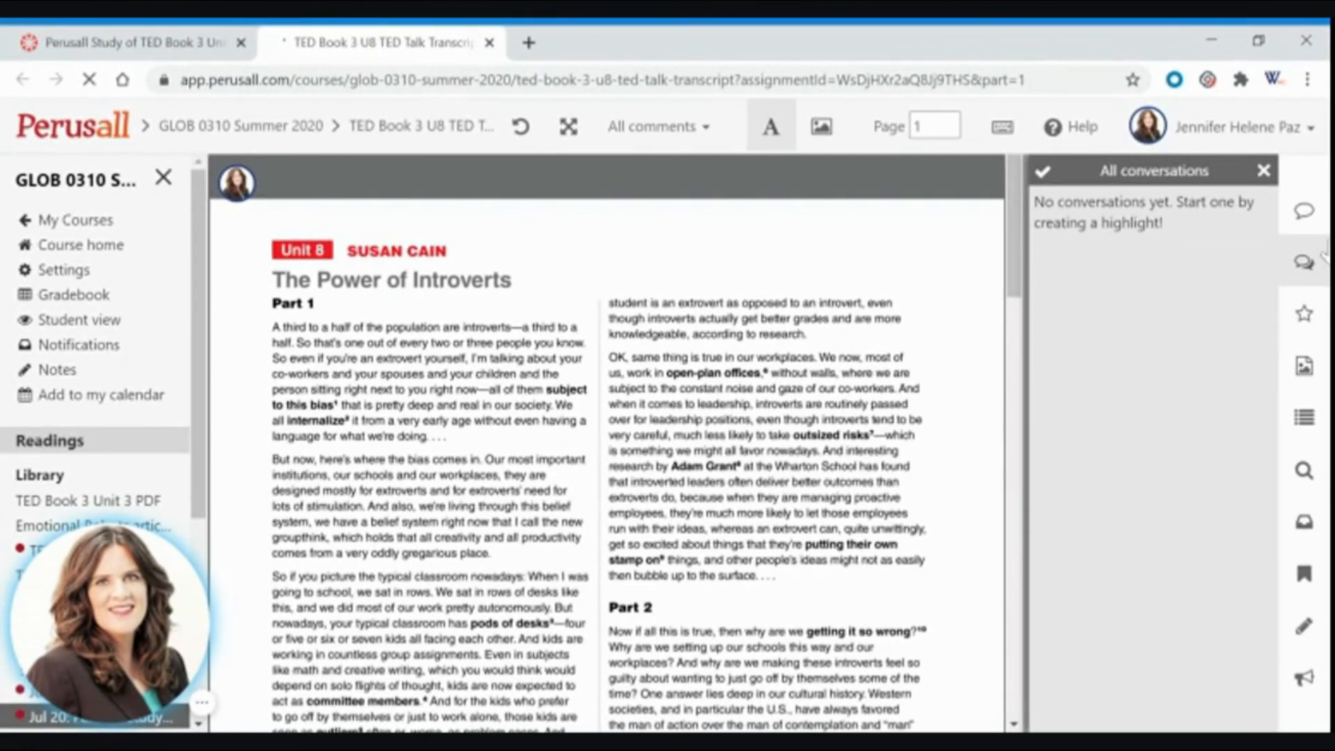
{"action": "mouse_move", "coordinate": [1304, 262]}
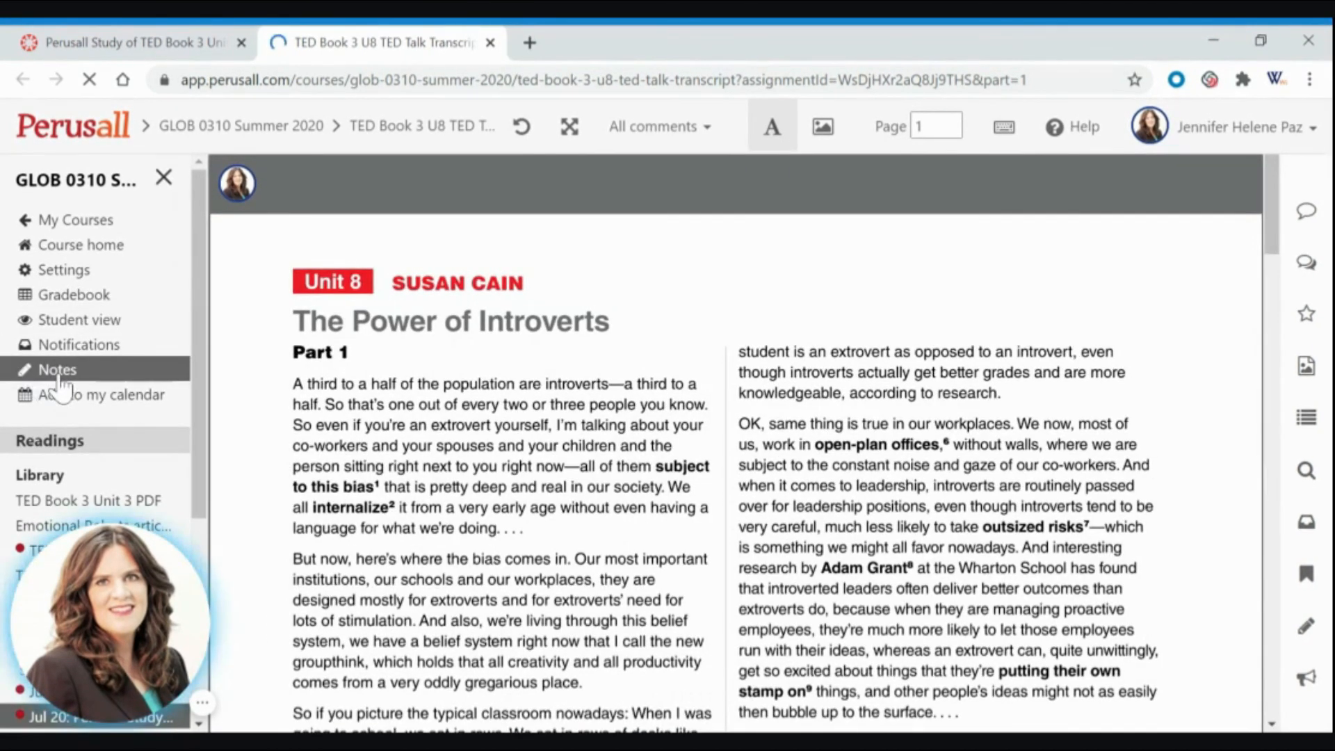
Open the course Notes page from the Perusall sidebar
{"action": "left_click", "coordinate": [57, 369]}
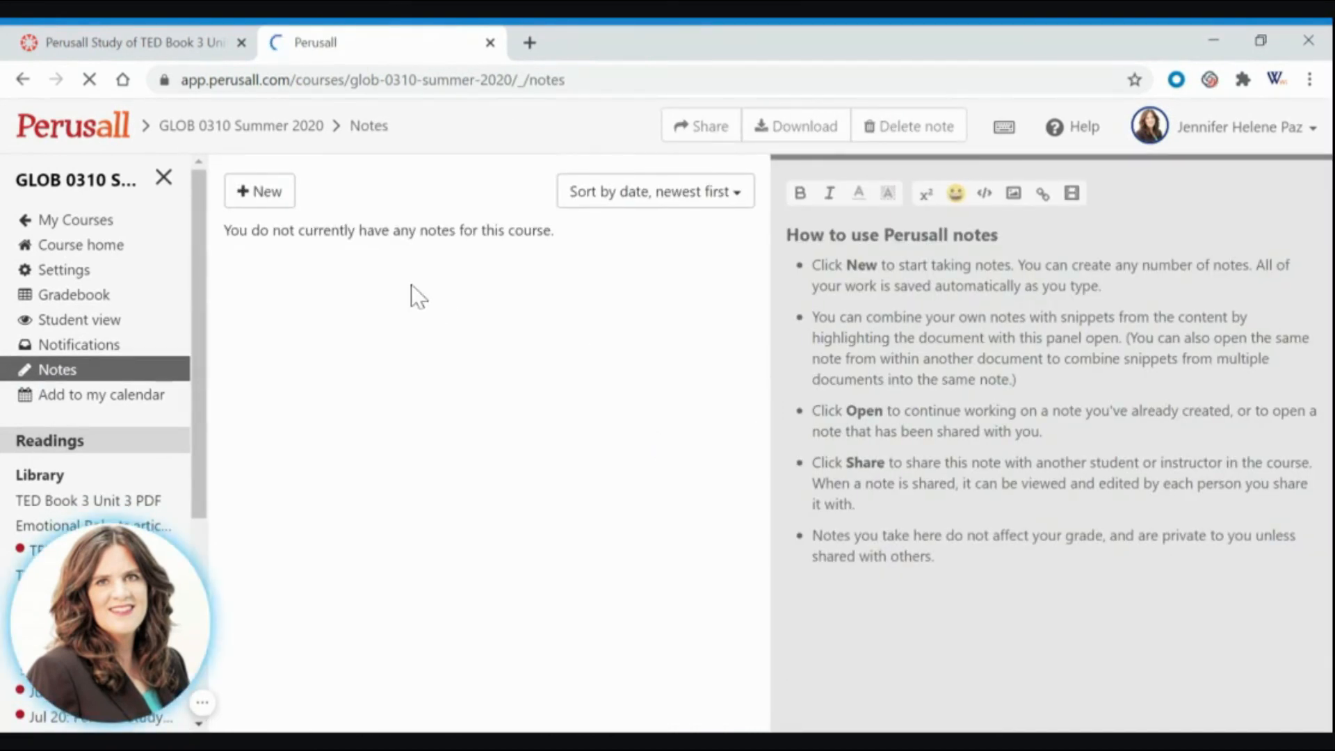
{"action": "mouse_move", "coordinate": [430, 473]}
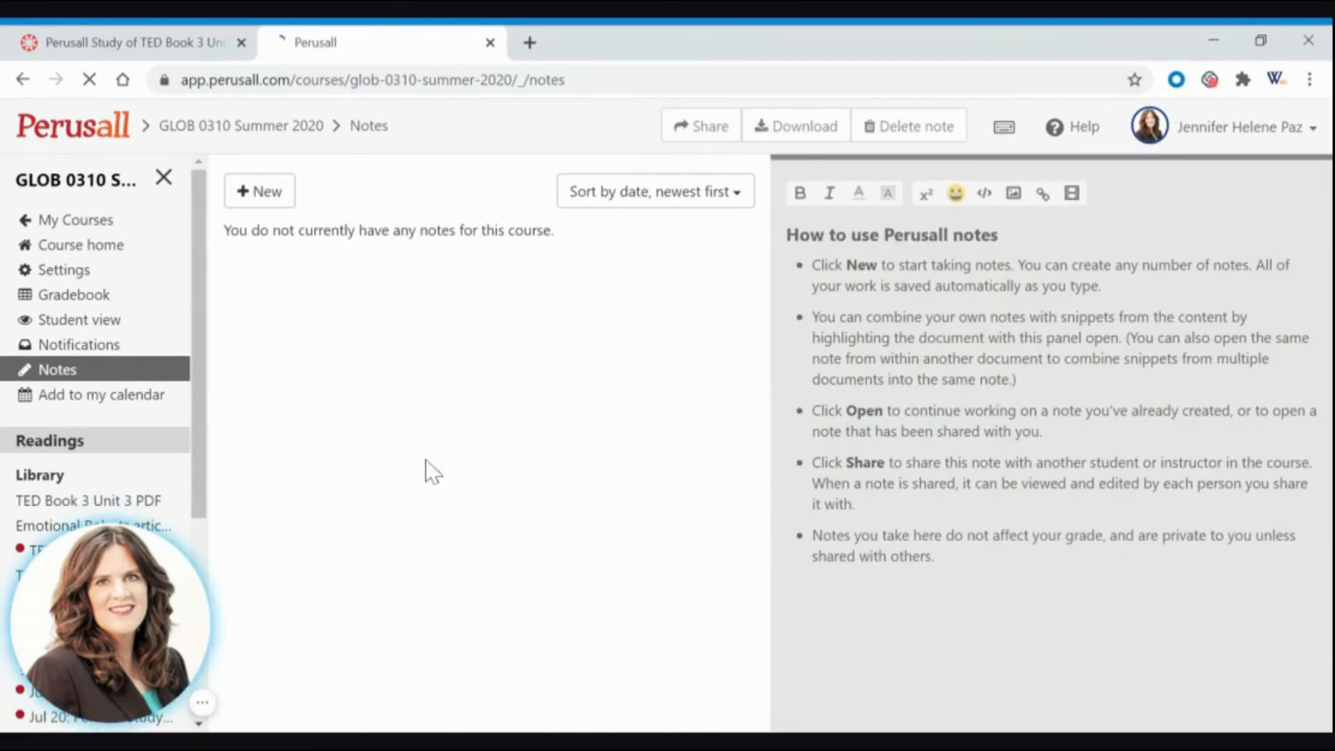